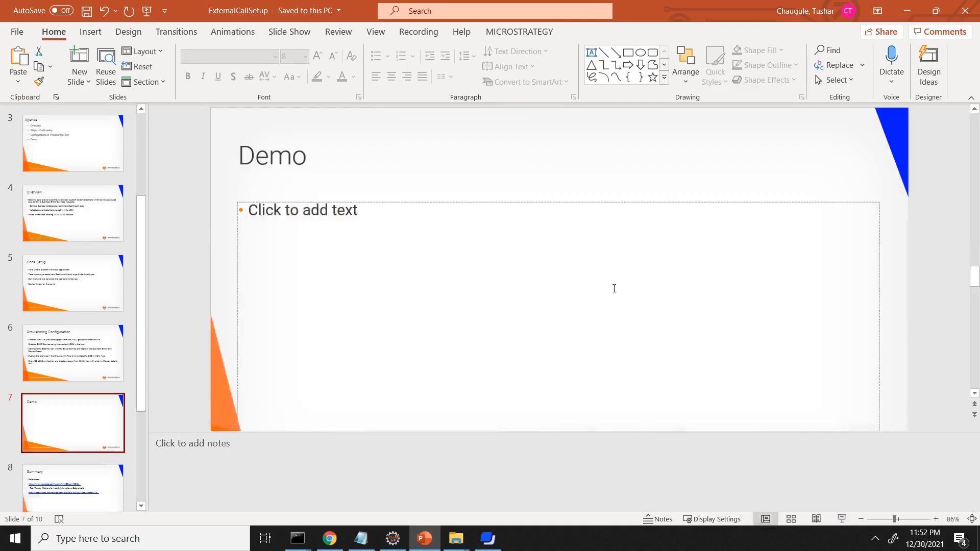
Step: Switch from the PowerPoint Demo slide to the empty Eclipse TestWorkspace window
{"action": "left_click", "coordinate": [392, 538]}
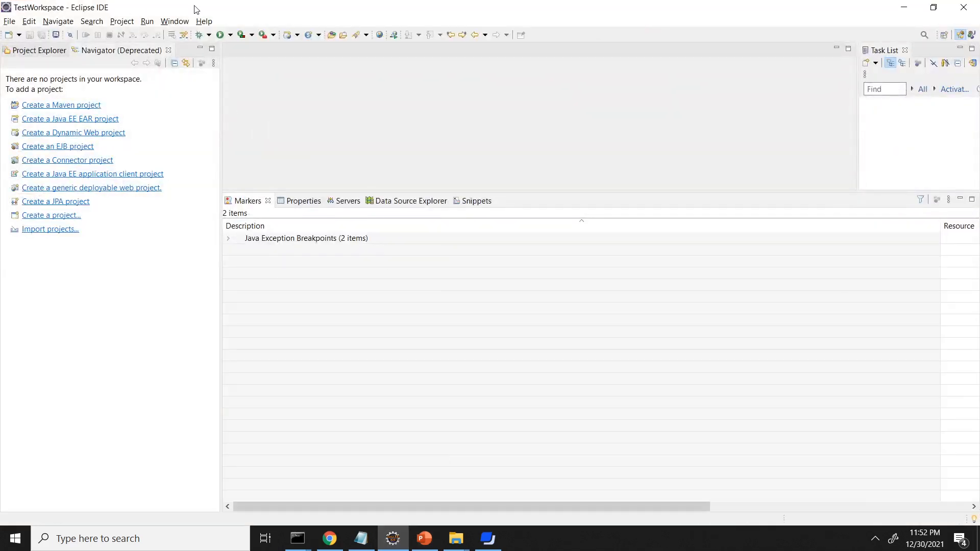
{"action": "mouse_move", "coordinate": [133, 291]}
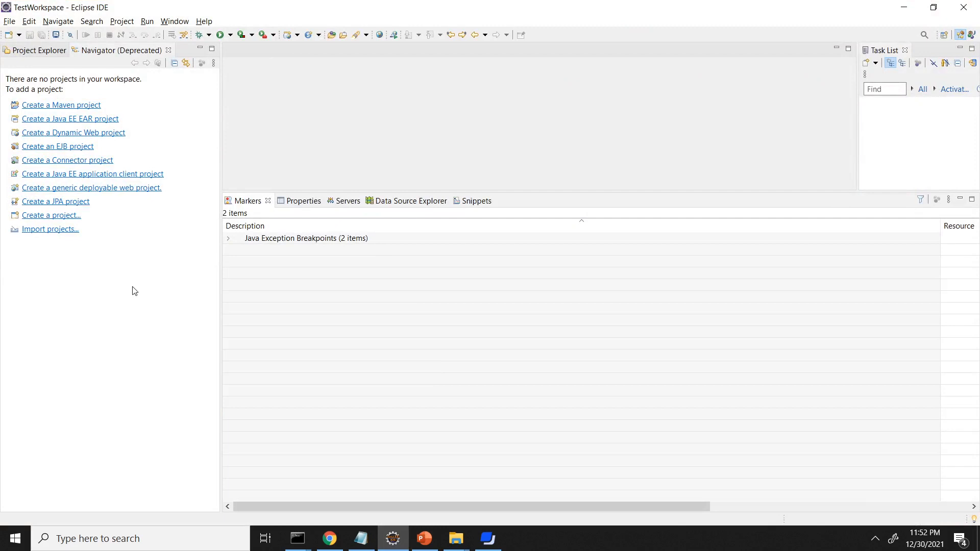
{"action": "mouse_move", "coordinate": [112, 296]}
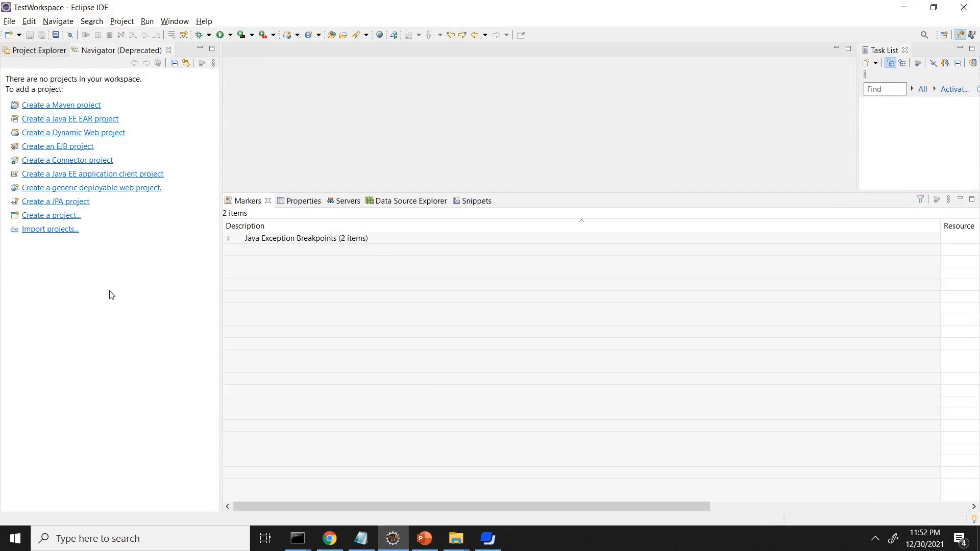
{"action": "mouse_move", "coordinate": [56, 236]}
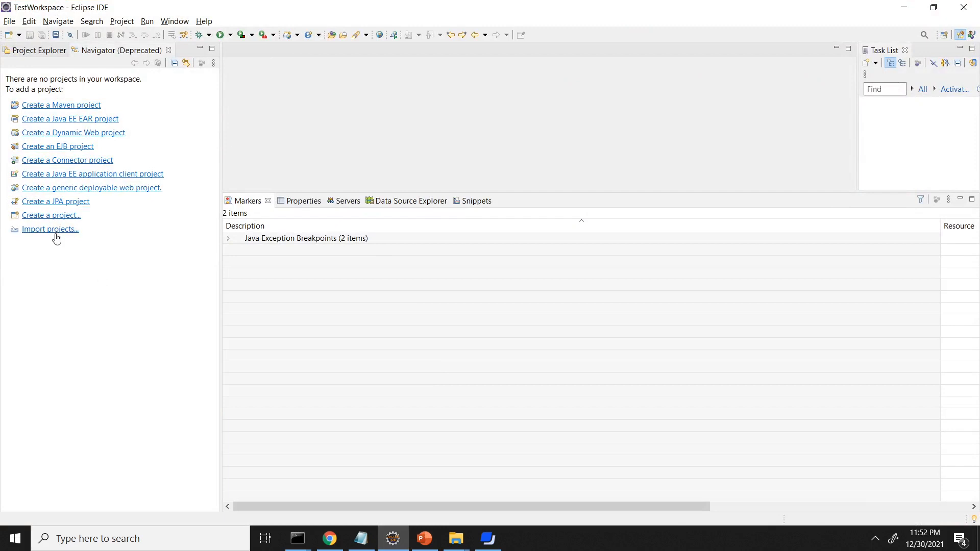
{"action": "mouse_move", "coordinate": [65, 233]}
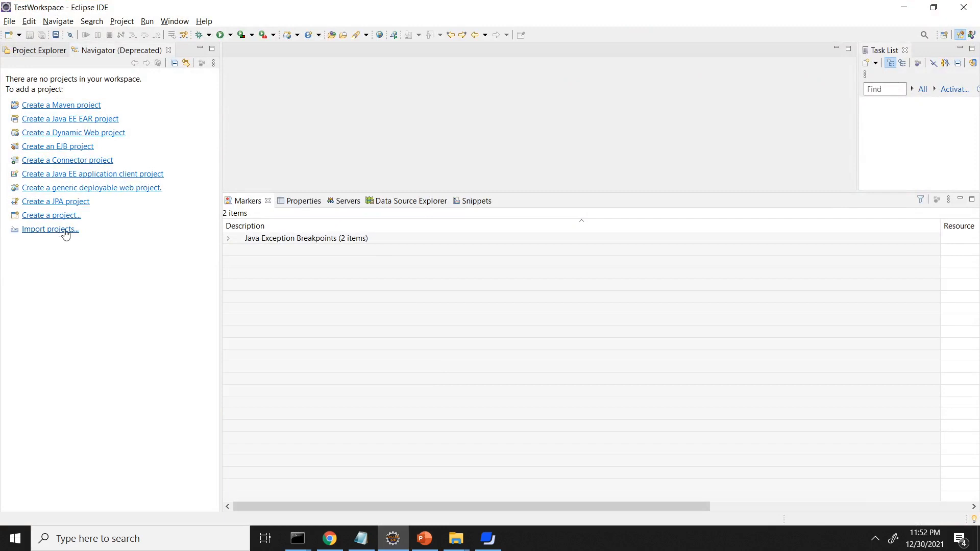
Step: Import samples\BESExternalCall using General > Projects from Folder or Archive
{"action": "left_click", "coordinate": [49, 229]}
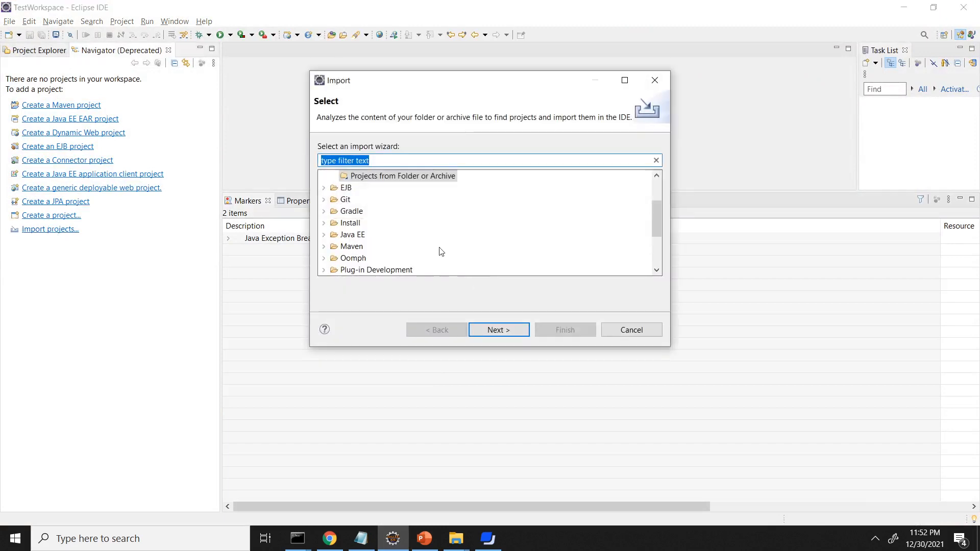
{"action": "left_click", "coordinate": [323, 175]}
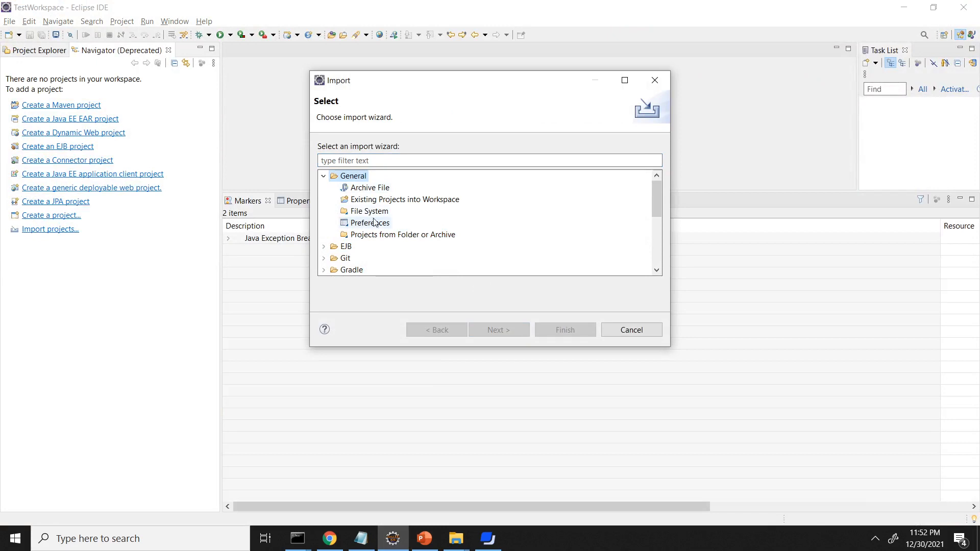
{"action": "left_click", "coordinate": [402, 235]}
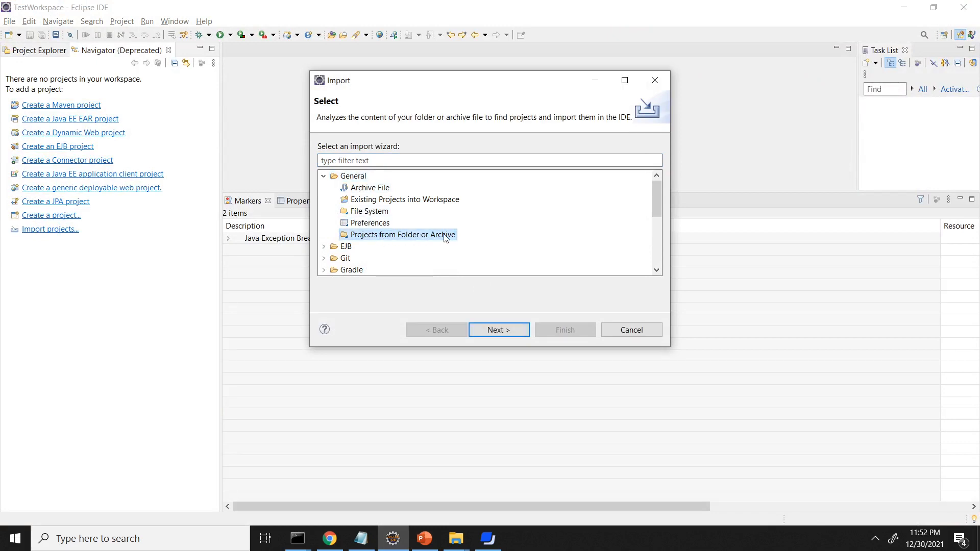
{"action": "left_click", "coordinate": [499, 330]}
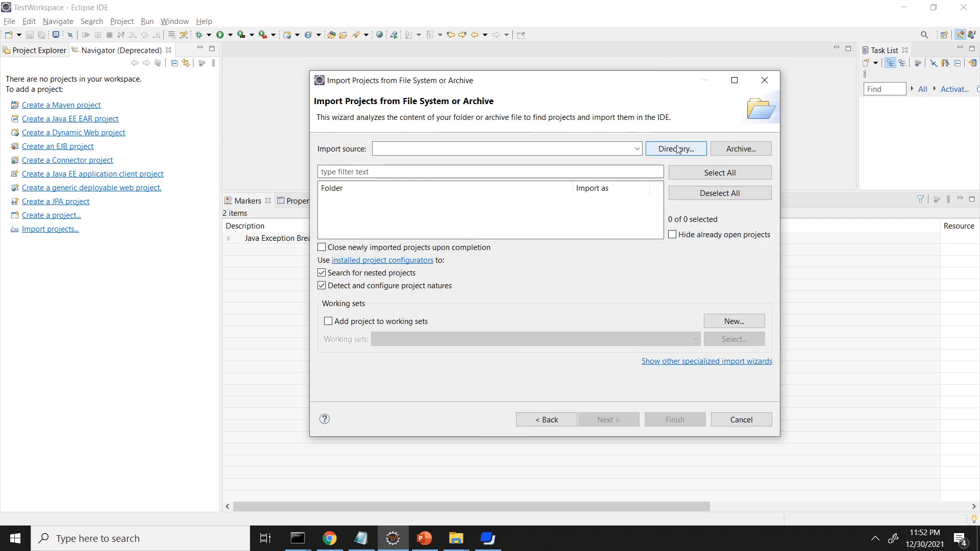
{"action": "left_click", "coordinate": [675, 149]}
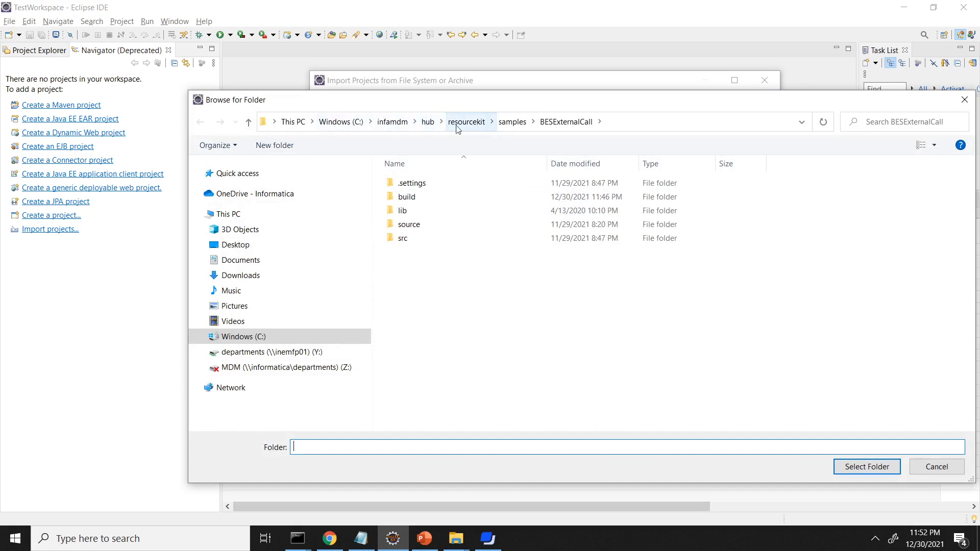
{"action": "mouse_move", "coordinate": [466, 128]}
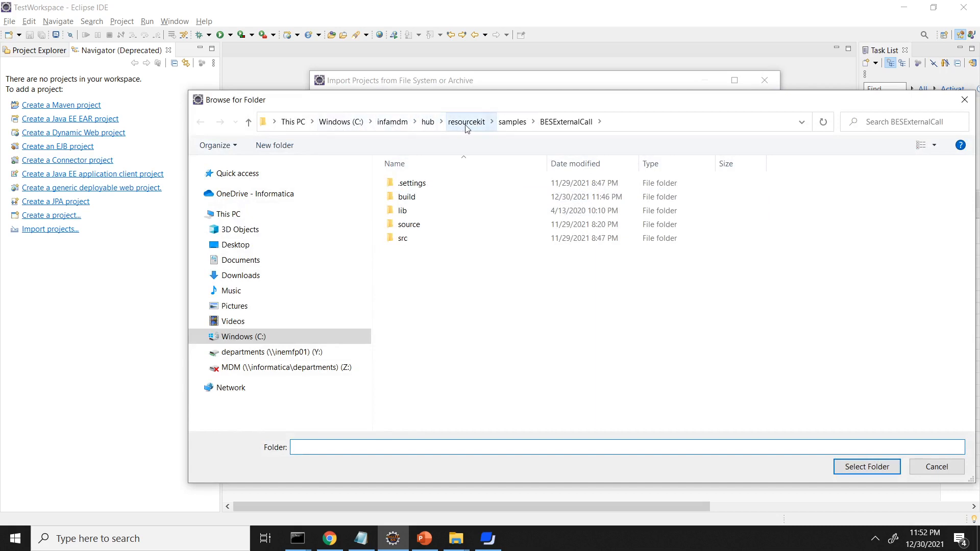
{"action": "left_click", "coordinate": [512, 121]}
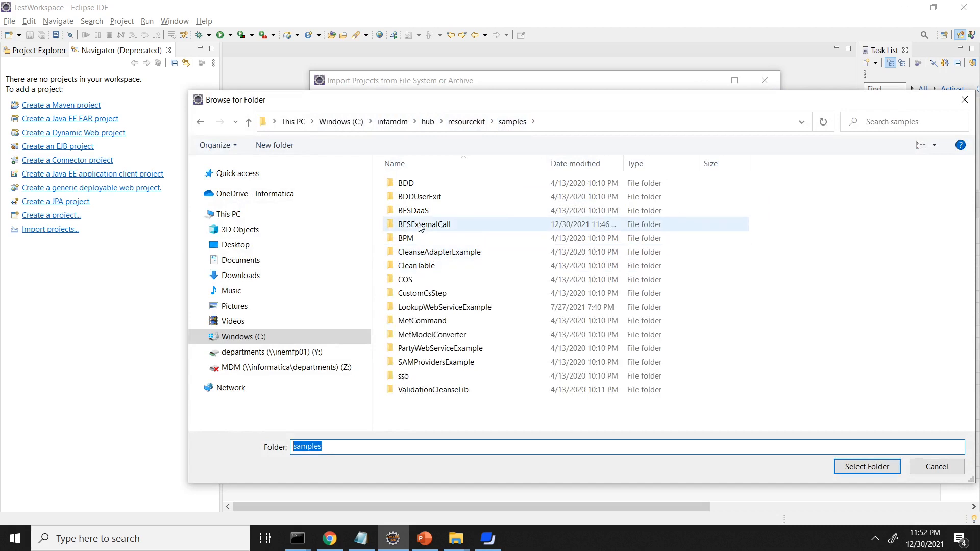
{"action": "left_click", "coordinate": [424, 224]}
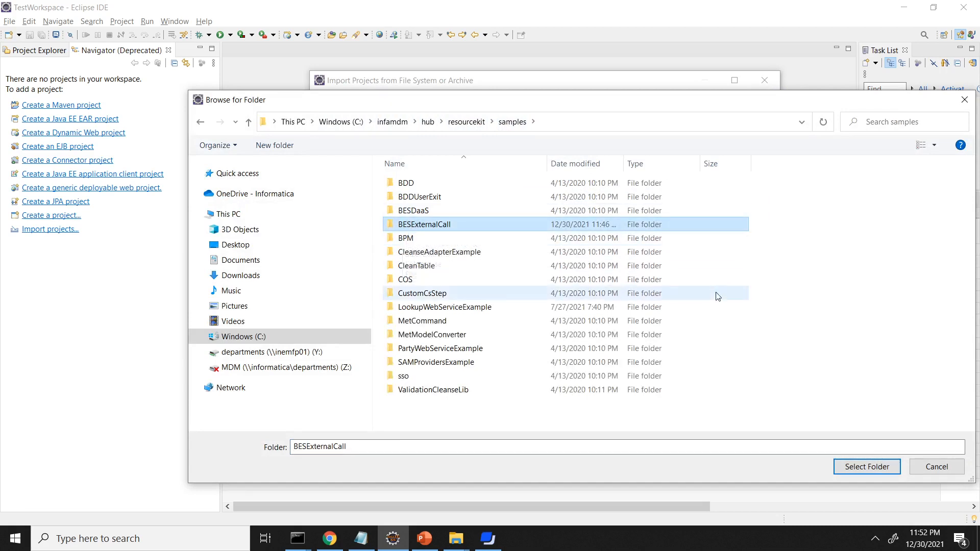
{"action": "left_click", "coordinate": [866, 467]}
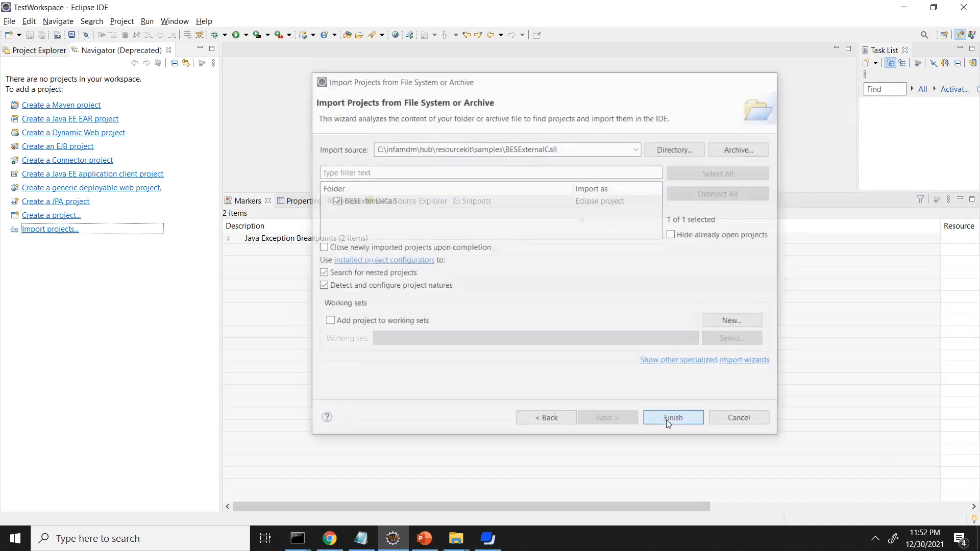
{"action": "left_click", "coordinate": [672, 417]}
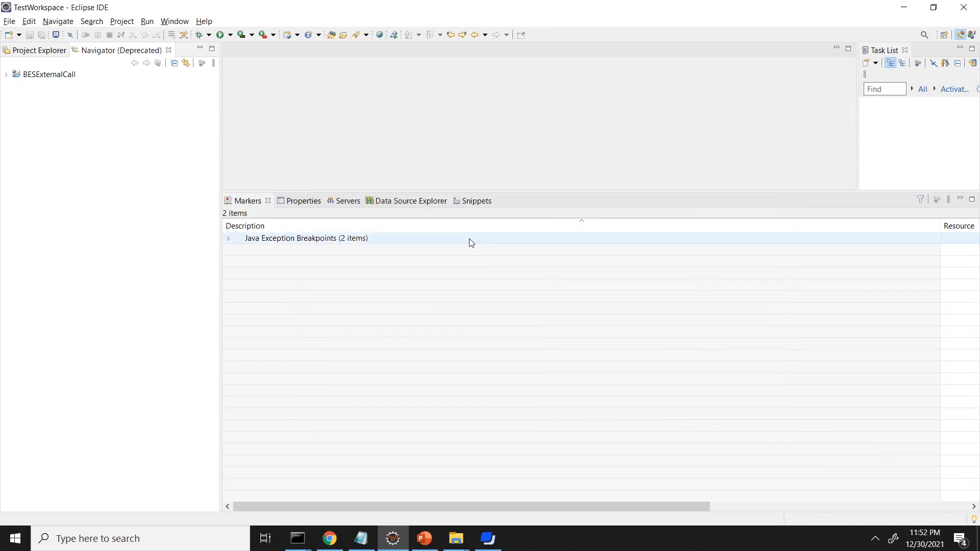
Step: Select BESExternalCall and review its 0 errors and 32 classpath warnings
{"action": "left_click", "coordinate": [46, 74]}
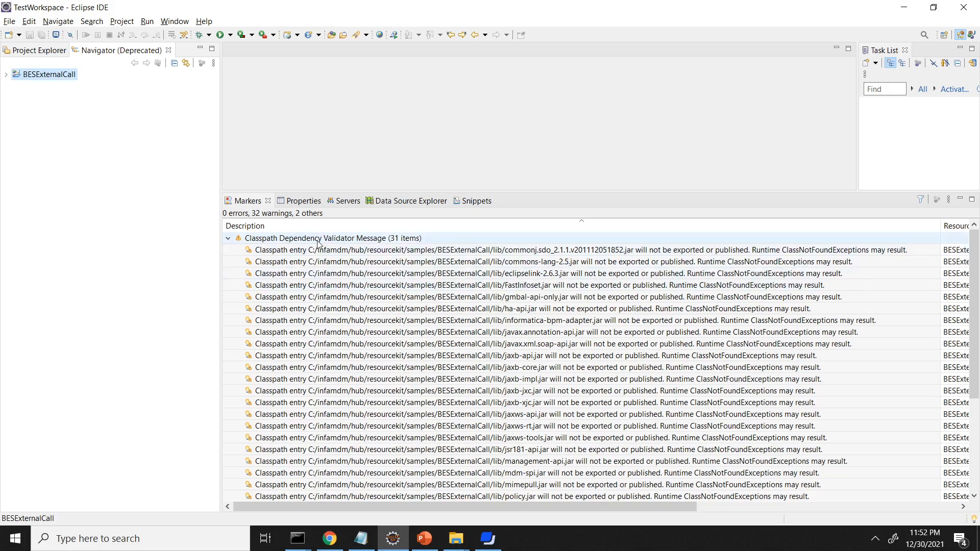
{"action": "mouse_move", "coordinate": [263, 213]}
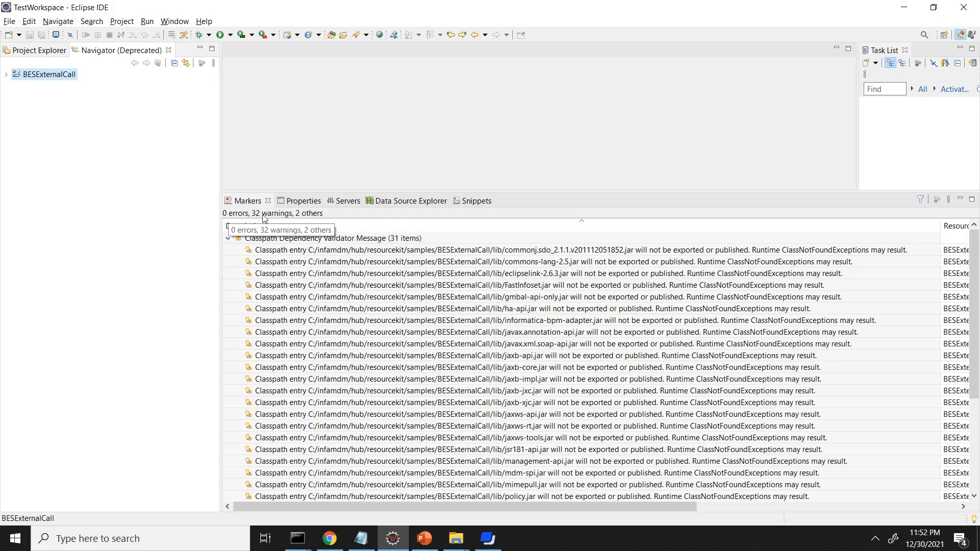
{"action": "mouse_move", "coordinate": [118, 166]}
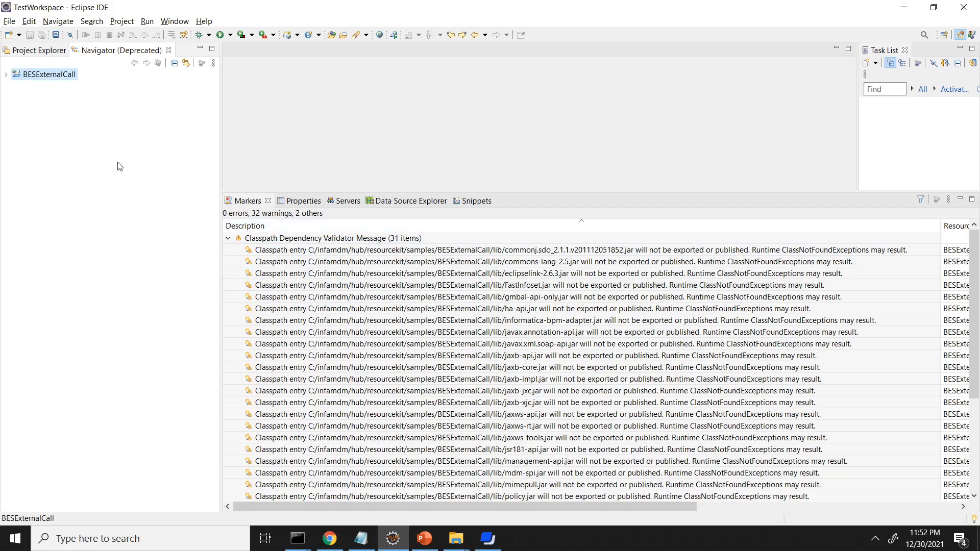
{"action": "mouse_move", "coordinate": [112, 142]}
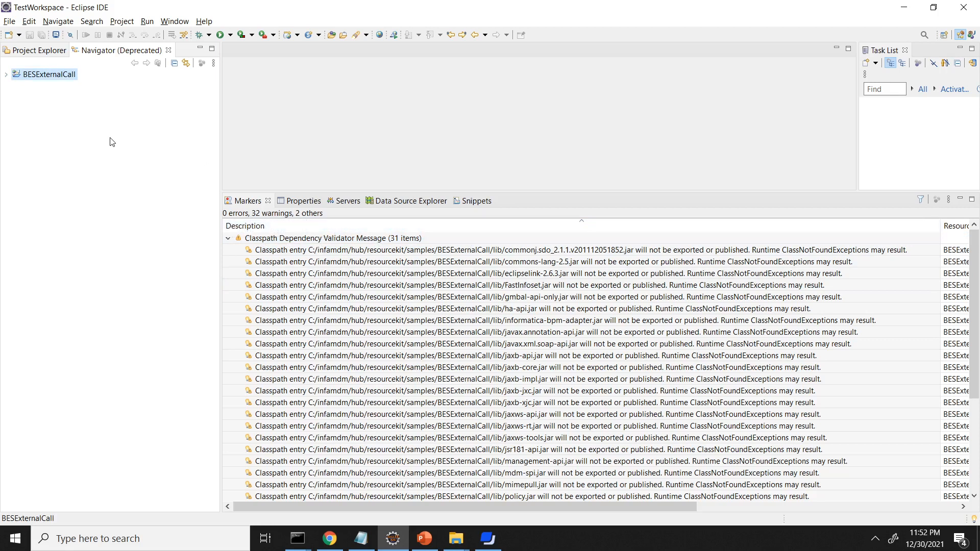
{"action": "mouse_move", "coordinate": [220, 148]}
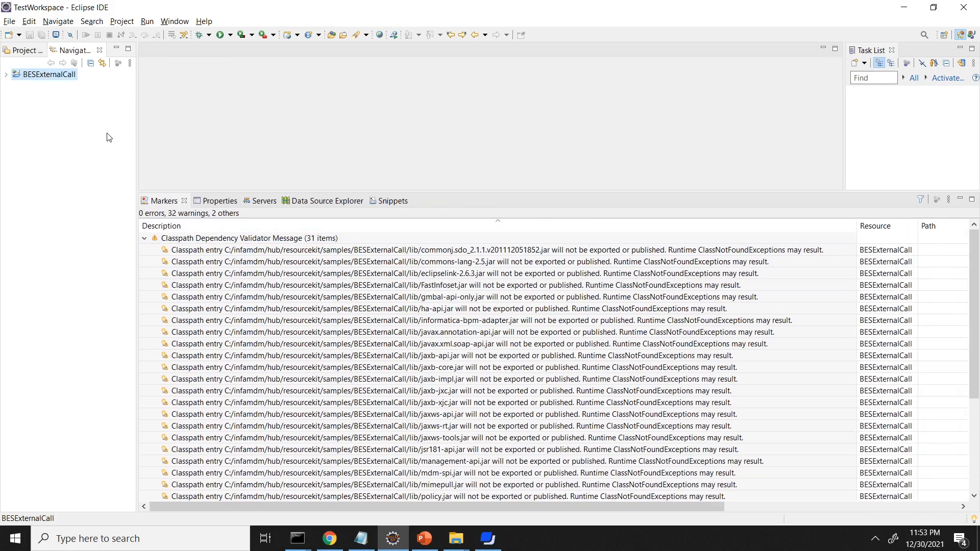
{"action": "mouse_move", "coordinate": [175, 22]}
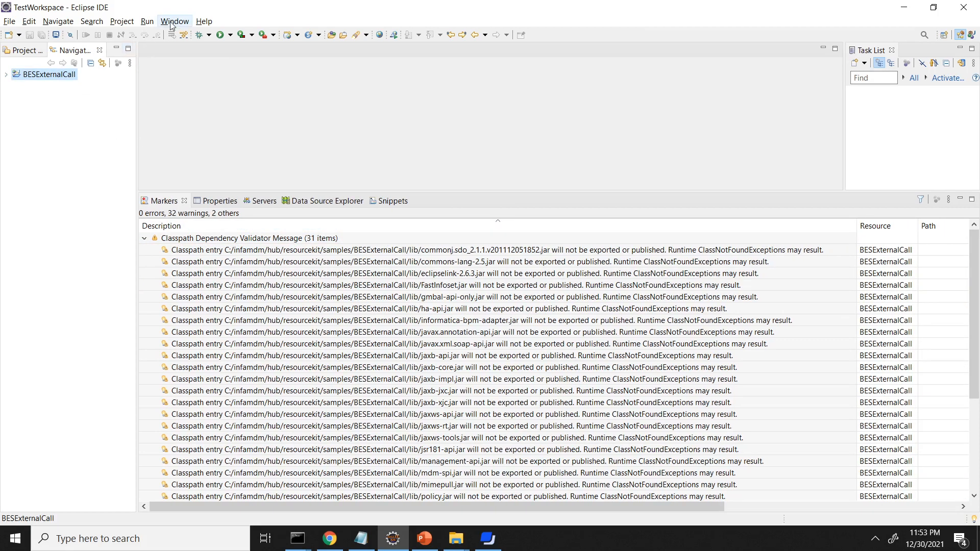
Step: Open the Ant view through Window > Show View > Other
{"action": "left_click", "coordinate": [174, 21]}
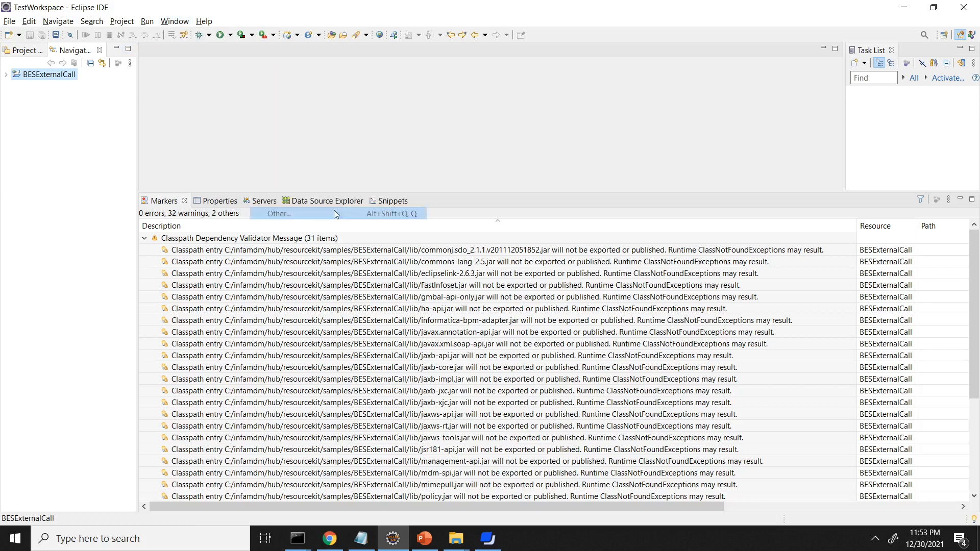
{"action": "left_click", "coordinate": [278, 213]}
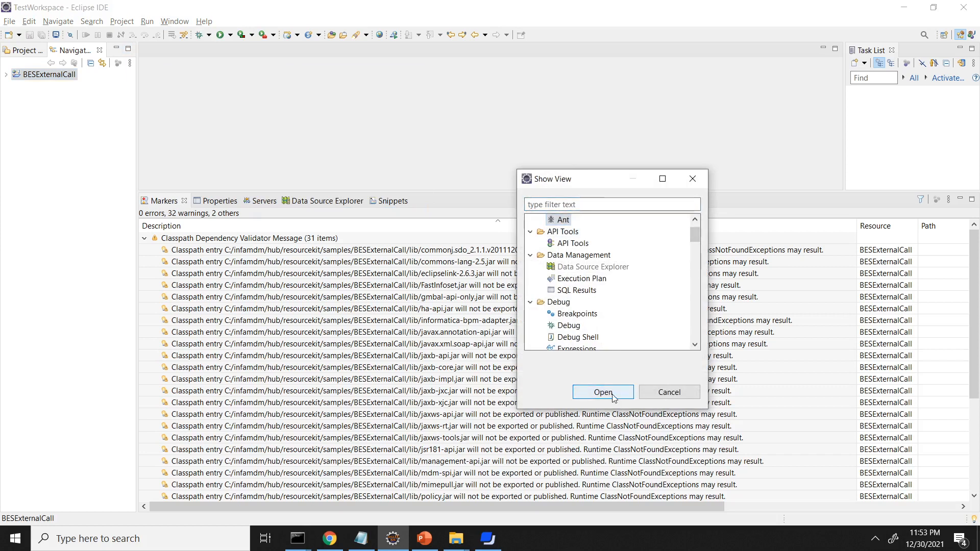
{"action": "left_click", "coordinate": [603, 392]}
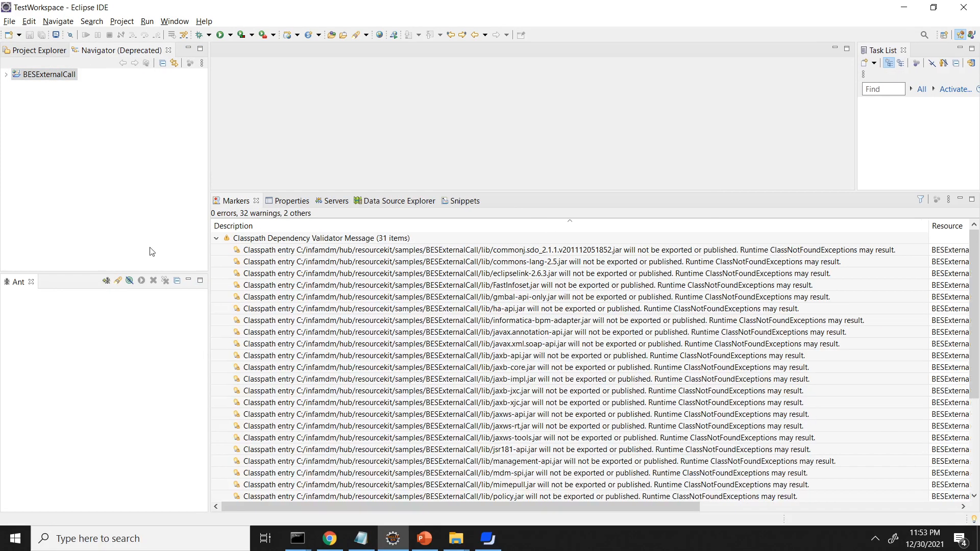
Step: Expand BESExternalCall in the Navigator and select build.xml
{"action": "left_click", "coordinate": [41, 74]}
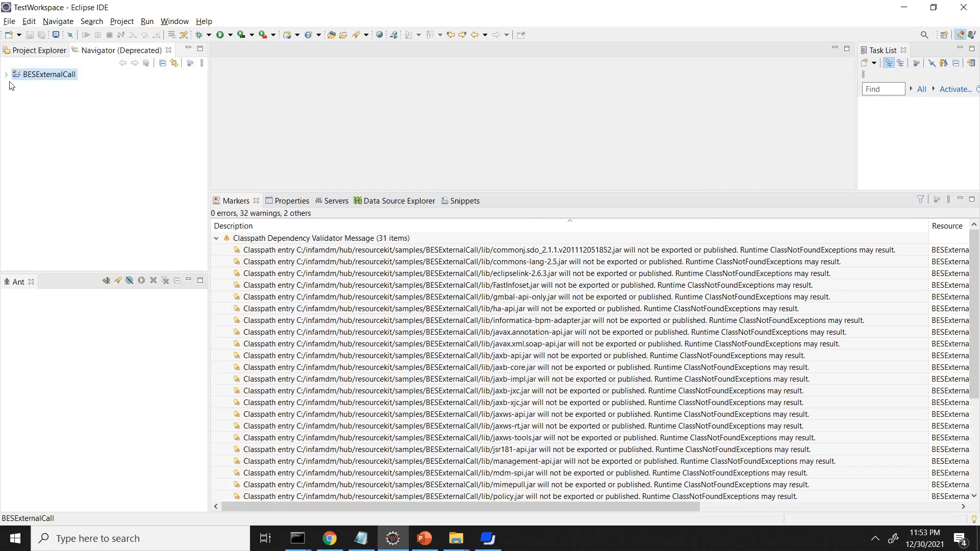
{"action": "left_click", "coordinate": [5, 74]}
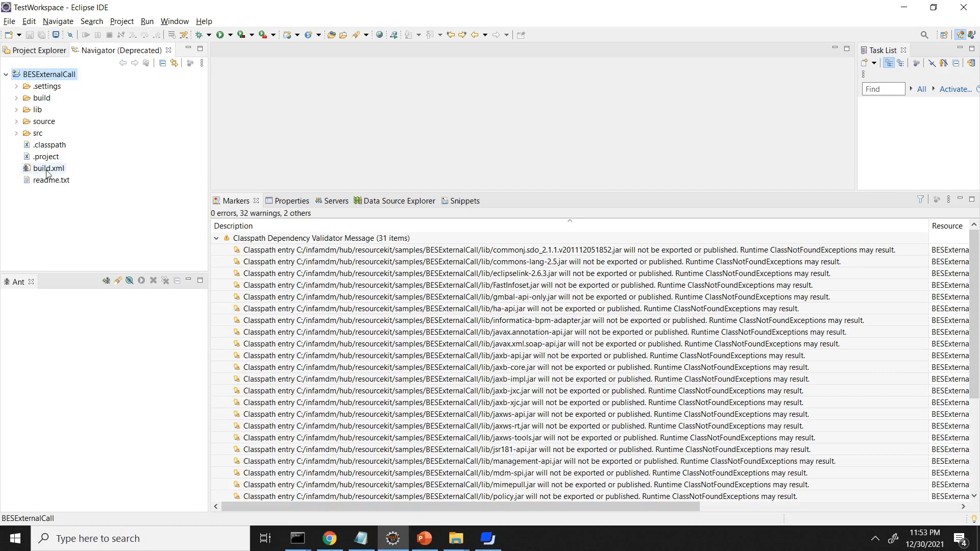
{"action": "left_click", "coordinate": [49, 167]}
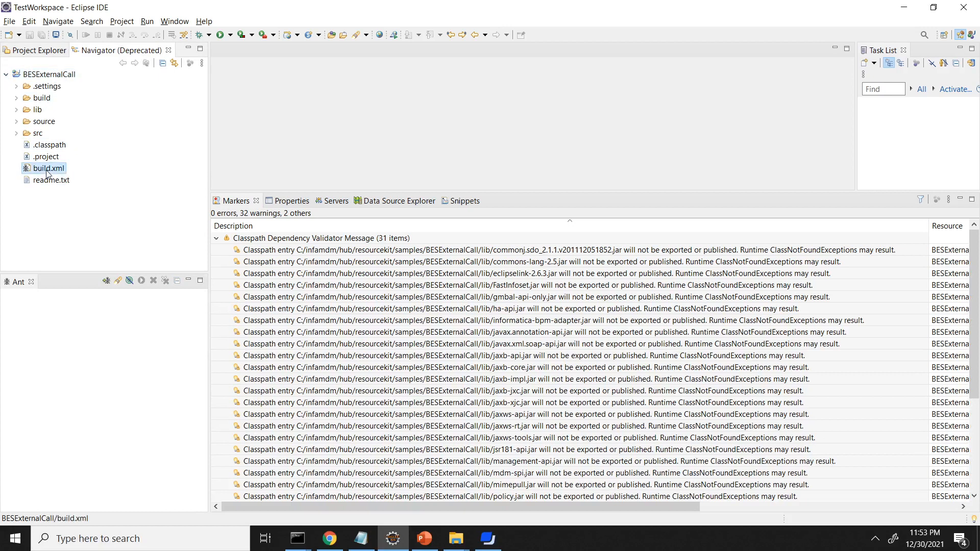
{"action": "mouse_move", "coordinate": [51, 172]}
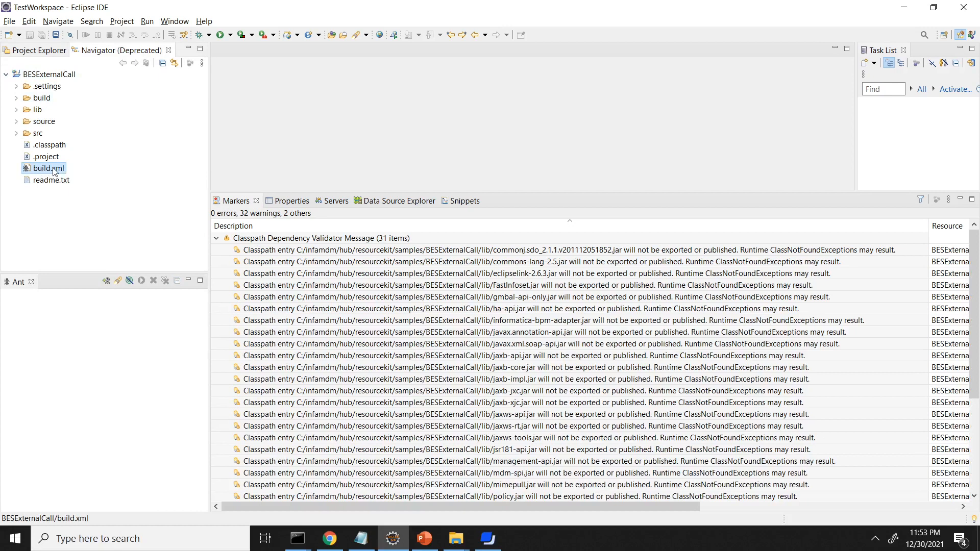
Step: Add build.xml to the Ant view, run the clean target, and refresh the project
{"action": "left_click_drag", "start_coordinate": [48, 168], "coordinate": [66, 348]}
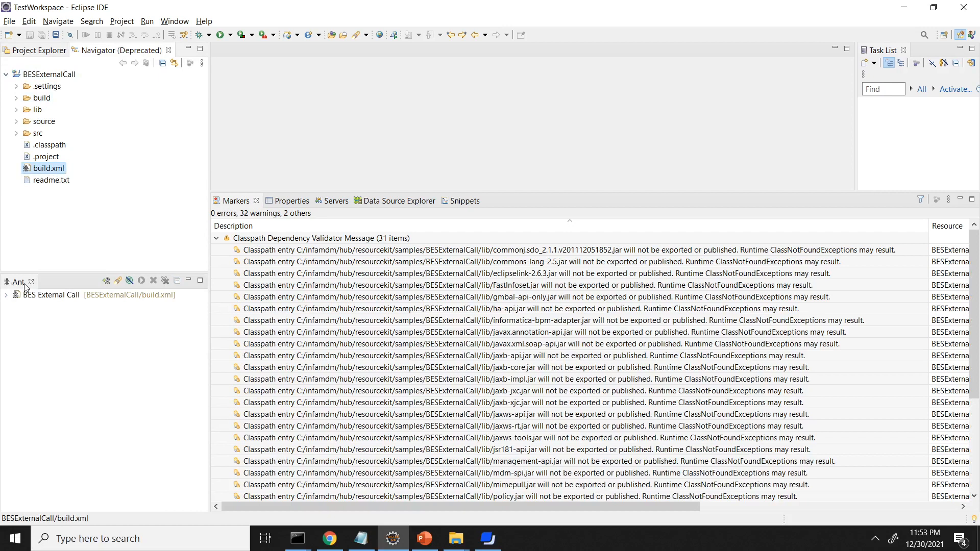
{"action": "left_click", "coordinate": [6, 295]}
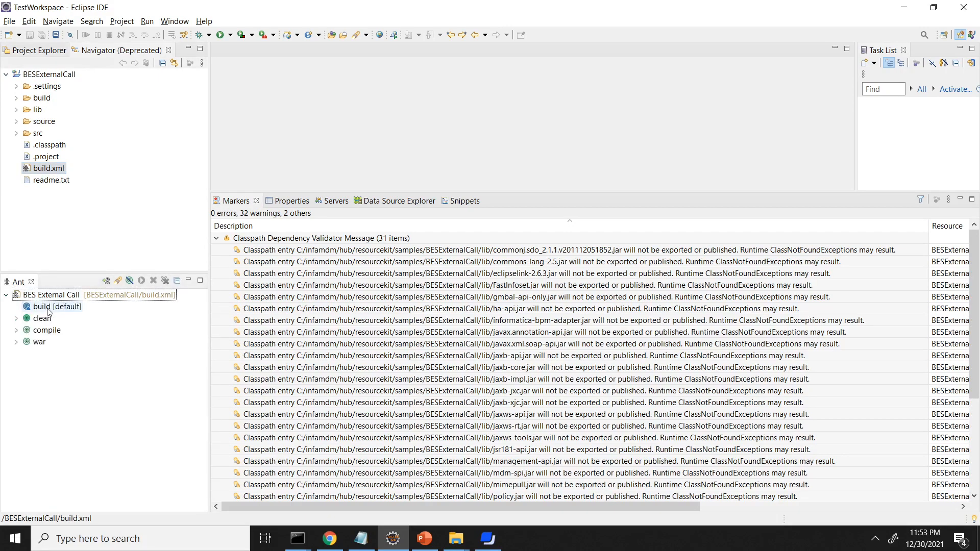
{"action": "mouse_move", "coordinate": [122, 309]}
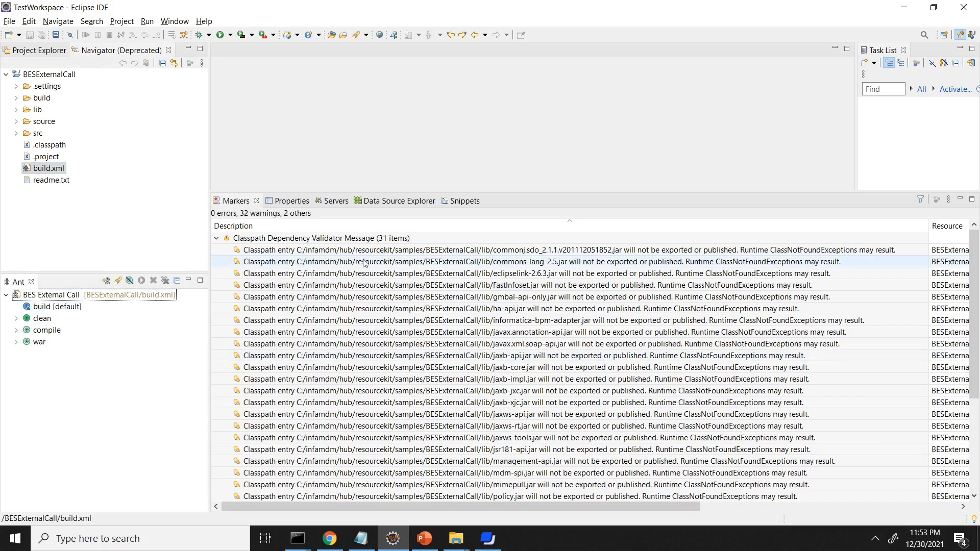
{"action": "left_click", "coordinate": [17, 98]}
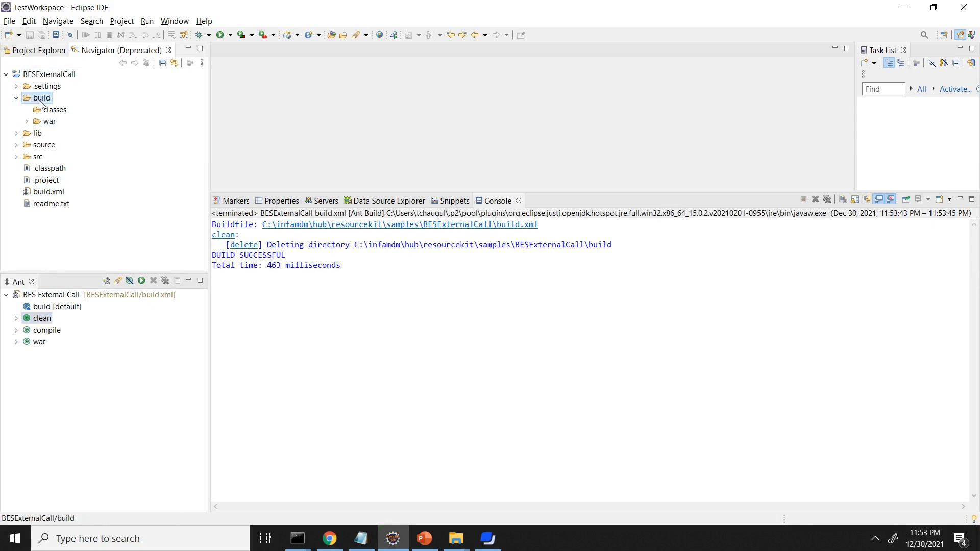
{"action": "right_click", "coordinate": [43, 74]}
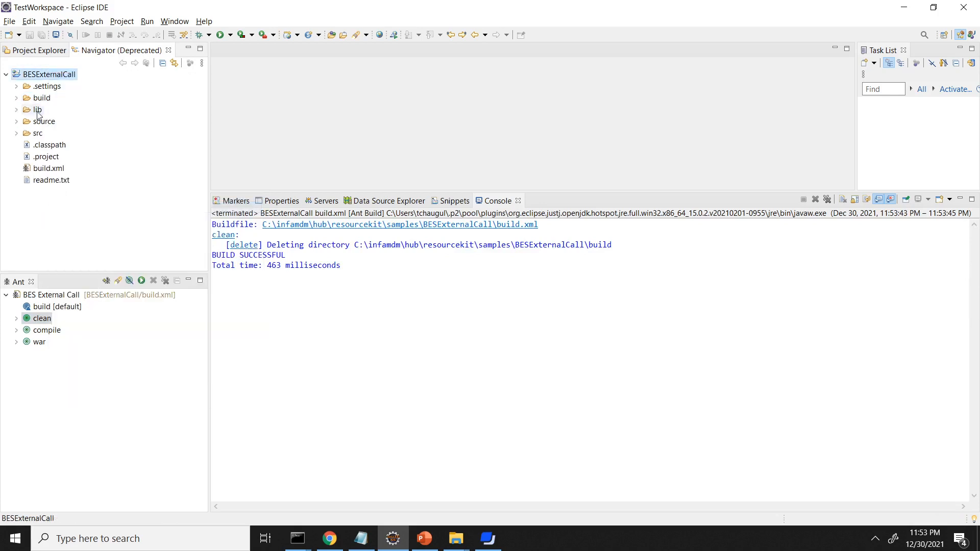
{"action": "left_click", "coordinate": [17, 98]}
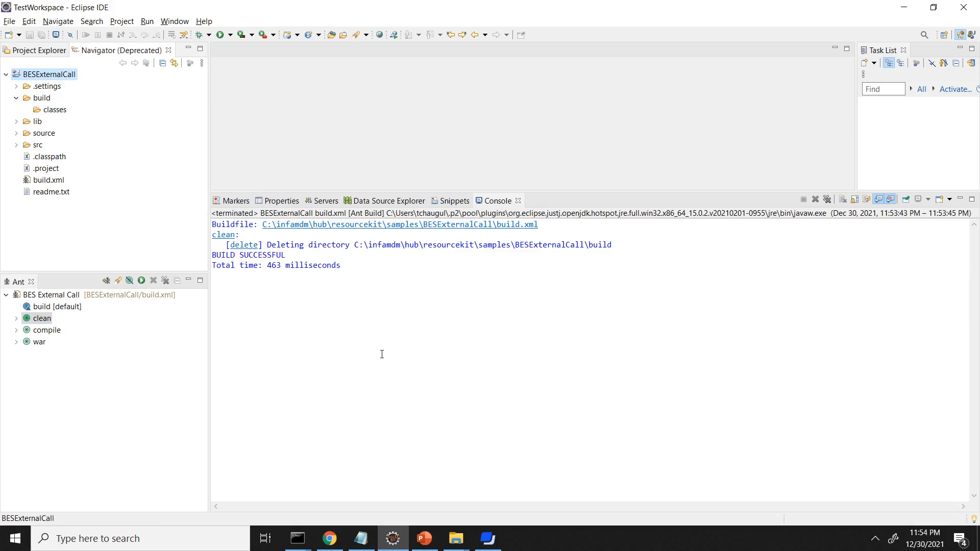
{"action": "mouse_move", "coordinate": [176, 331]}
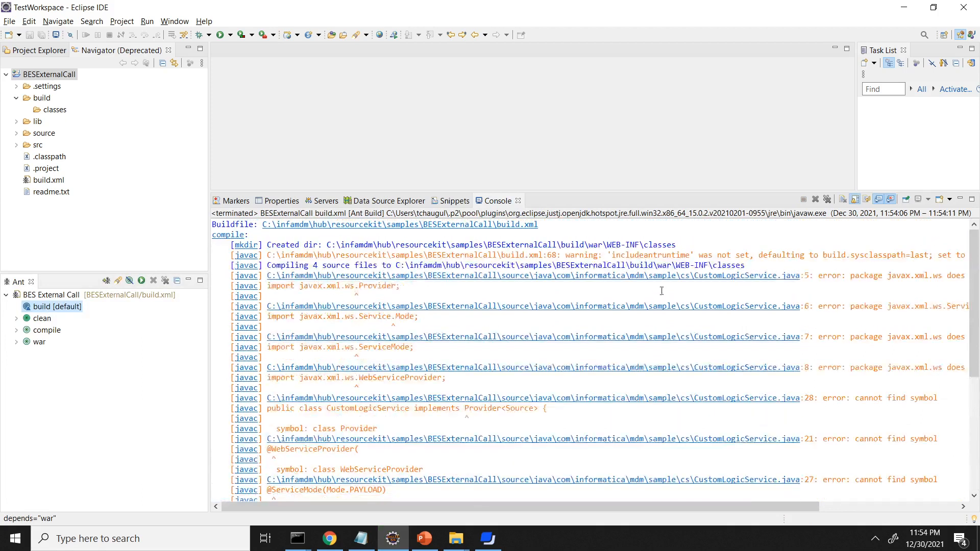
{"action": "mouse_move", "coordinate": [544, 237]}
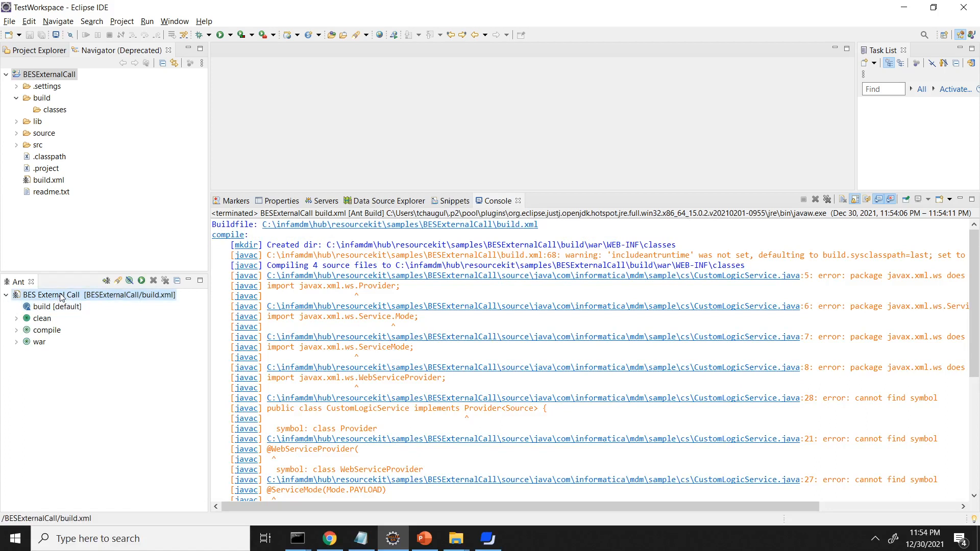
Step: Open the Ant Build... launch configuration for BES External Call, targeting only build
{"action": "right_click", "coordinate": [50, 295]}
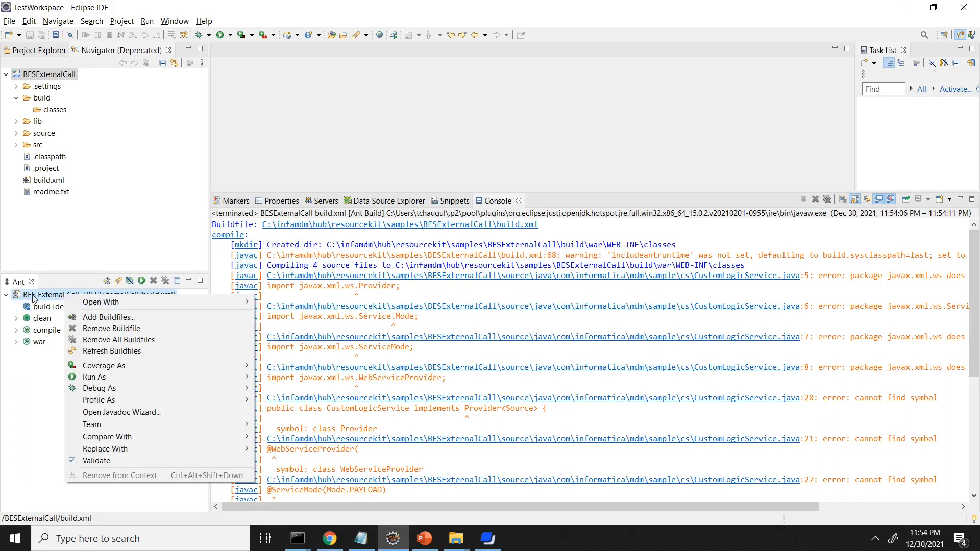
{"action": "mouse_move", "coordinate": [122, 412]}
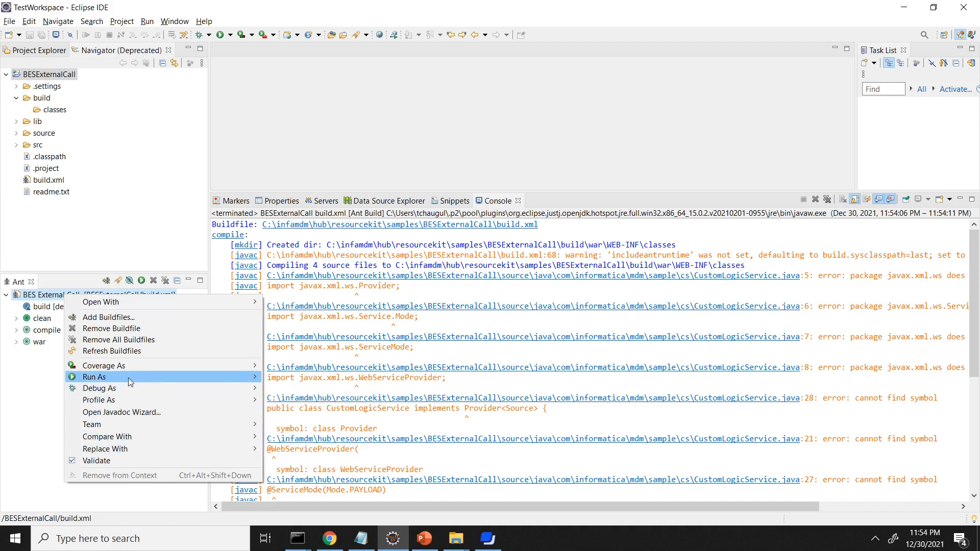
{"action": "left_click", "coordinate": [531, 388]}
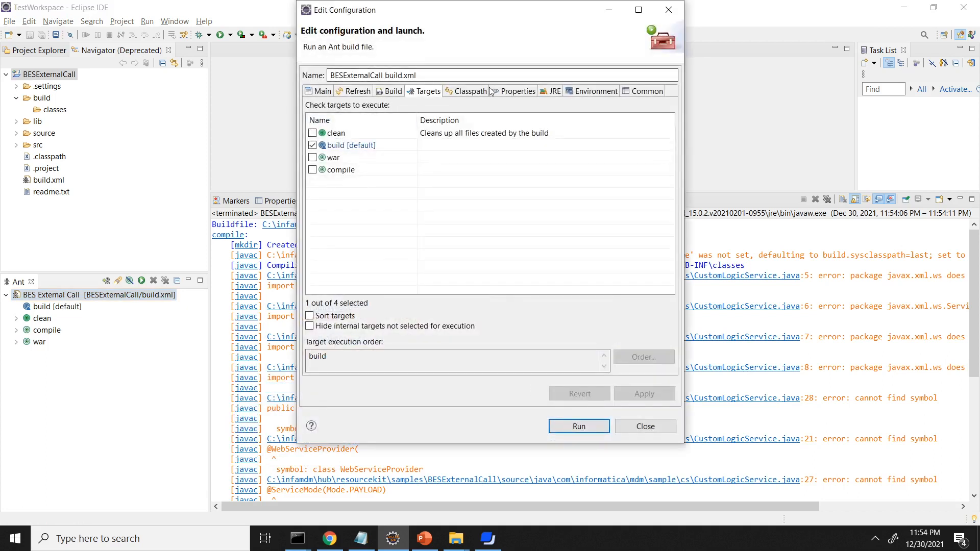
Step: Add a Standard VM installed JRE from C:\Program Files\Java for the build configuration
{"action": "left_click", "coordinate": [554, 90]}
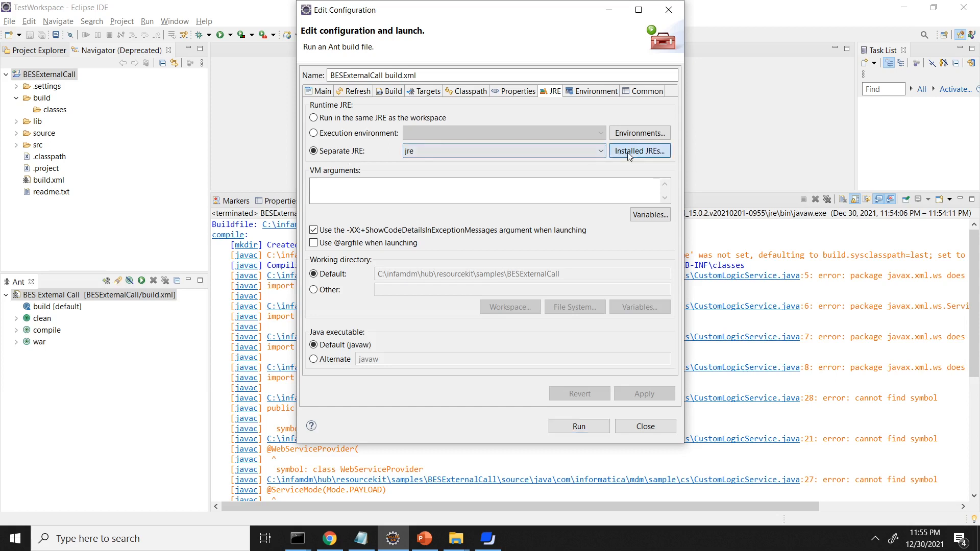
{"action": "left_click", "coordinate": [639, 150]}
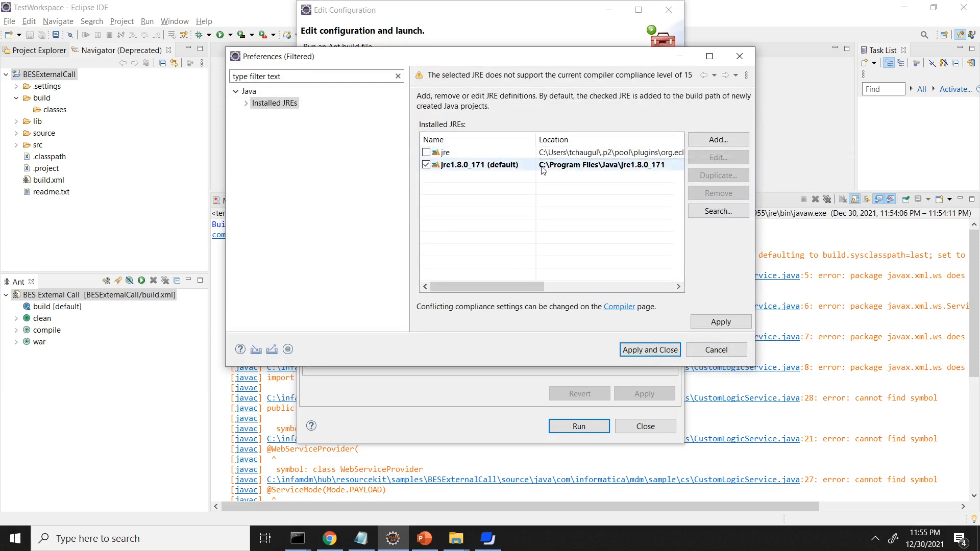
{"action": "left_click", "coordinate": [718, 139]}
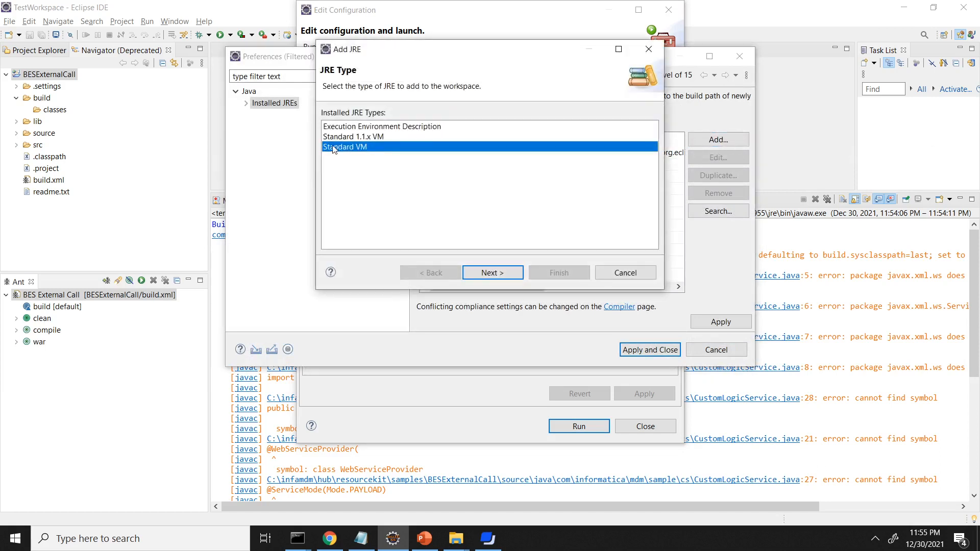
{"action": "left_click", "coordinate": [492, 273]}
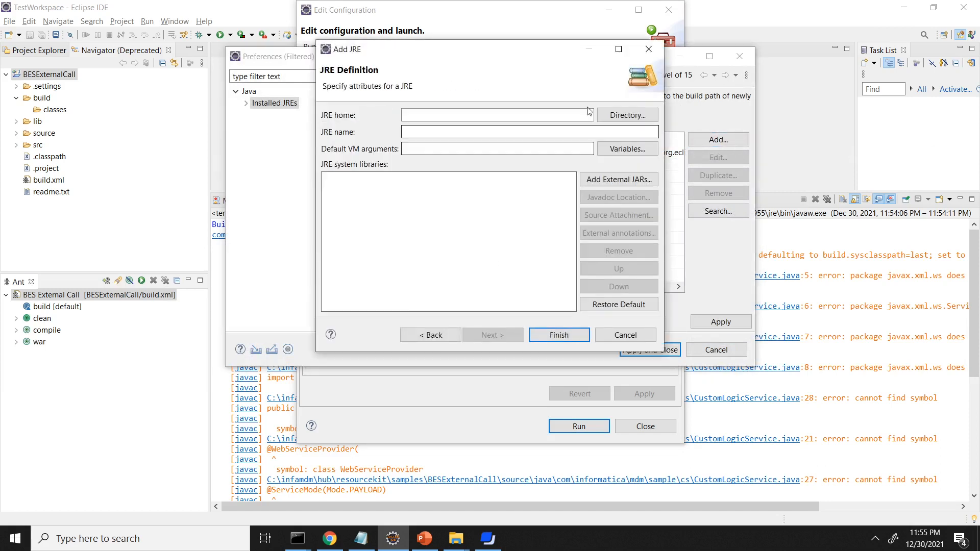
{"action": "left_click", "coordinate": [628, 114]}
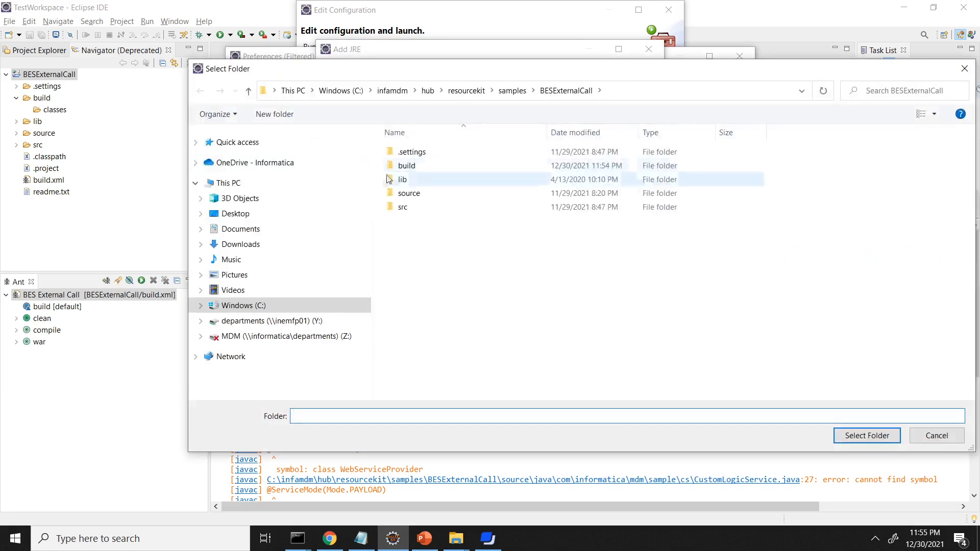
{"action": "left_click", "coordinate": [340, 91]}
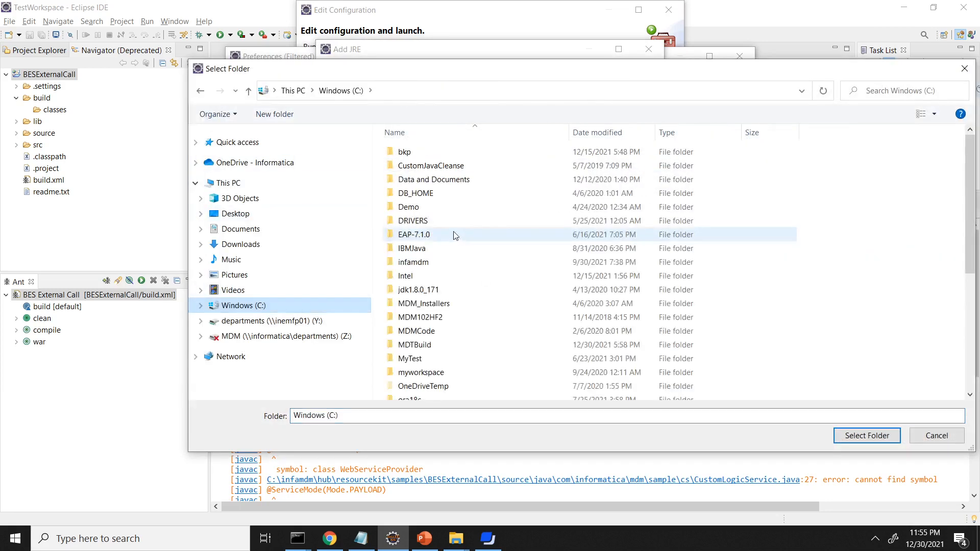
{"action": "left_click", "coordinate": [421, 310]}
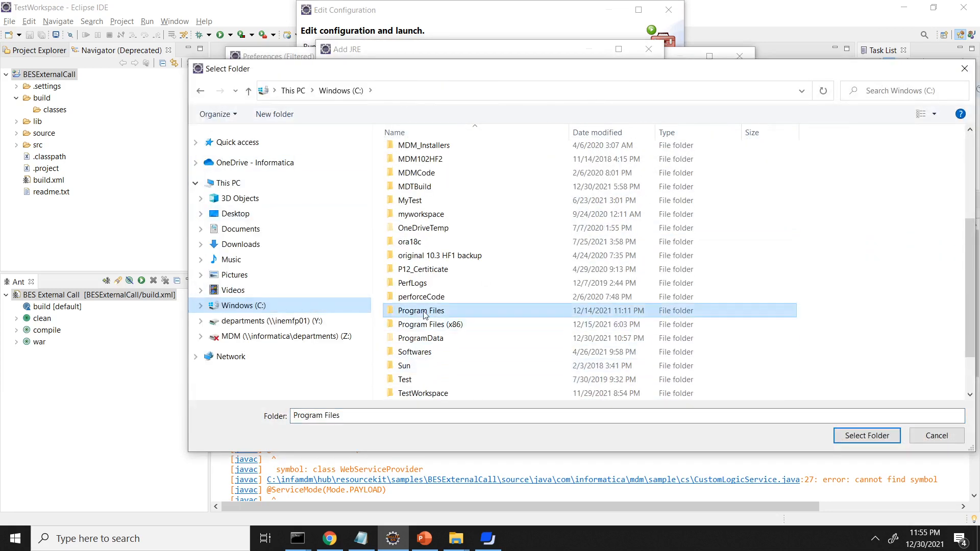
{"action": "double_click", "coordinate": [420, 310]}
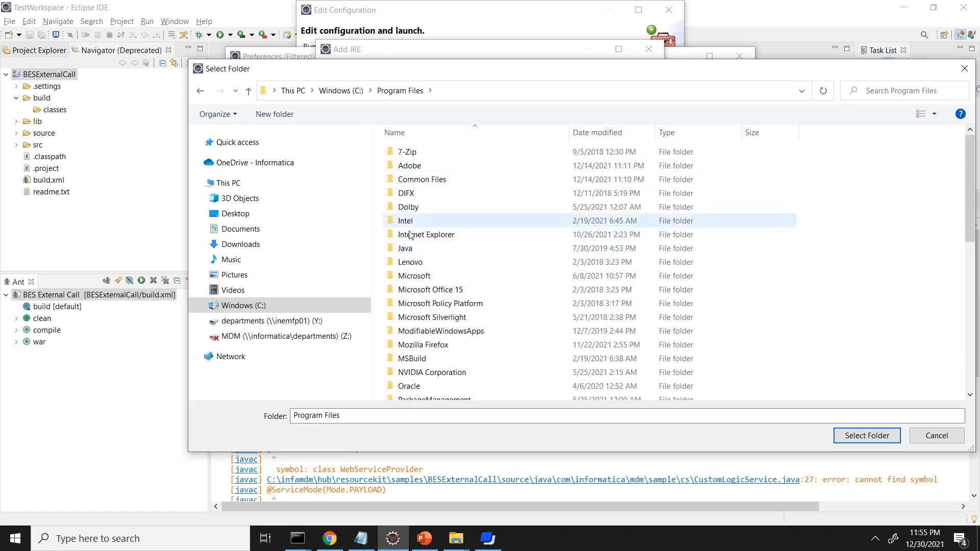
{"action": "double_click", "coordinate": [405, 248]}
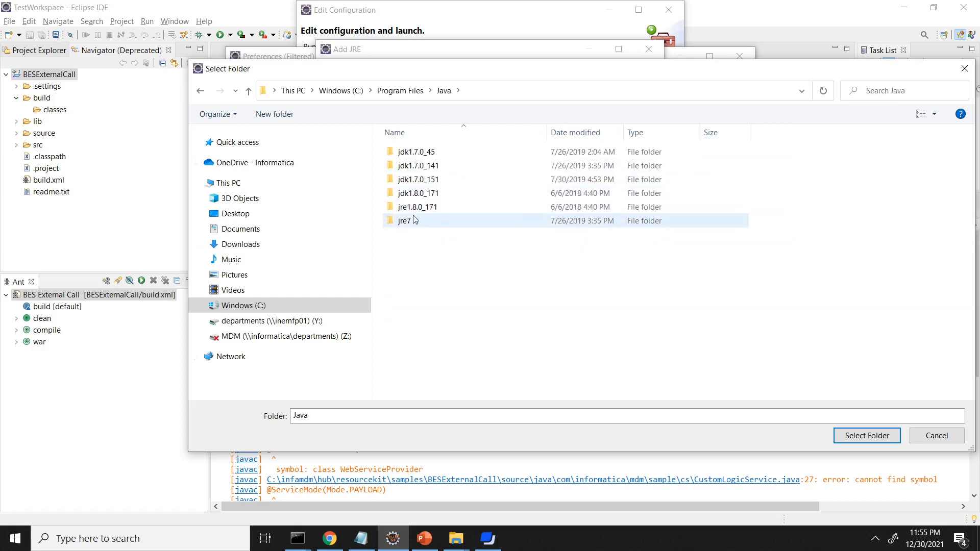
{"action": "left_click", "coordinate": [417, 206]}
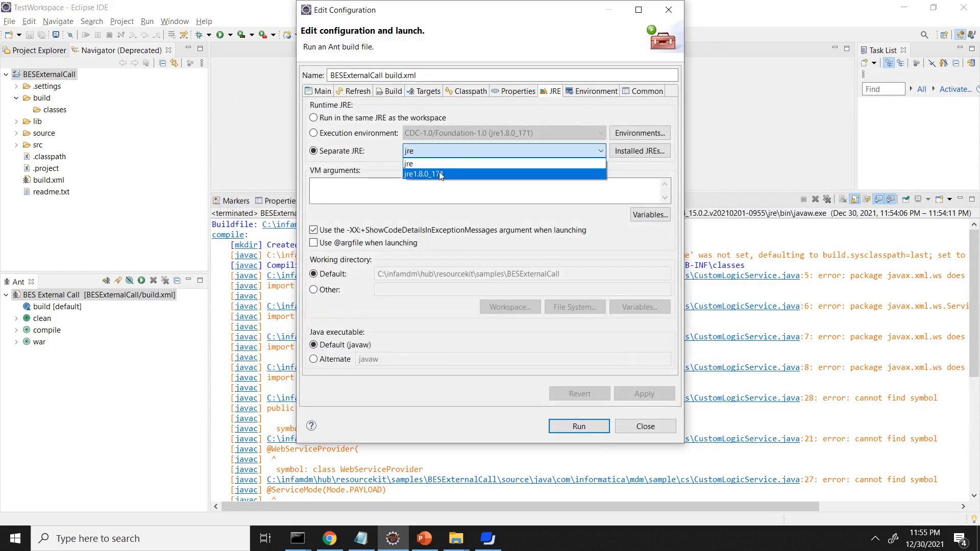
Step: Set the separate JRE to jre1.8.0_171, apply, and run the build
{"action": "left_click", "coordinate": [427, 174]}
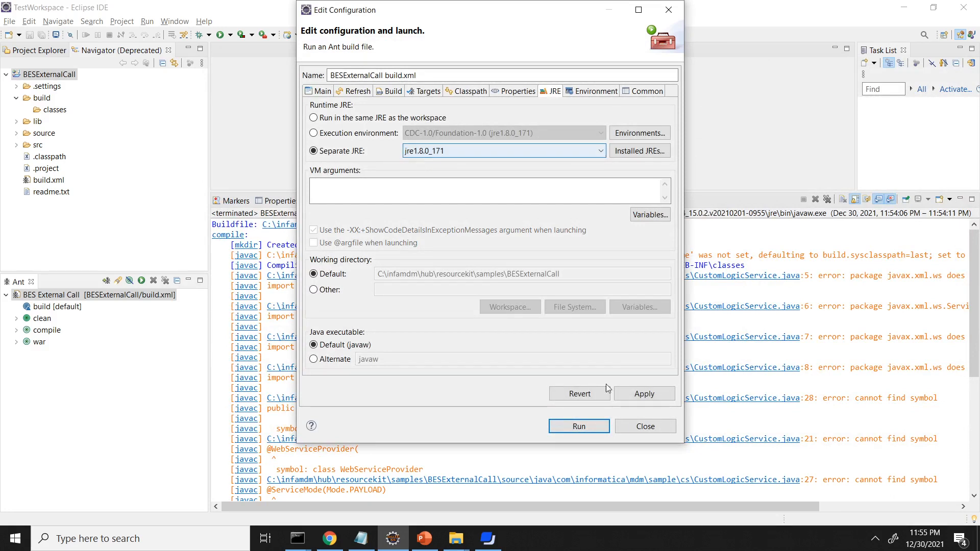
{"action": "left_click", "coordinate": [644, 393]}
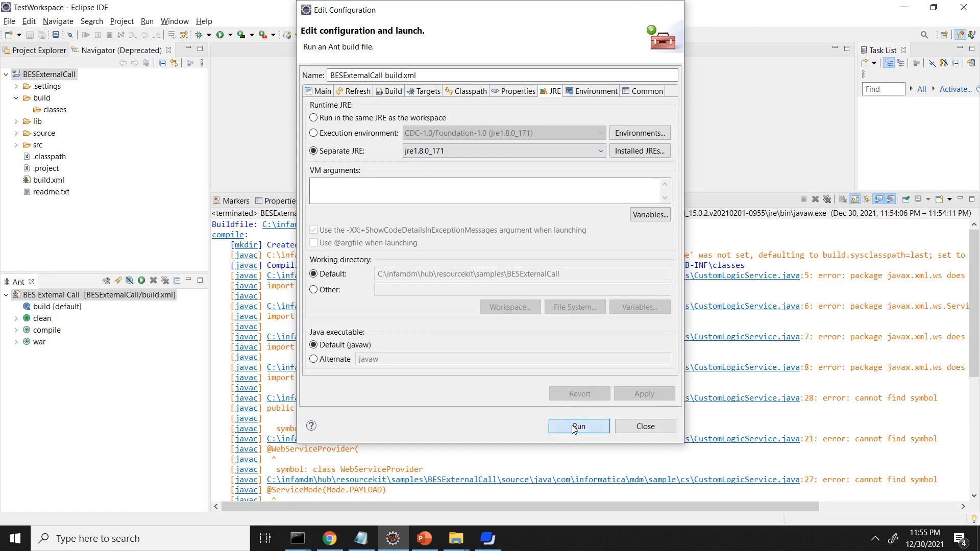
{"action": "left_click", "coordinate": [579, 426]}
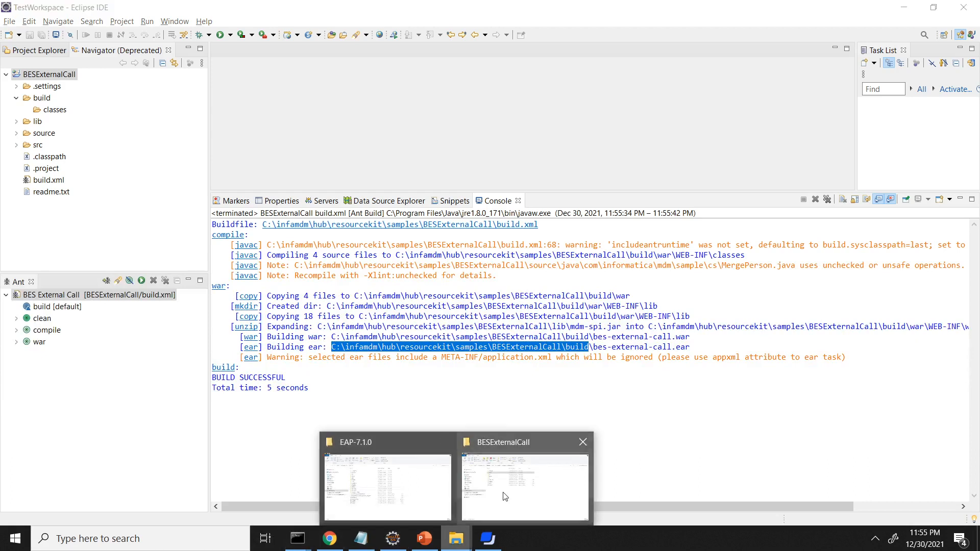
Step: Copy the bes-external-call EAR file from the project's build folder
{"action": "left_click", "coordinate": [525, 487]}
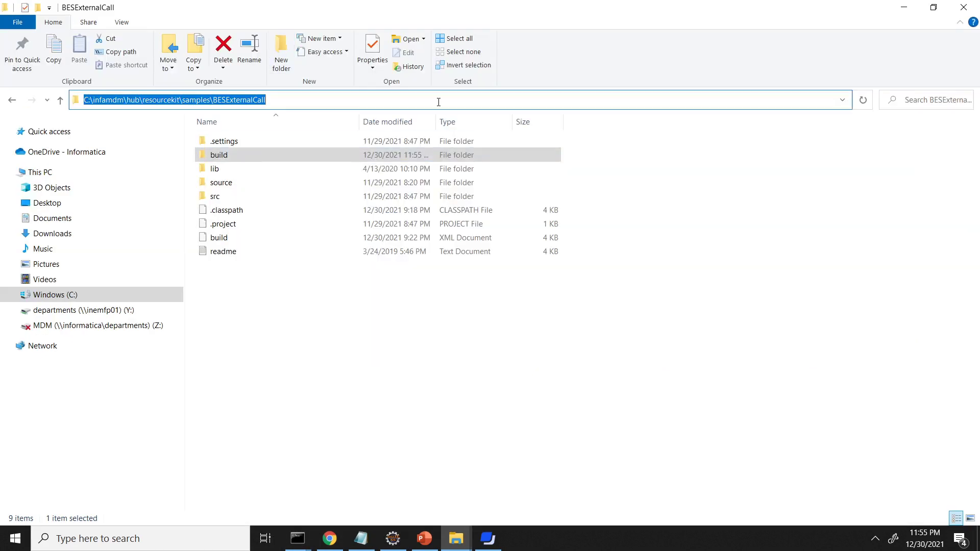
{"action": "double_click", "coordinate": [216, 155]}
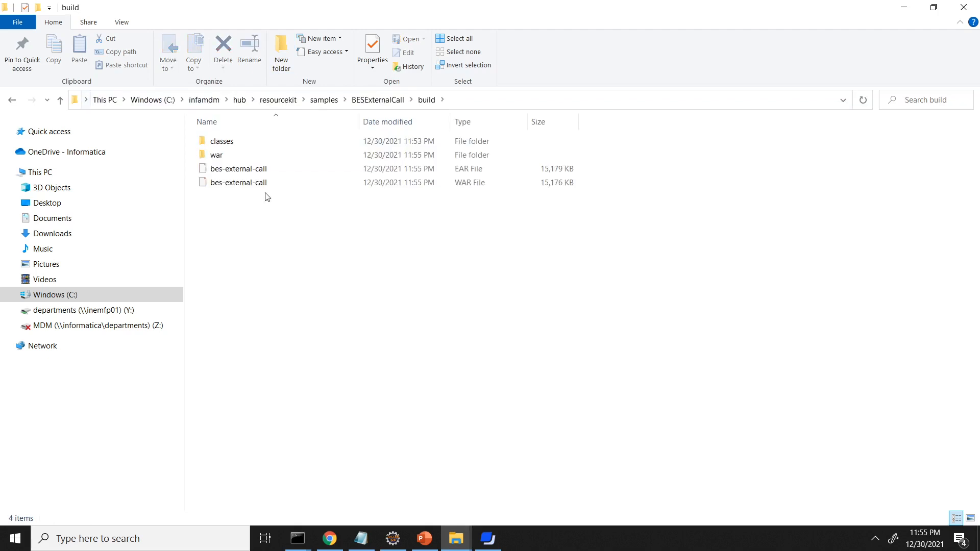
{"action": "left_click", "coordinate": [237, 182]}
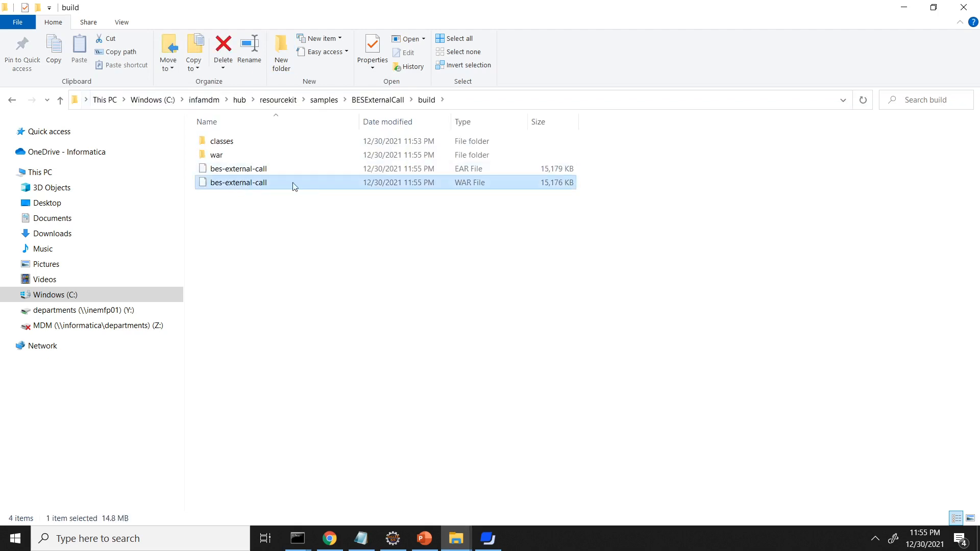
{"action": "mouse_move", "coordinate": [433, 199]}
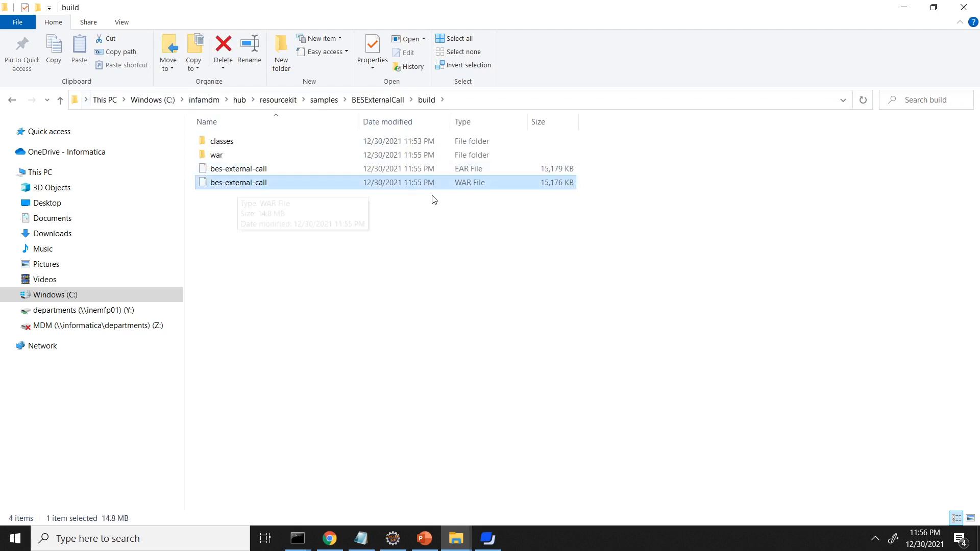
{"action": "left_click", "coordinate": [237, 168]}
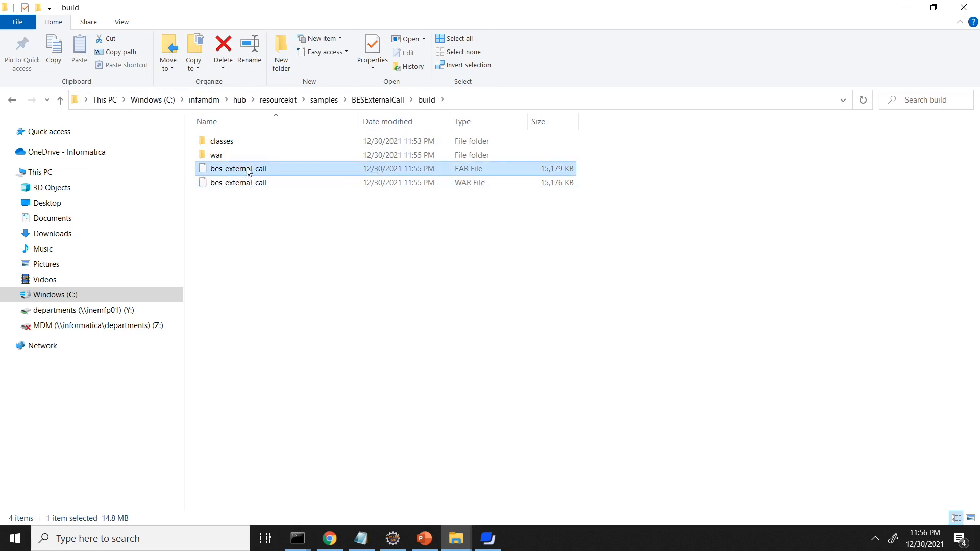
{"action": "right_click", "coordinate": [247, 169]}
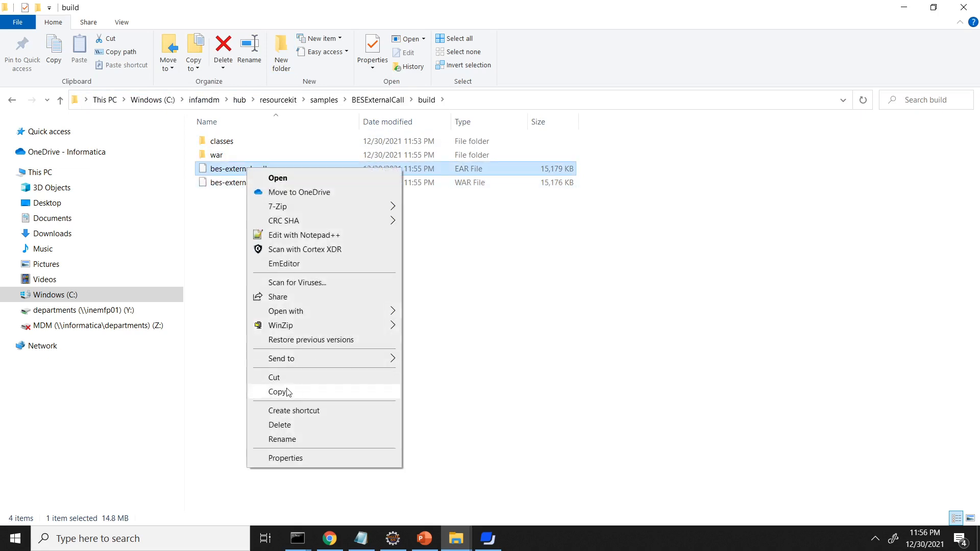
{"action": "left_click", "coordinate": [277, 392]}
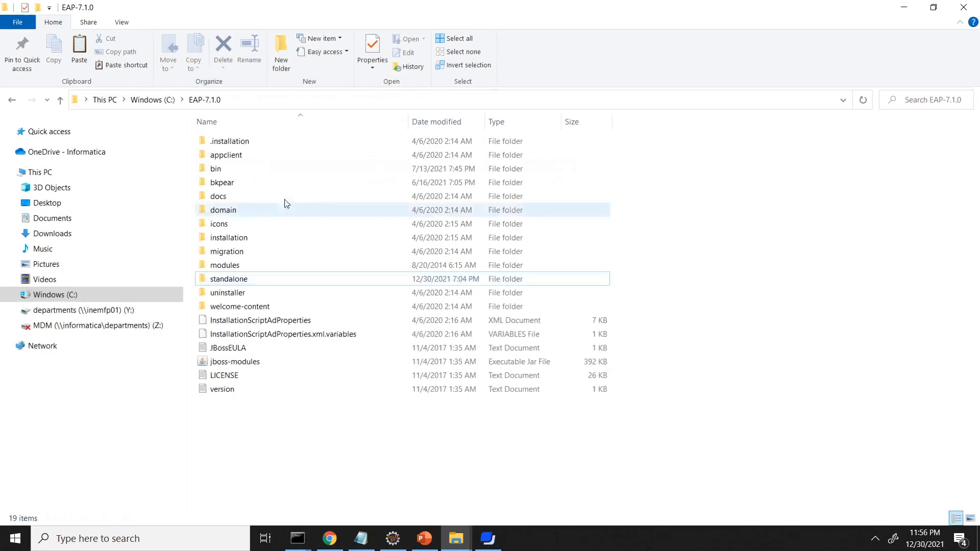
Step: Check bes-external-call.ear and its .deployed marker in standalone\deployments
{"action": "left_click", "coordinate": [229, 278]}
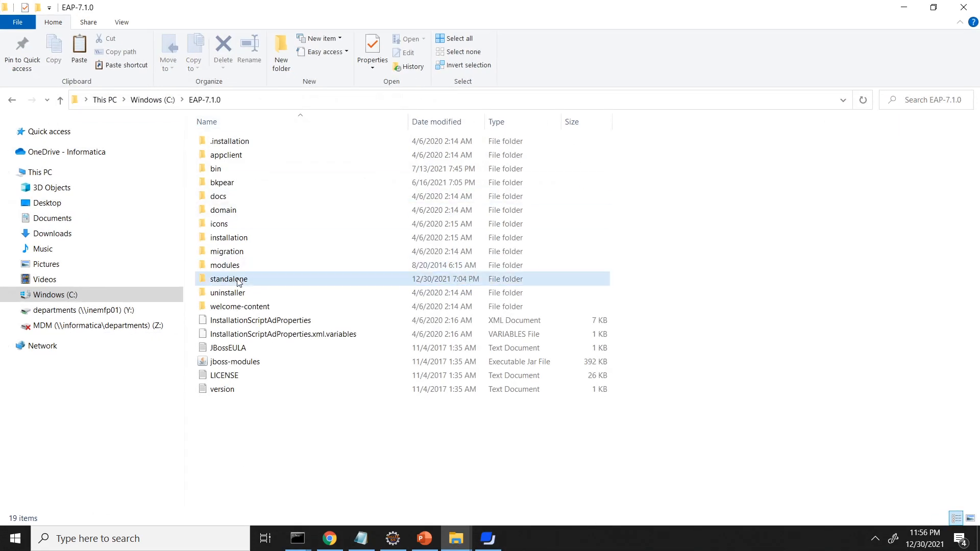
{"action": "double_click", "coordinate": [228, 279]}
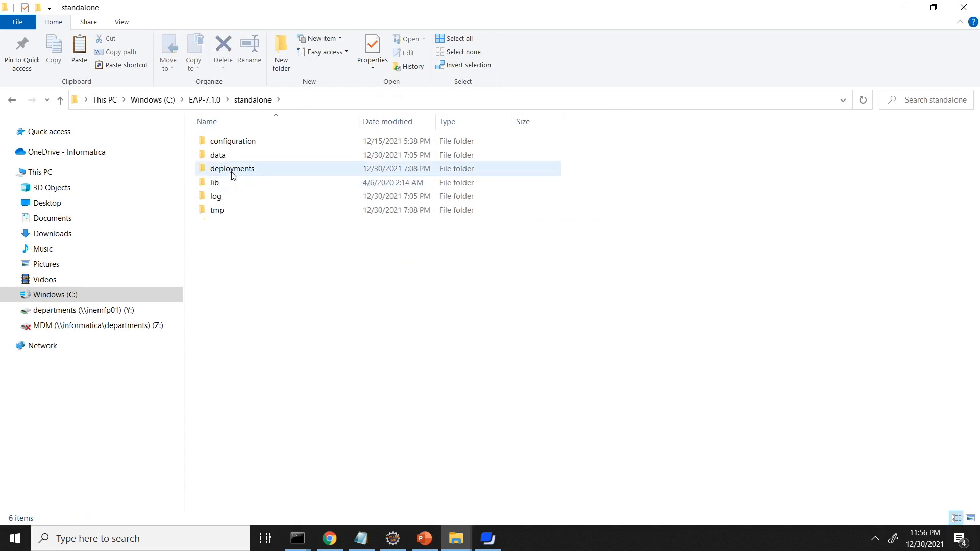
{"action": "double_click", "coordinate": [232, 169]}
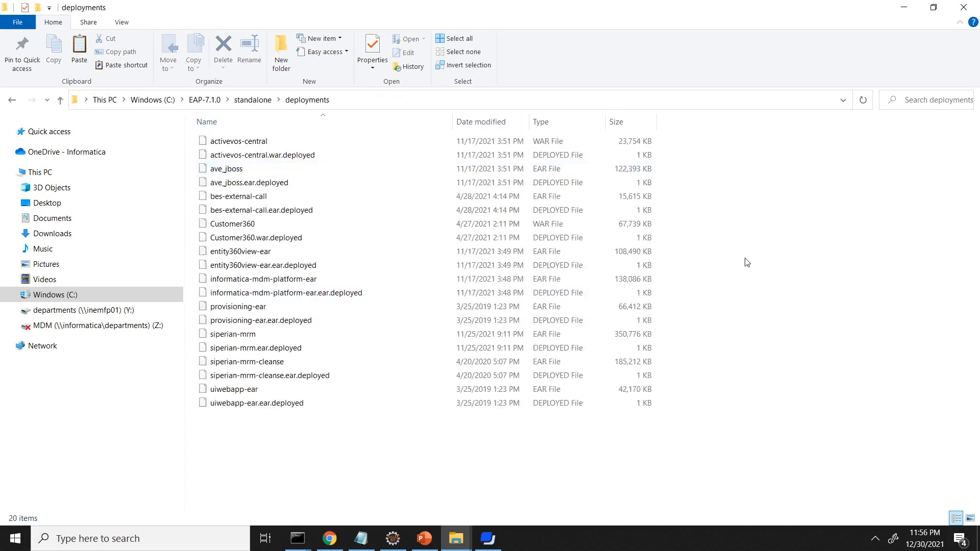
{"action": "mouse_move", "coordinate": [771, 255]}
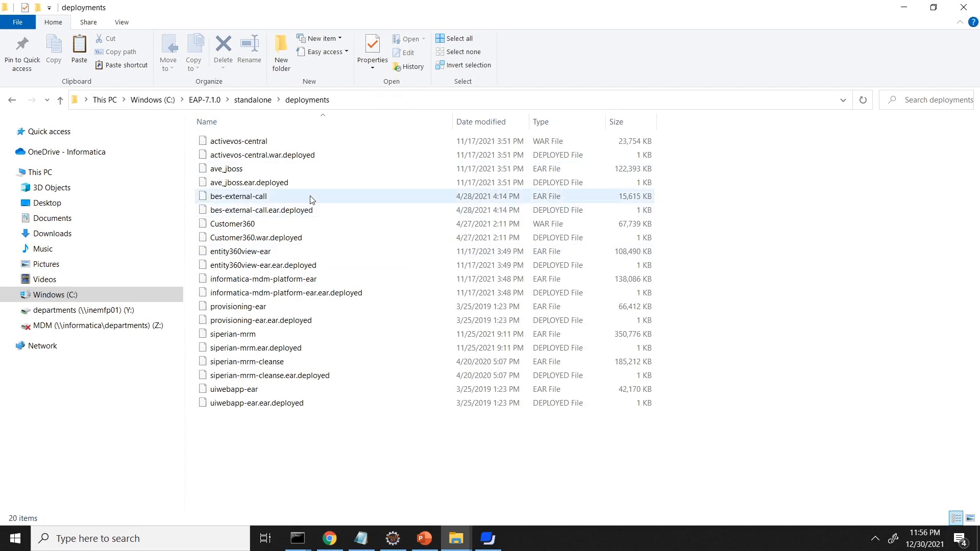
{"action": "left_click", "coordinate": [238, 196]}
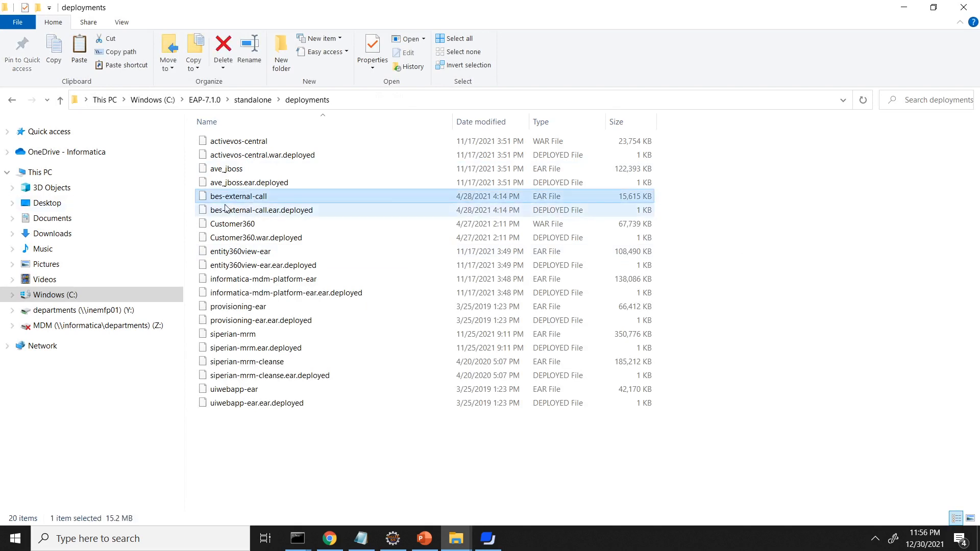
{"action": "left_click", "coordinate": [260, 209]}
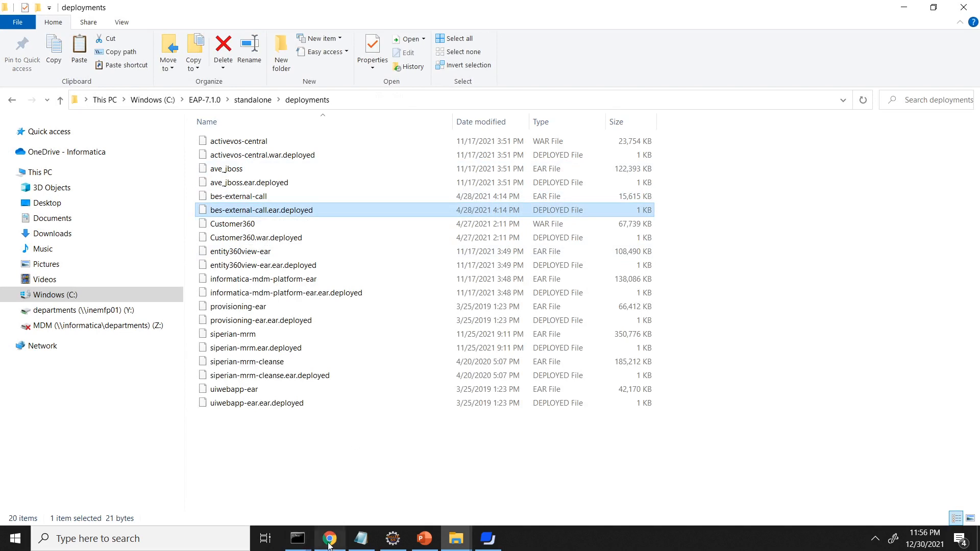
Step: Load localhost:8080/bes-external-call in Chrome
{"action": "left_click", "coordinate": [329, 538]}
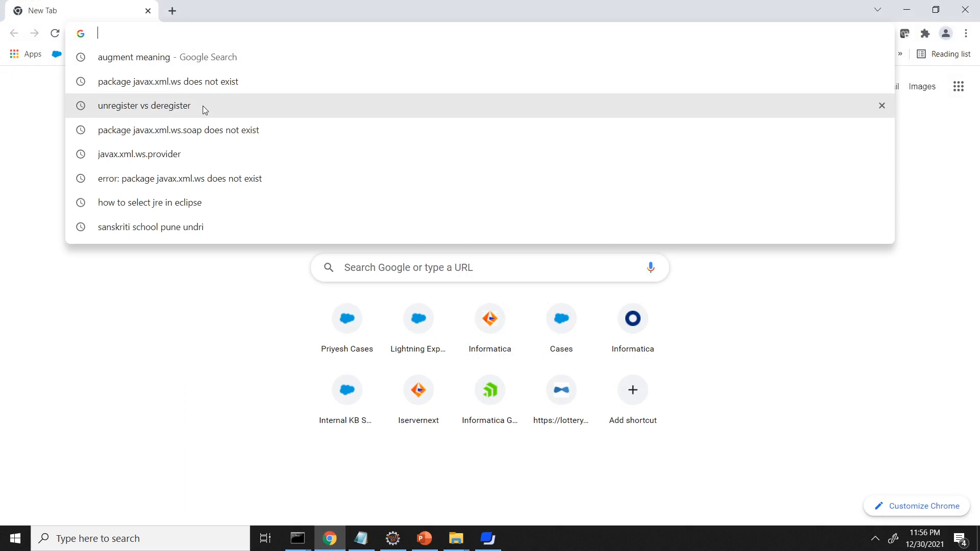
{"action": "type", "text": "localhost:8080/"}
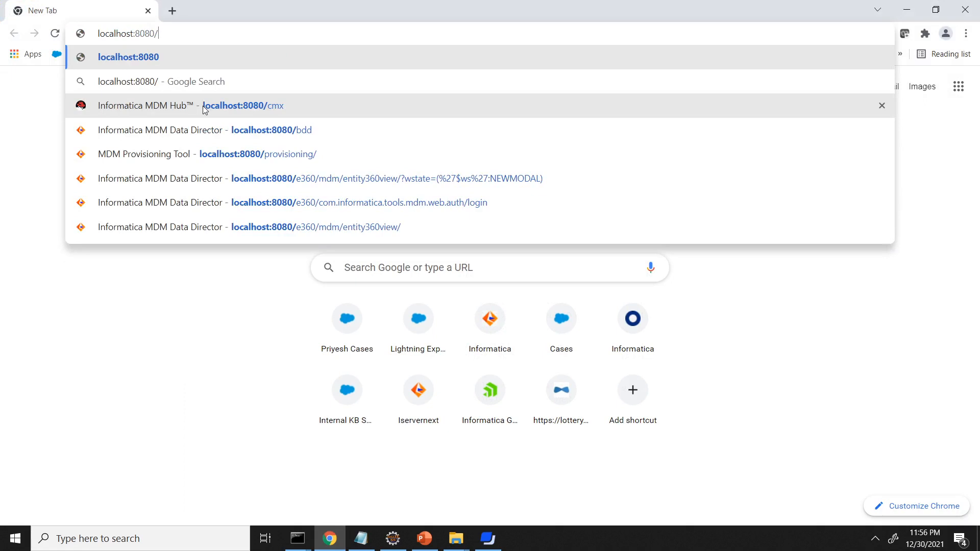
{"action": "type", "text": "bes-external-cqa"}
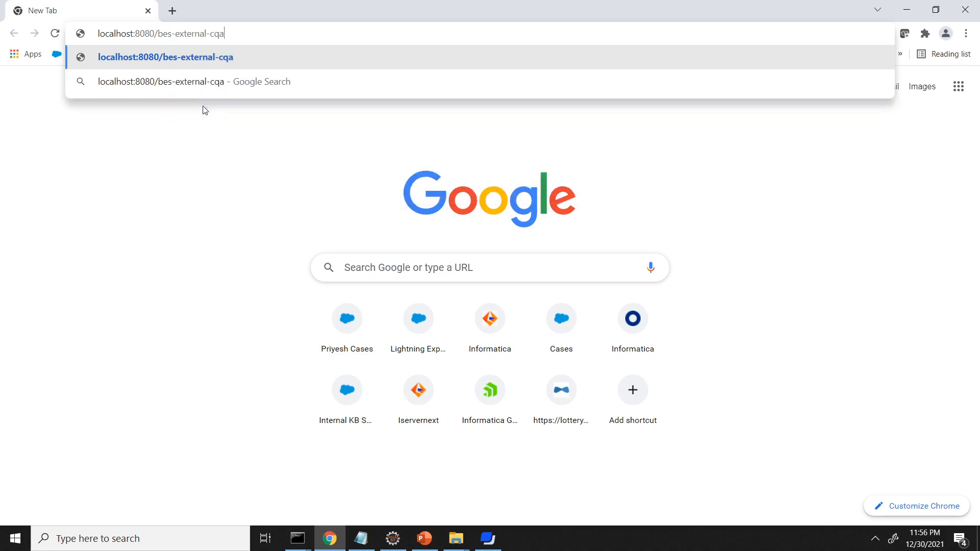
{"action": "key", "text": "Backspace"}
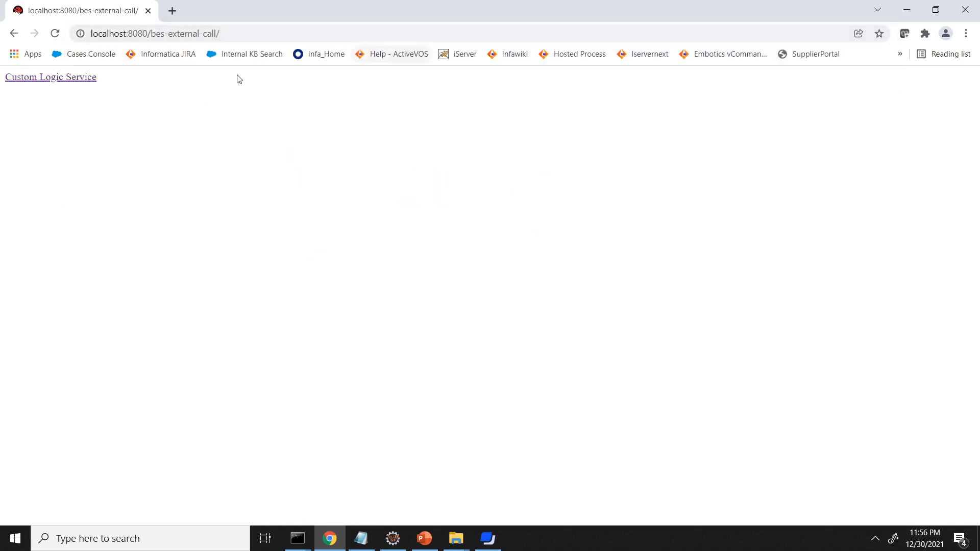
Step: Open the CustomLogicService Web Services page showing its endpoint, port and WSDL address
{"action": "left_click", "coordinate": [50, 77]}
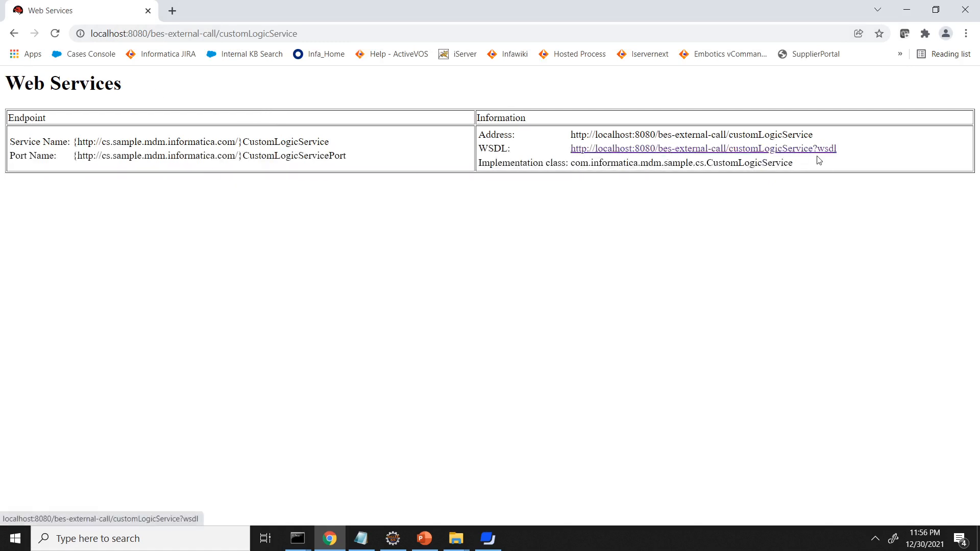
{"action": "mouse_move", "coordinate": [812, 161]}
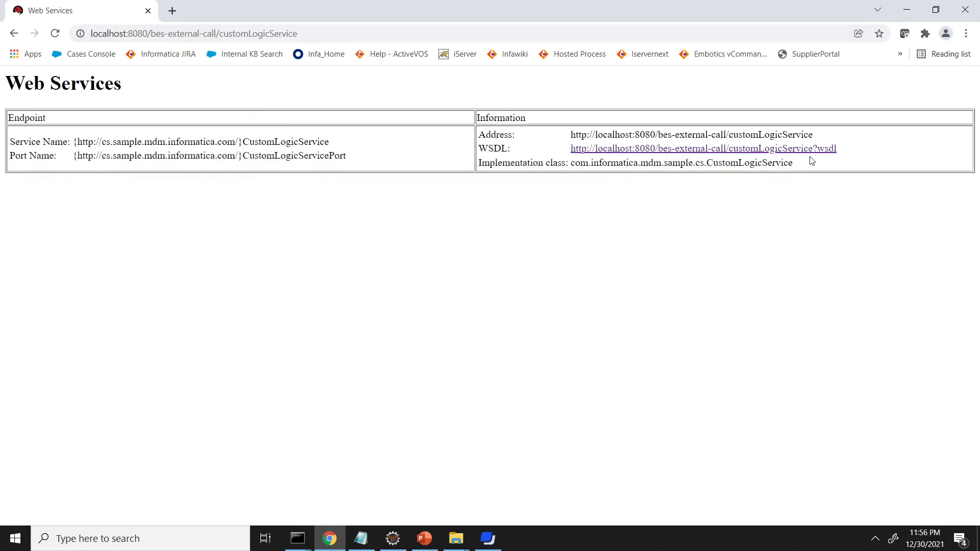
{"action": "mouse_move", "coordinate": [678, 156]}
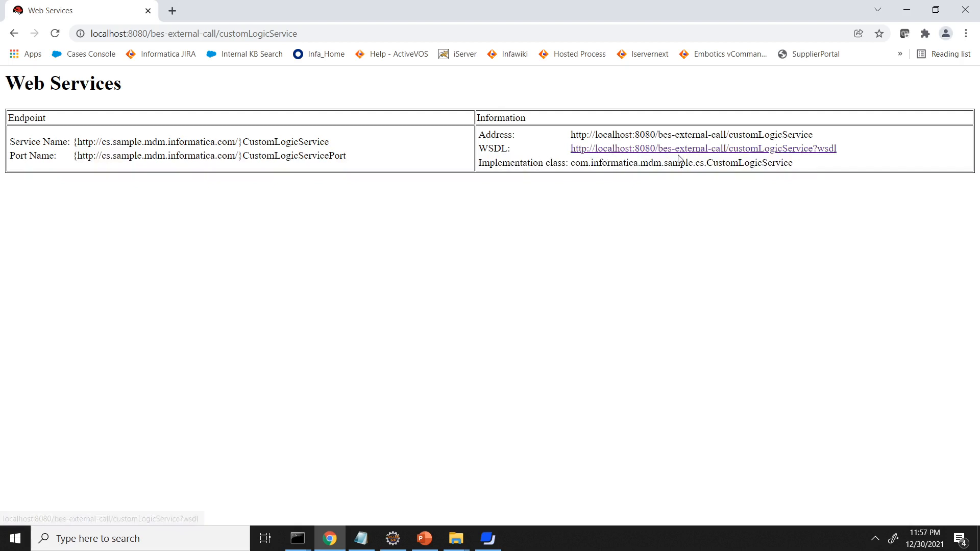
{"action": "mouse_move", "coordinate": [395, 412]}
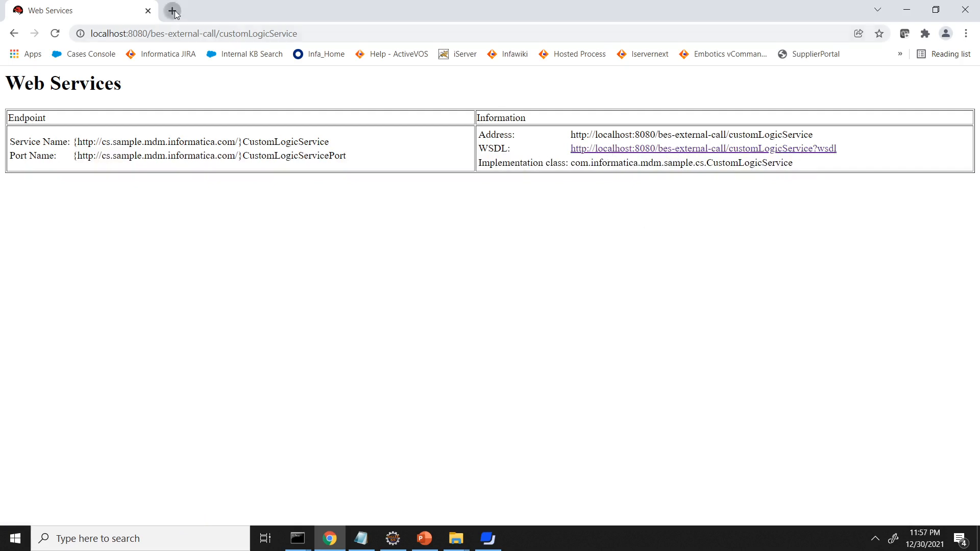
Step: In a new tab, go to localhost:8080/cmx via the MDM Provisioning Tool suggestion
{"action": "left_click", "coordinate": [171, 10]}
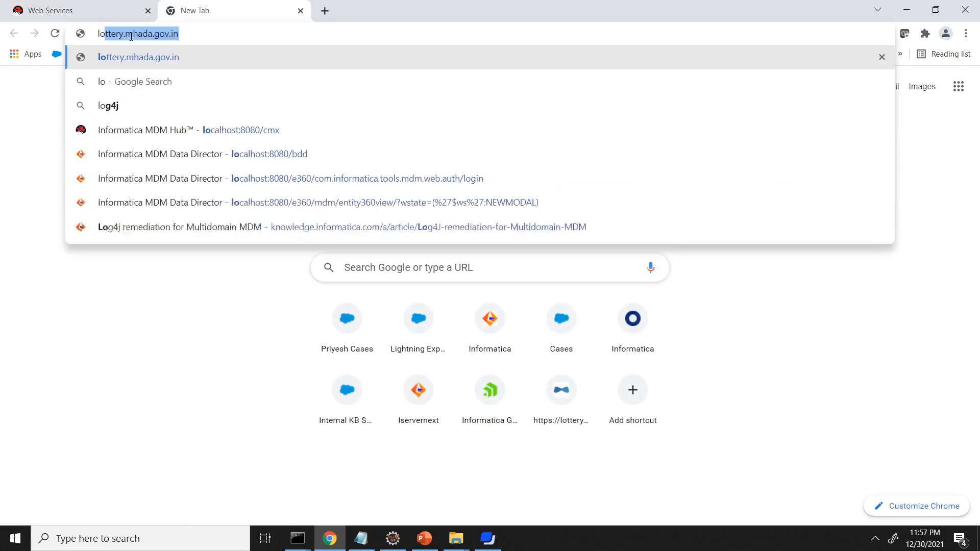
{"action": "type", "text": "localhost:8080/cmx"}
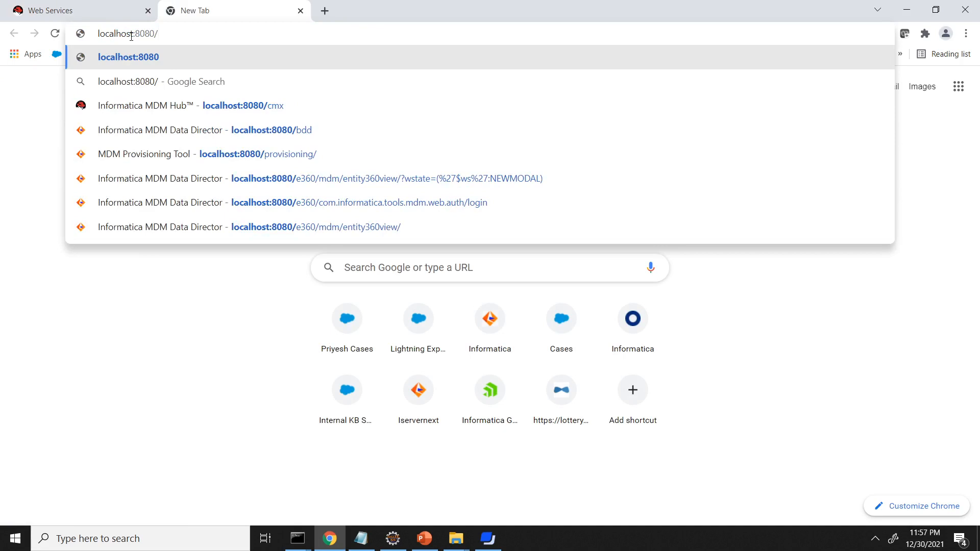
{"action": "left_click", "coordinate": [153, 154]}
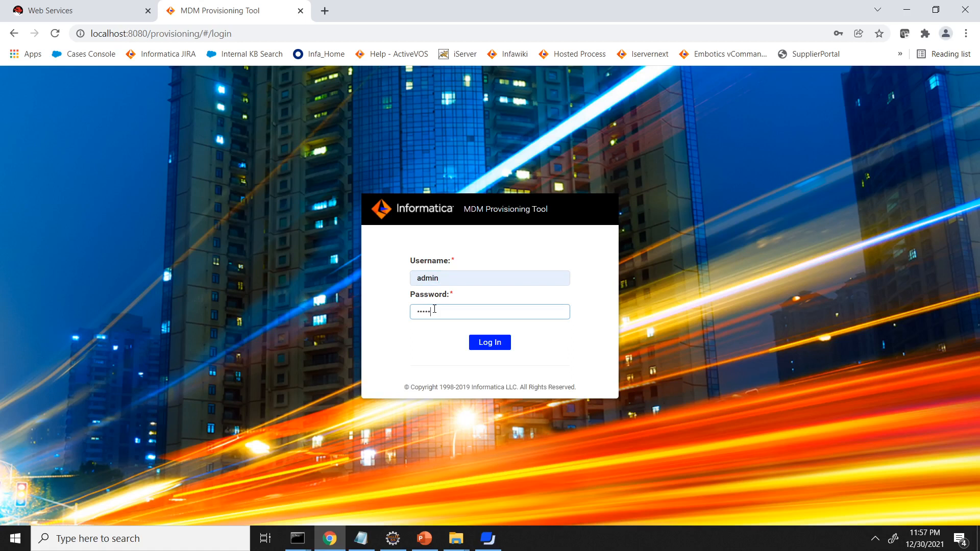
Step: Log into the Provisioning Tool as admin and confirm the mdm_sample database
{"action": "left_click", "coordinate": [489, 343]}
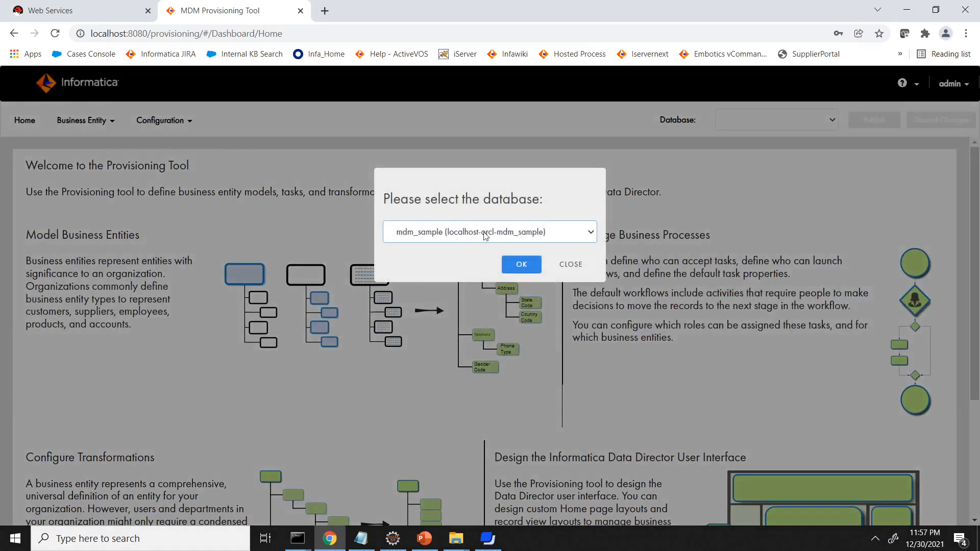
{"action": "left_click", "coordinate": [521, 265]}
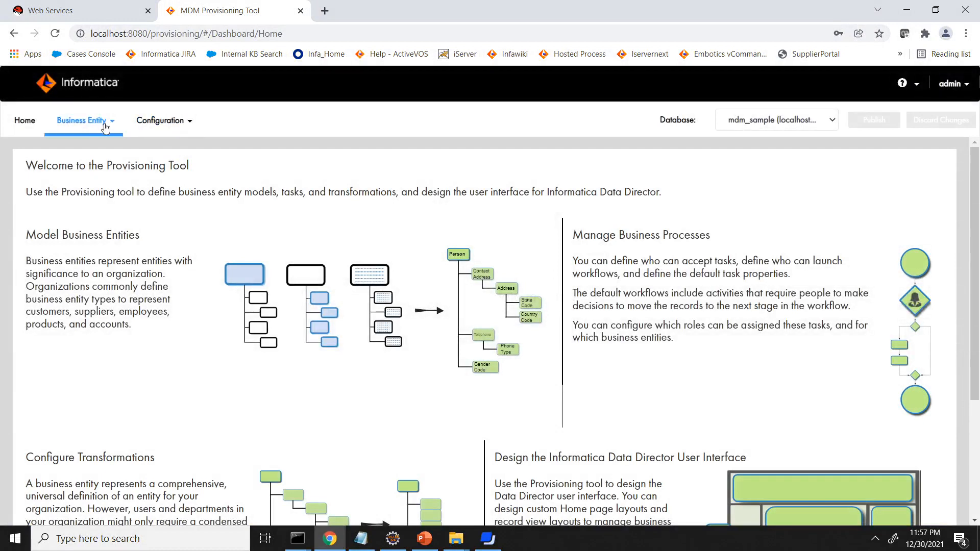
Step: Show the besExternalCall WSDL extension and compare its URL against the Web Services tab
{"action": "left_click", "coordinate": [82, 120]}
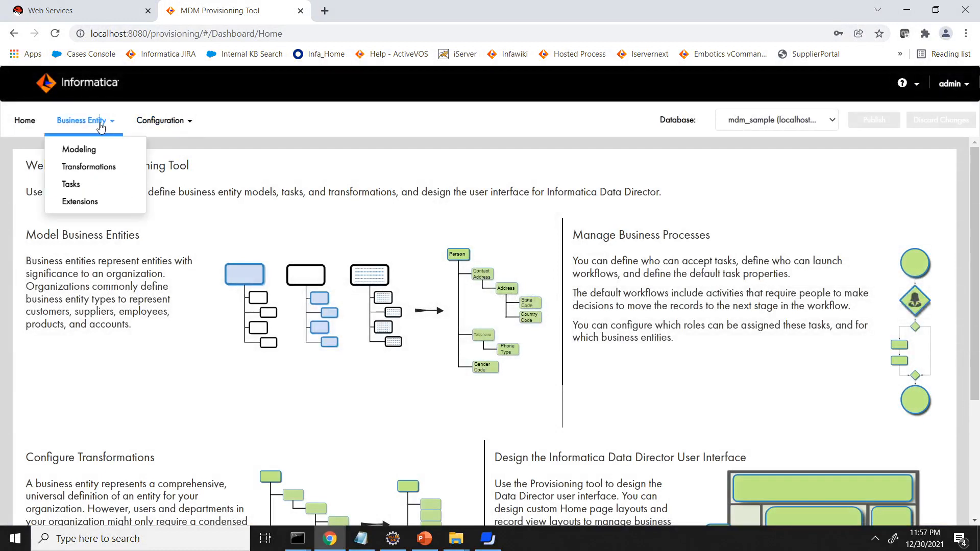
{"action": "left_click", "coordinate": [79, 201]}
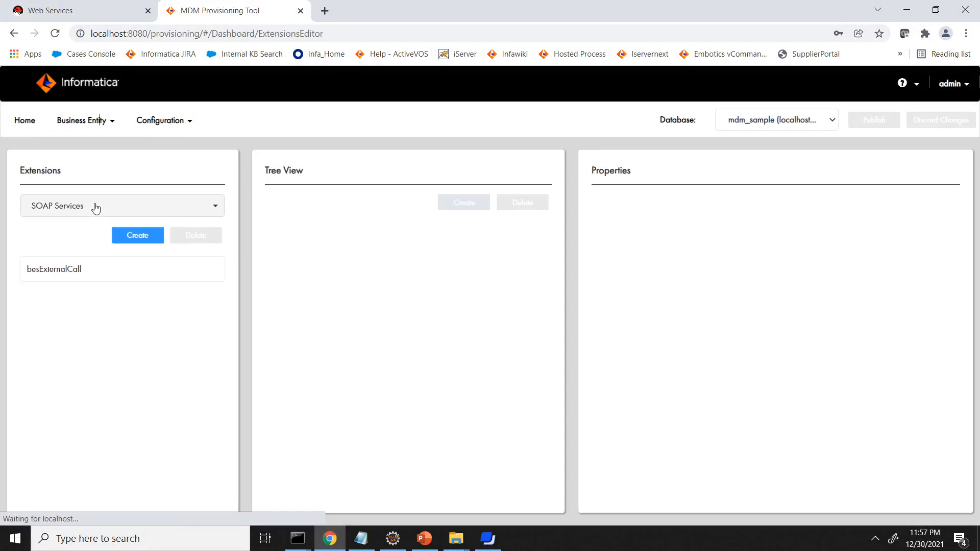
{"action": "left_click", "coordinate": [122, 206]}
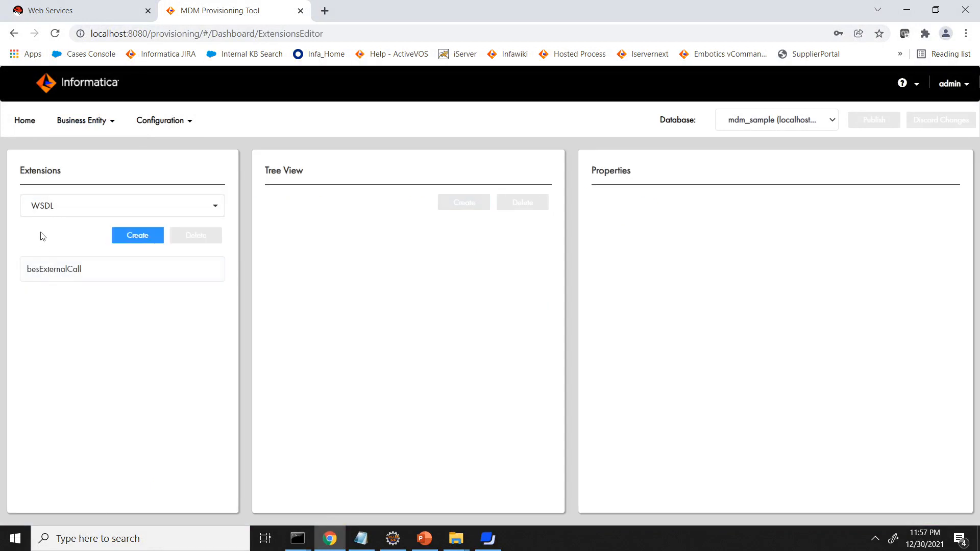
{"action": "left_click", "coordinate": [54, 269]}
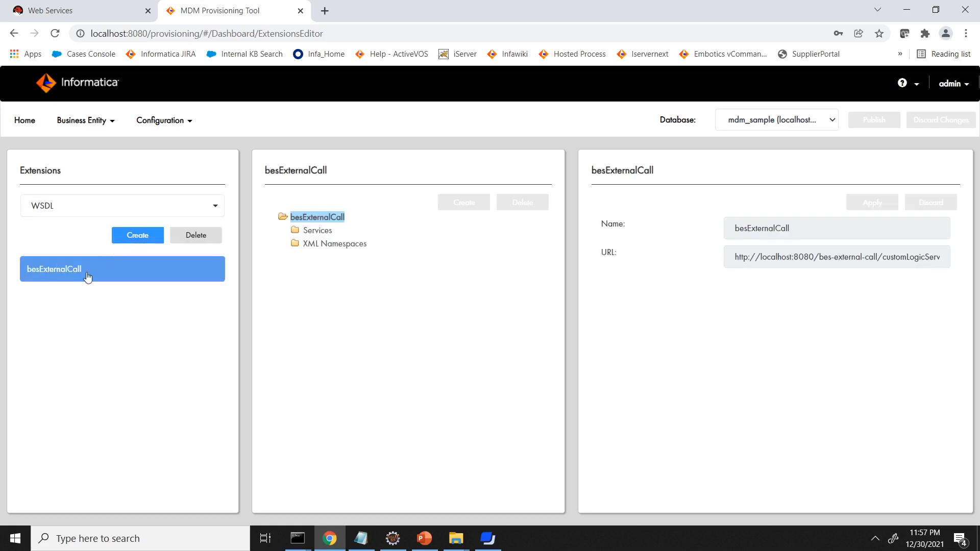
{"action": "mouse_move", "coordinate": [488, 270]}
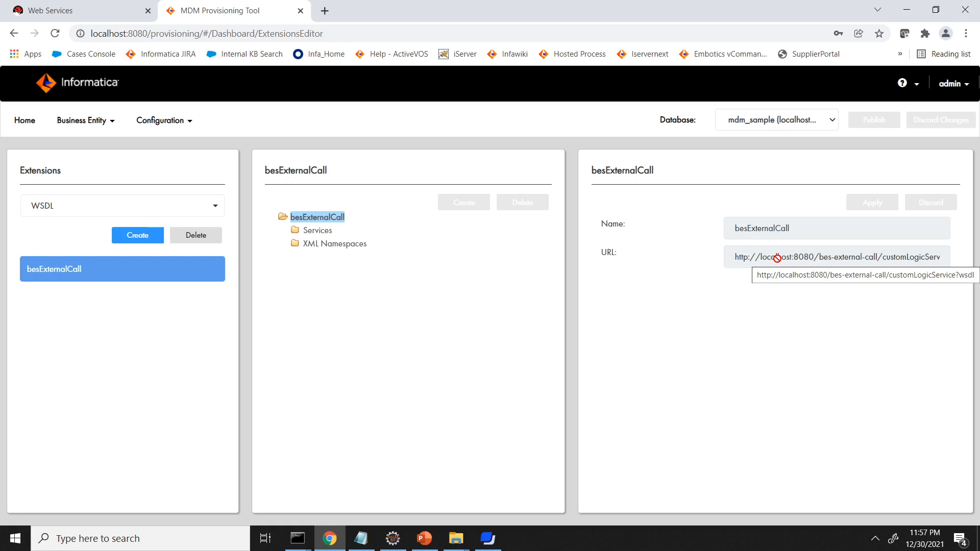
{"action": "mouse_move", "coordinate": [714, 238]}
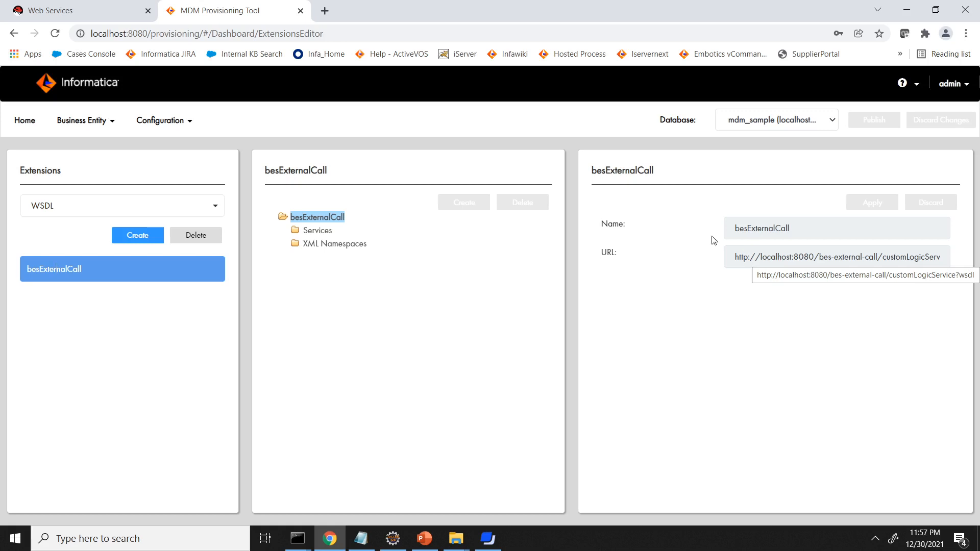
{"action": "left_click", "coordinate": [51, 10]}
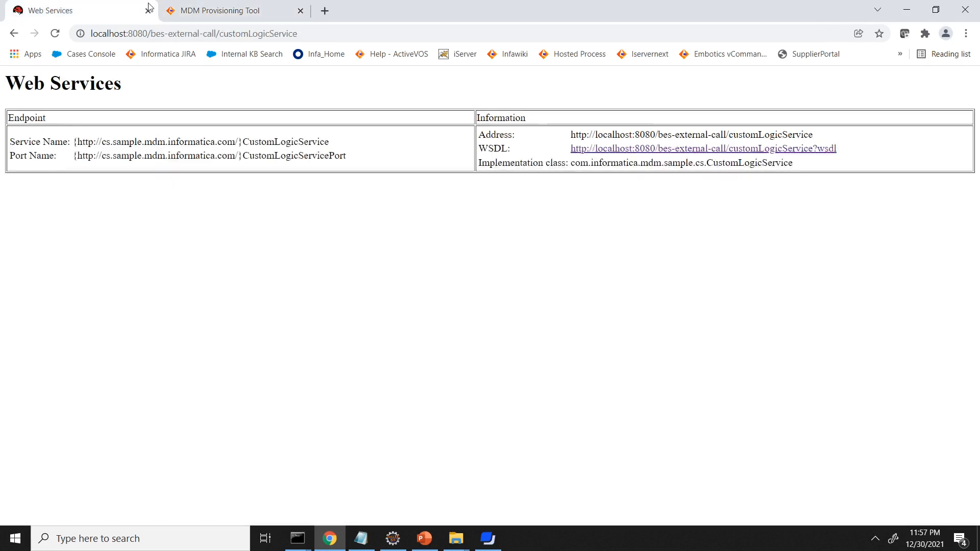
{"action": "left_click", "coordinate": [220, 11]}
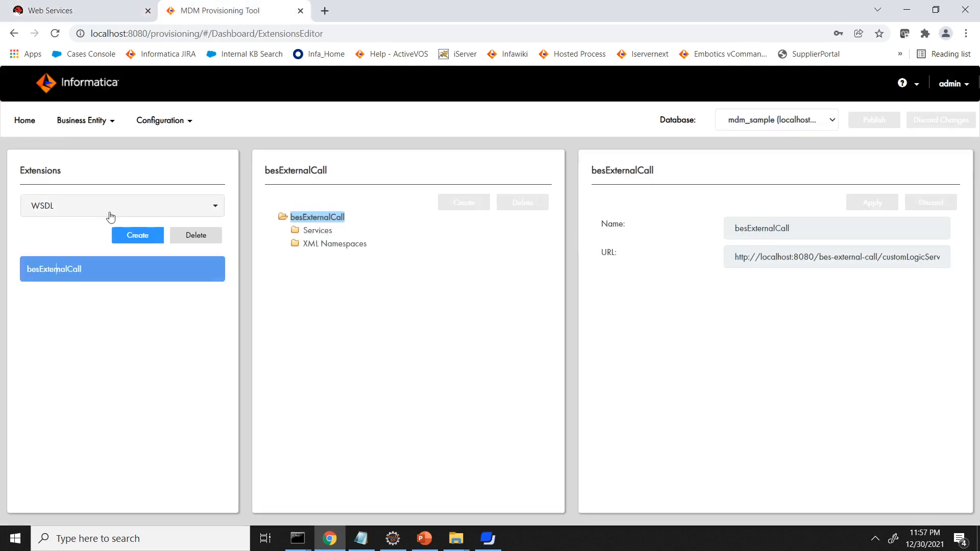
Step: Switch to SOAP Services extensions and view besExternalCall's details
{"action": "left_click", "coordinate": [121, 206]}
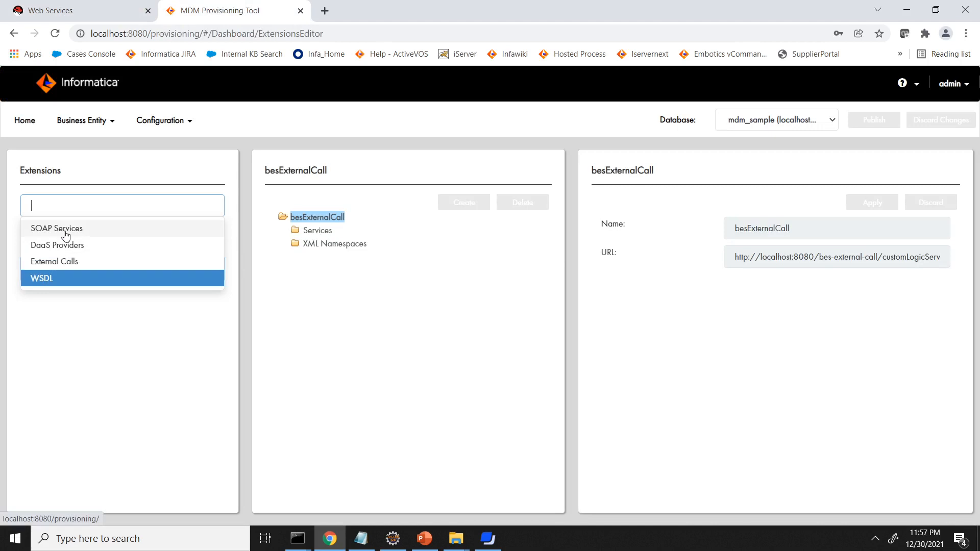
{"action": "left_click", "coordinate": [56, 228]}
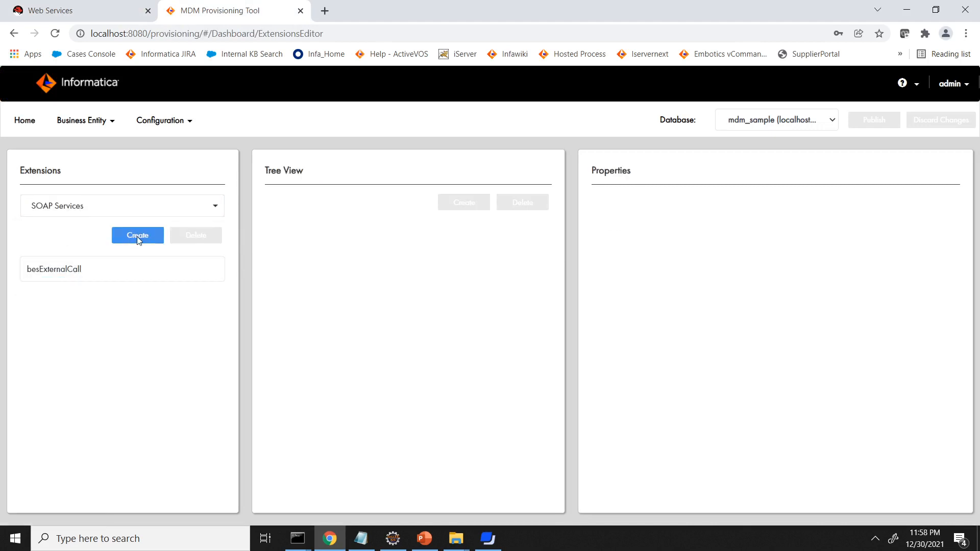
{"action": "left_click", "coordinate": [58, 269]}
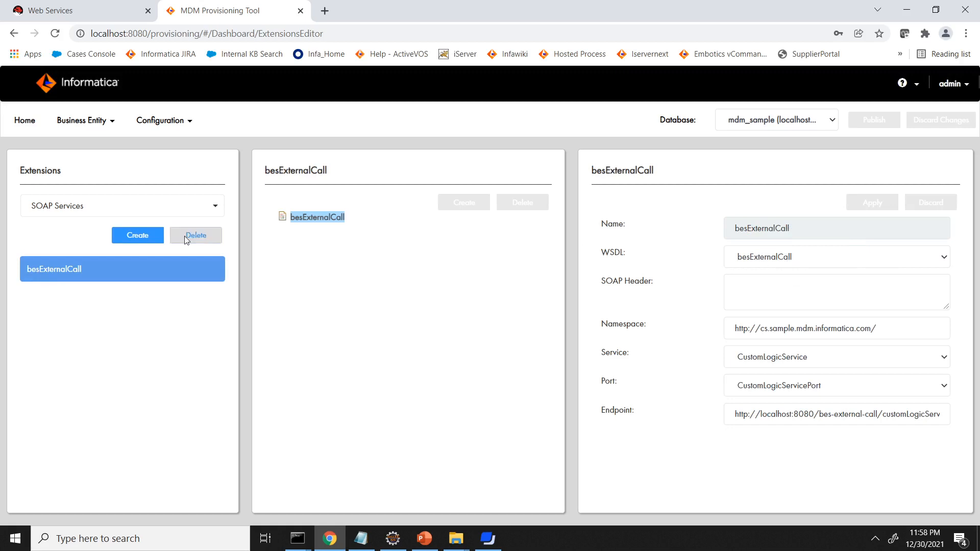
Step: Draft a SOAP service named 'test', check its WSDL options, then discard it
{"action": "left_click", "coordinate": [137, 235]}
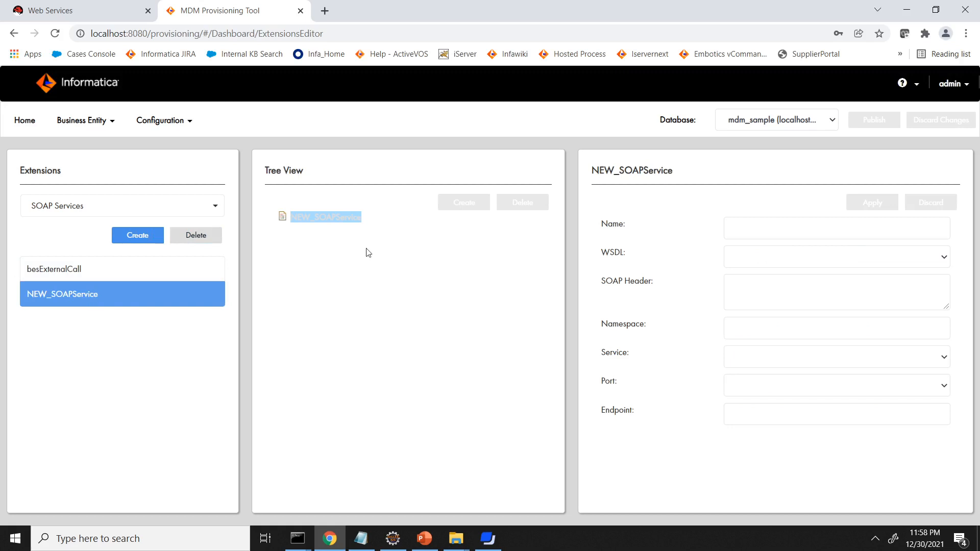
{"action": "type", "text": "test"}
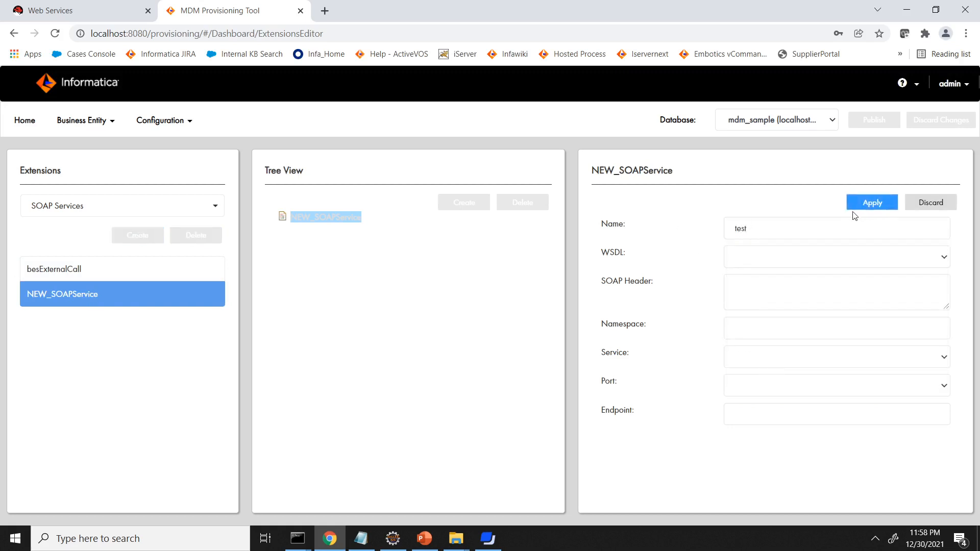
{"action": "left_click", "coordinate": [837, 257]}
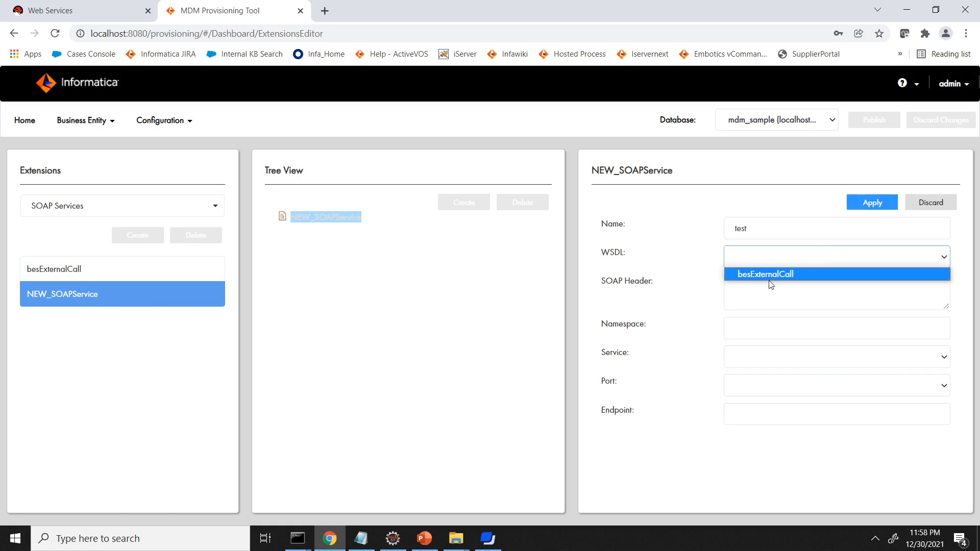
{"action": "left_click", "coordinate": [766, 274]}
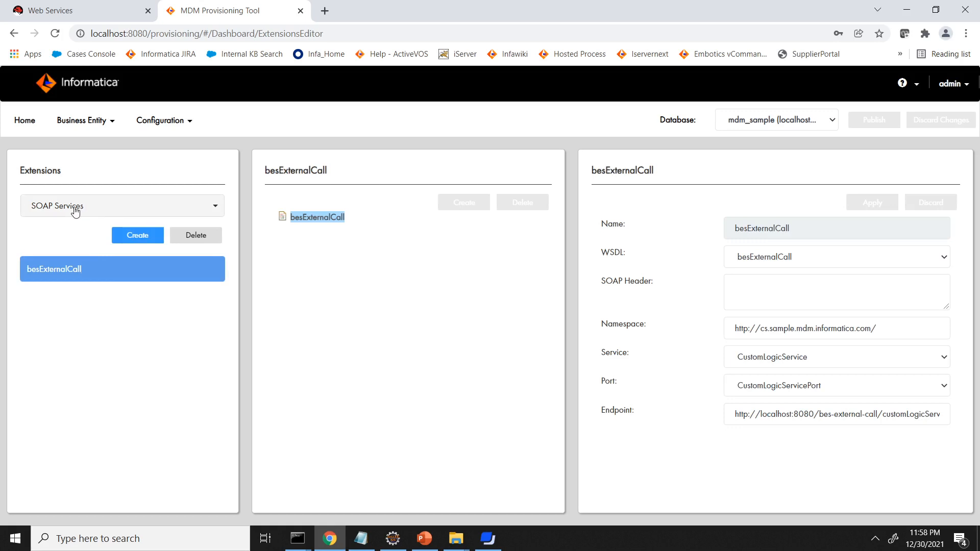
Step: Switch the Extensions list to External Calls
{"action": "left_click", "coordinate": [122, 206]}
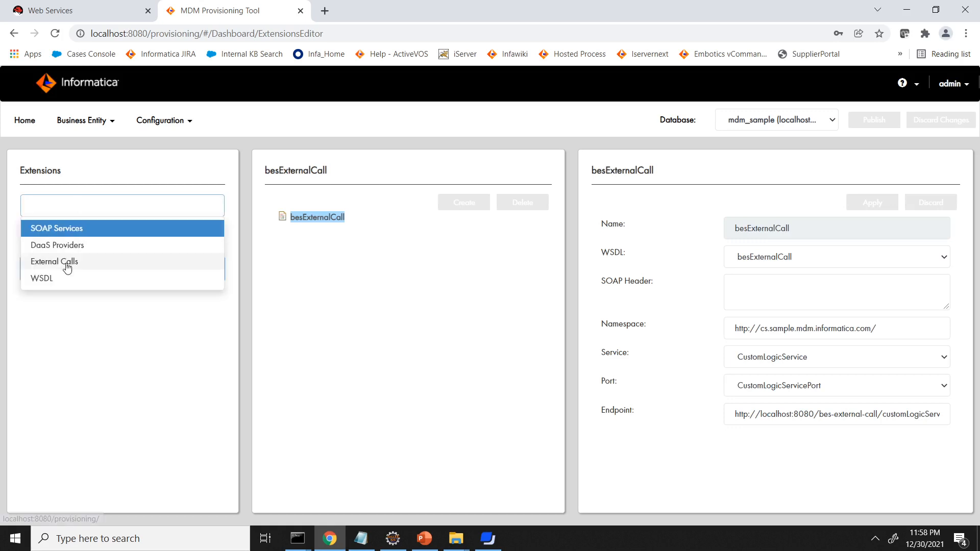
{"action": "left_click", "coordinate": [54, 261]}
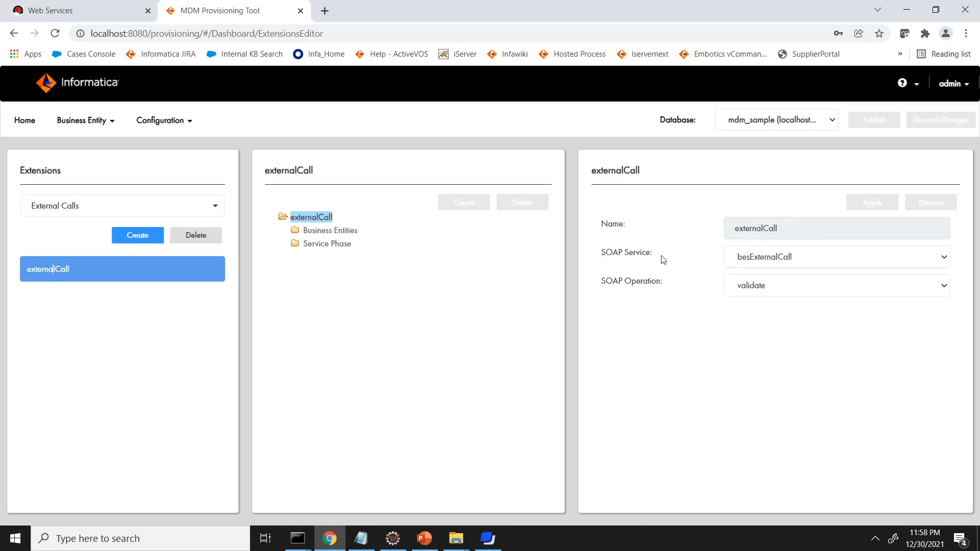
{"action": "left_click", "coordinate": [837, 257]}
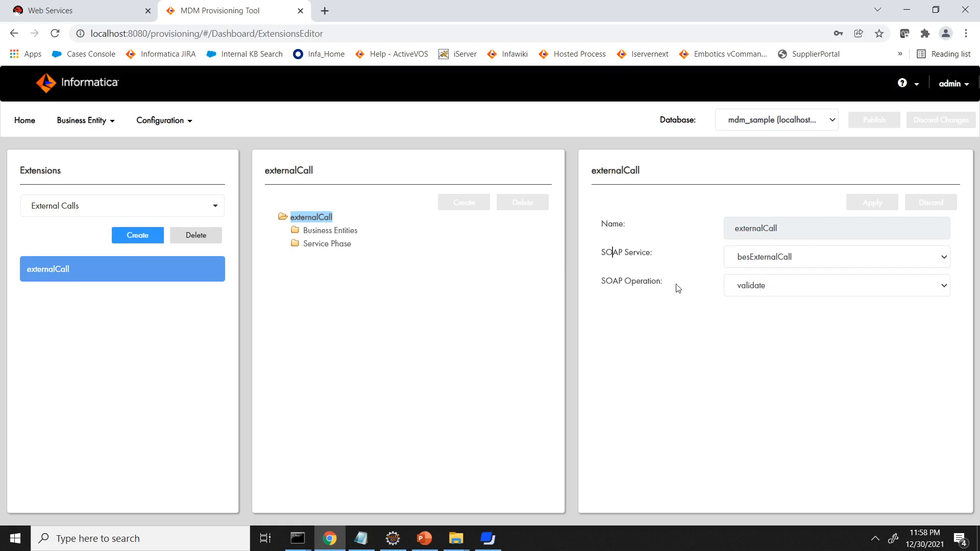
{"action": "mouse_move", "coordinate": [667, 293]}
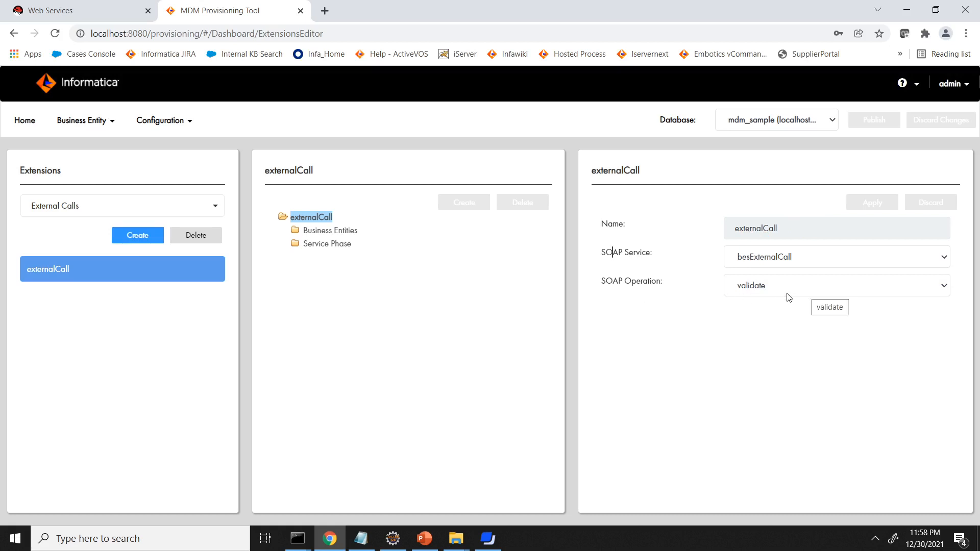
Step: Draft an external call 'test', check SOAP services, discard it and open externalCall
{"action": "left_click", "coordinate": [137, 235]}
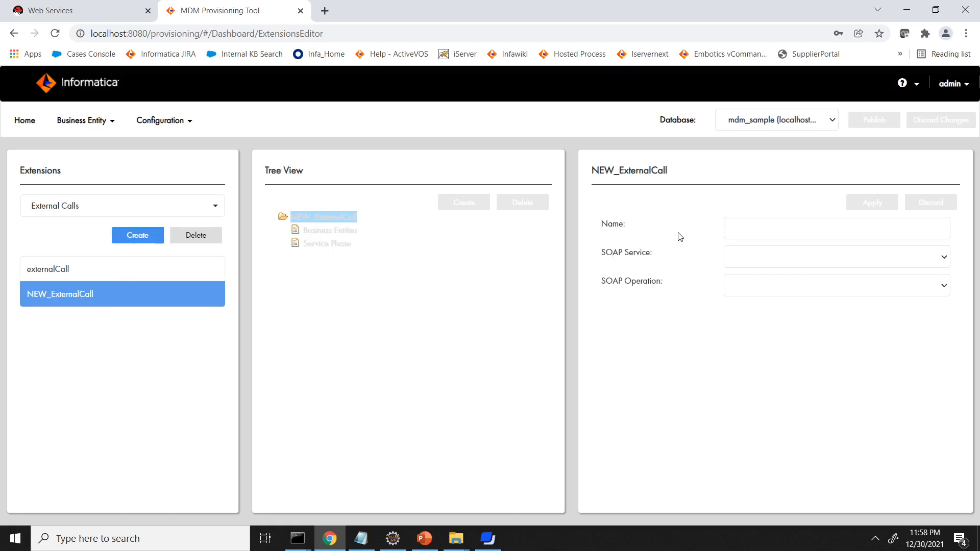
{"action": "type", "text": "test"}
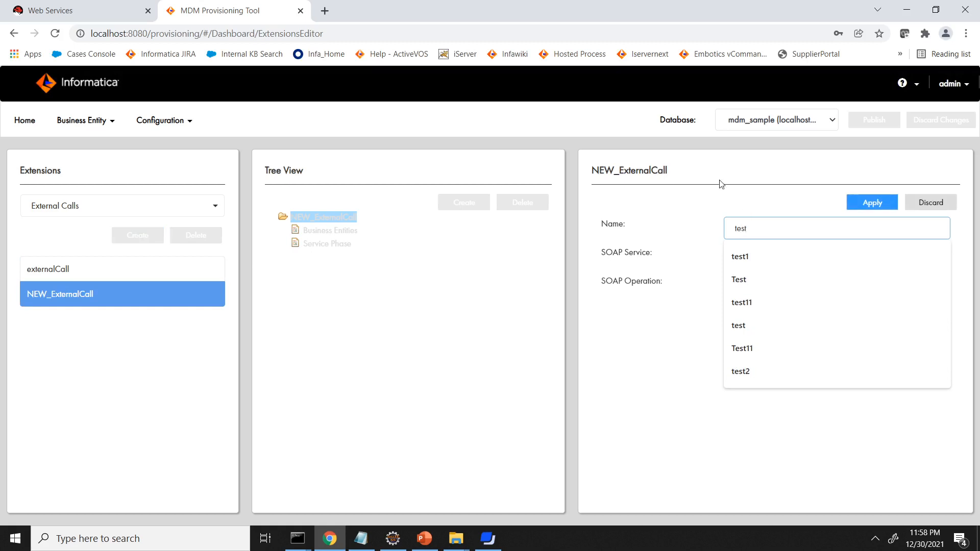
{"action": "left_click", "coordinate": [836, 257]}
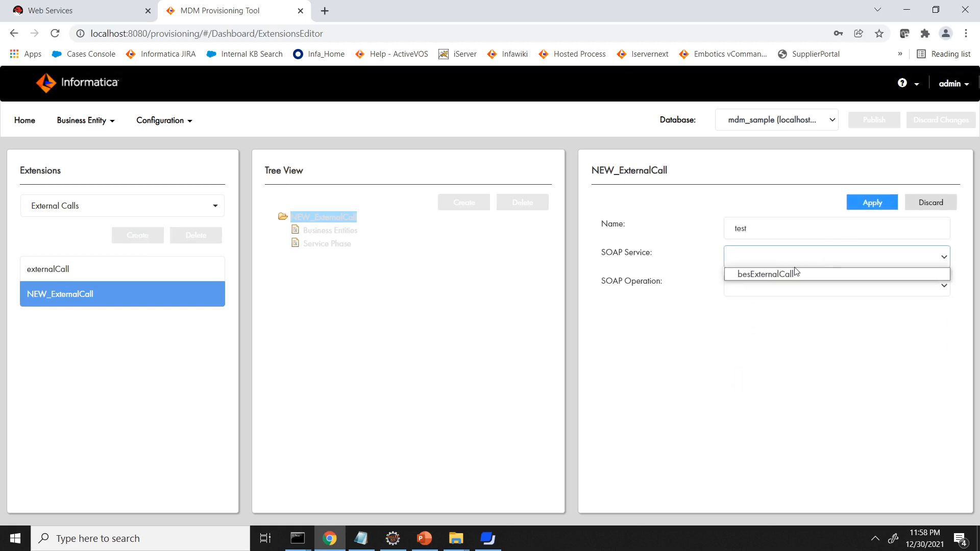
{"action": "left_click", "coordinate": [766, 274]}
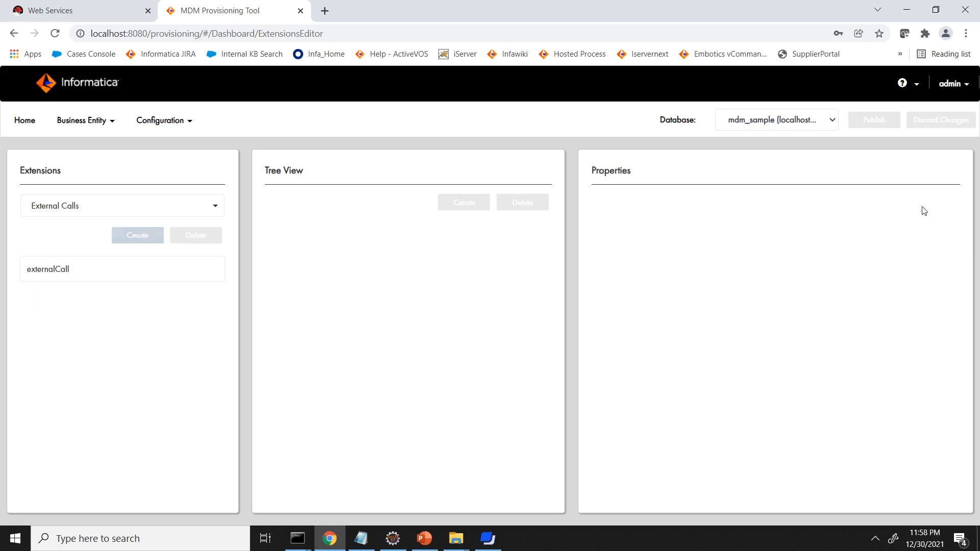
{"action": "left_click", "coordinate": [48, 269]}
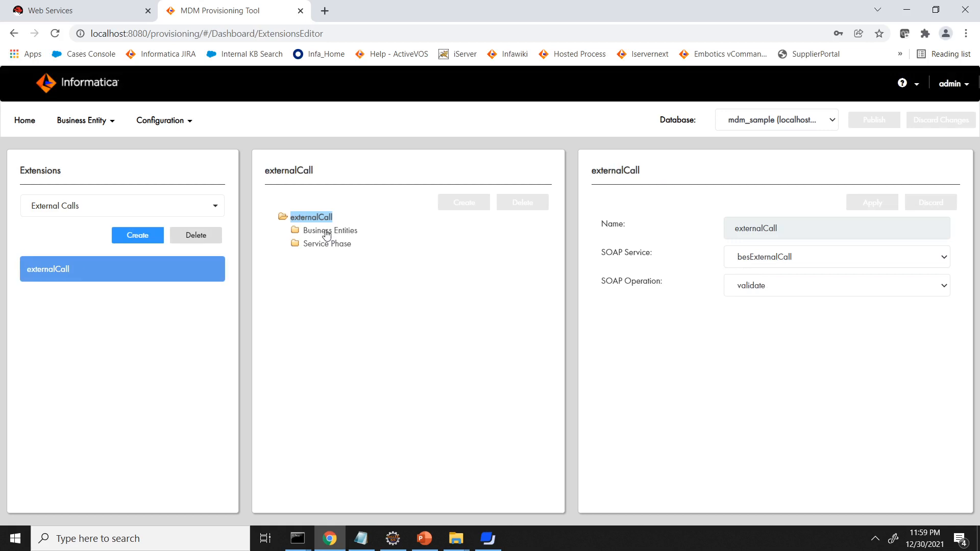
Step: Inspect externalCall's Person entity and WriteCO.BeforeValidate phase, then open localhost:8080/cmx in a new tab
{"action": "left_click", "coordinate": [330, 230]}
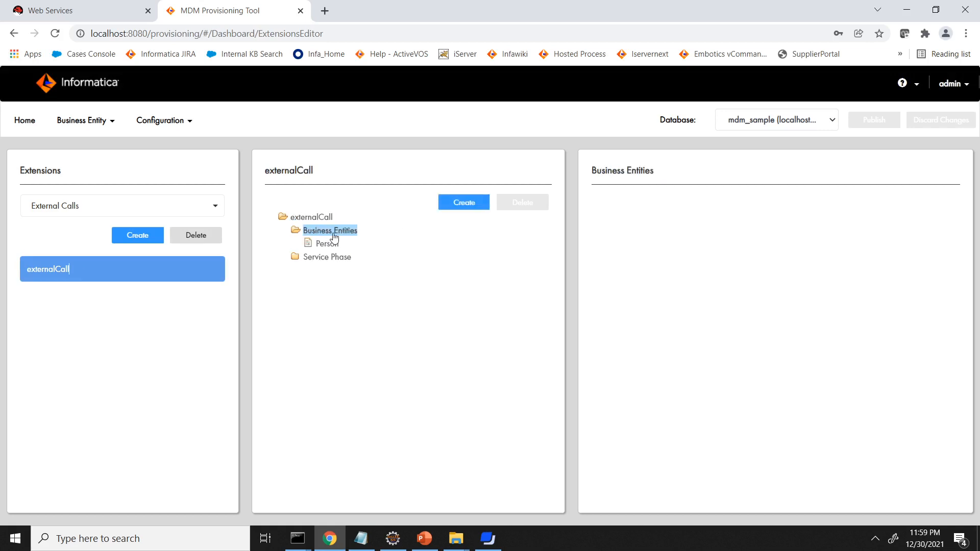
{"action": "mouse_move", "coordinate": [325, 241]}
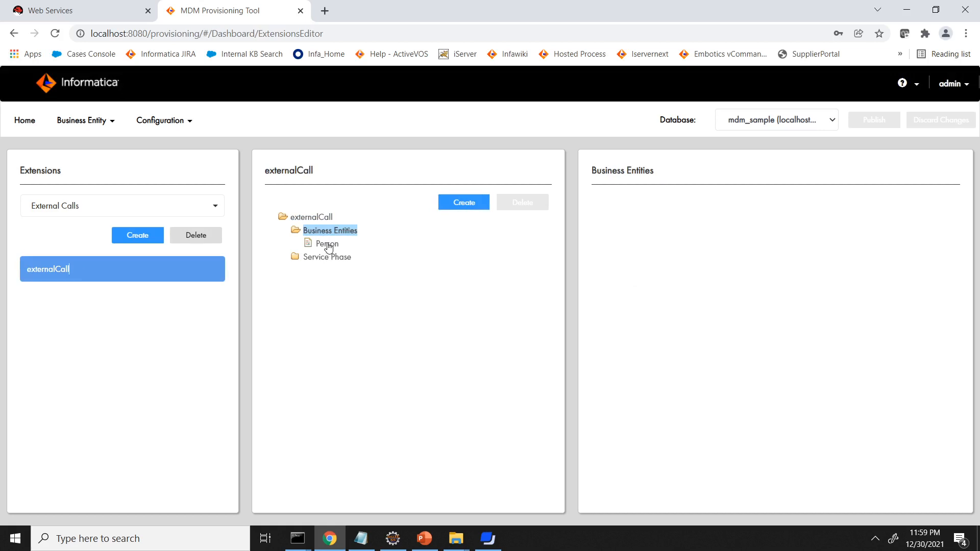
{"action": "mouse_move", "coordinate": [333, 248]}
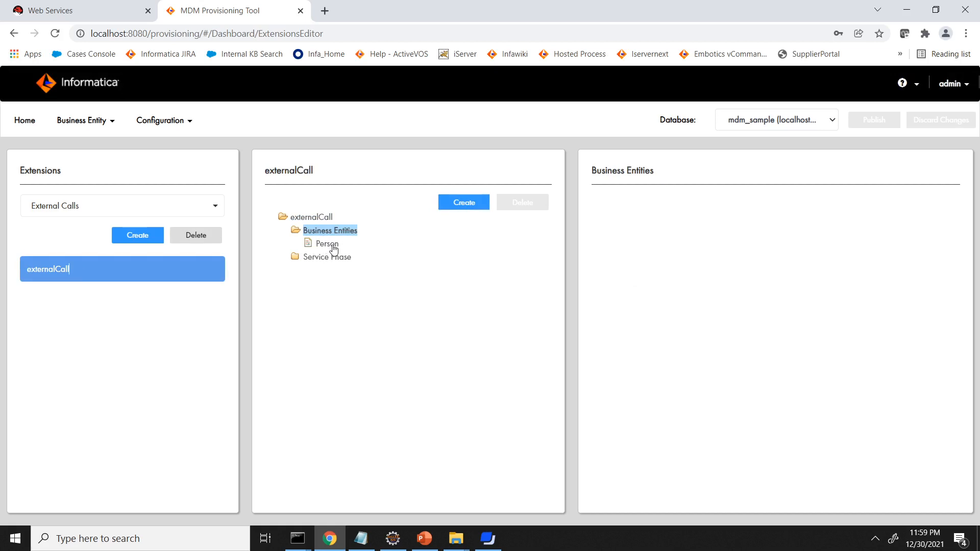
{"action": "left_click", "coordinate": [326, 244]}
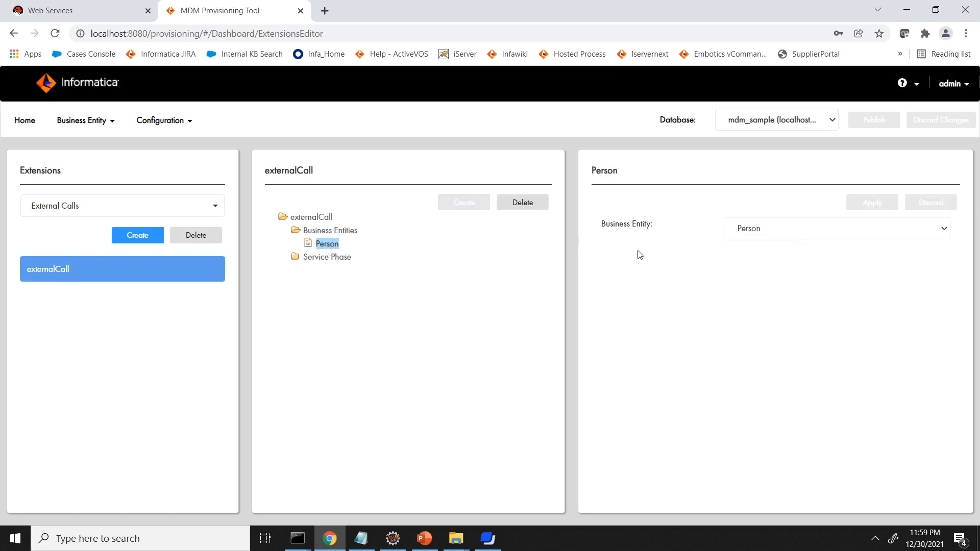
{"action": "left_click", "coordinate": [326, 257]}
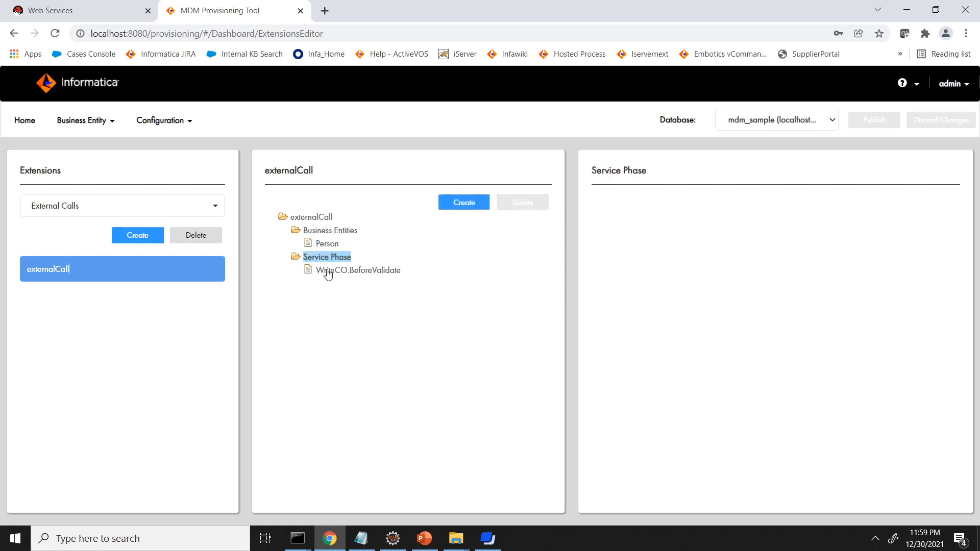
{"action": "left_click", "coordinate": [358, 270]}
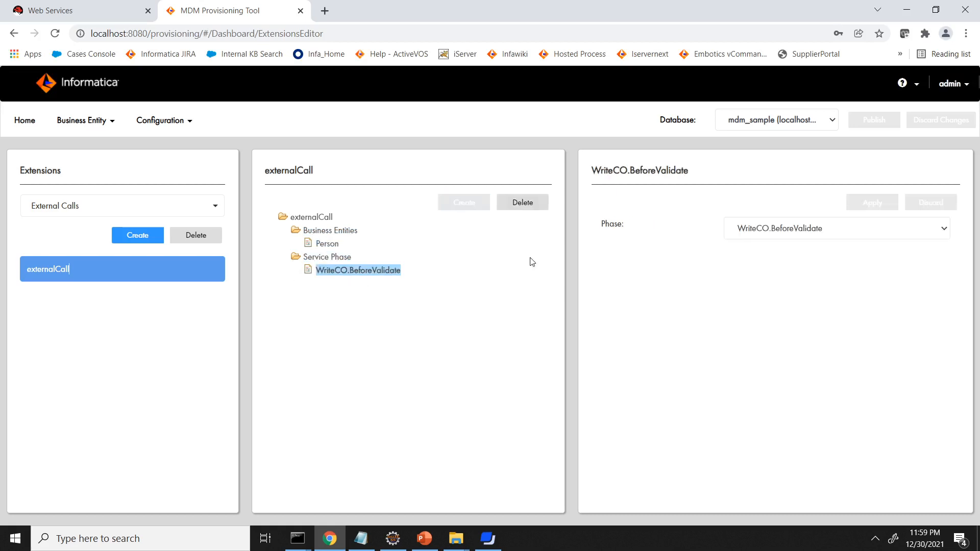
{"action": "mouse_move", "coordinate": [835, 196]}
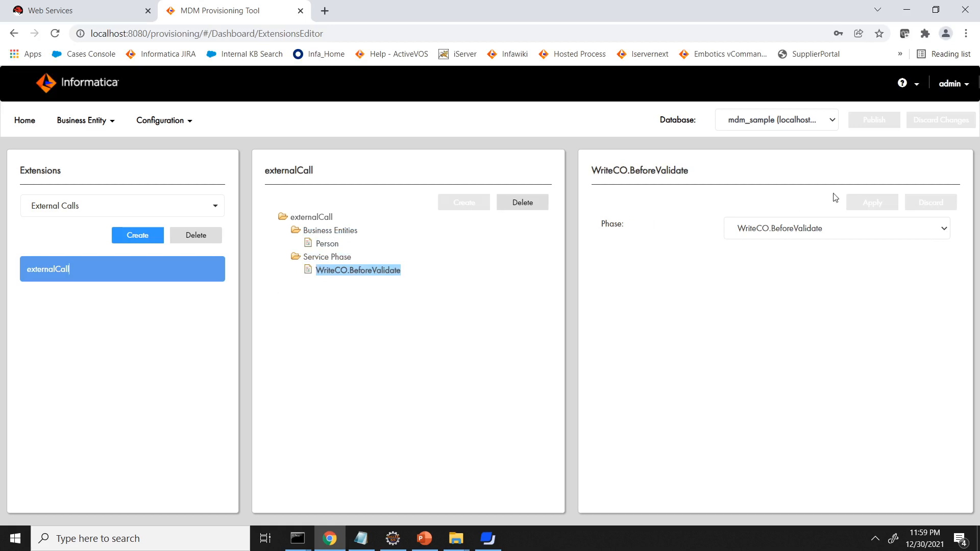
{"action": "mouse_move", "coordinate": [870, 143]}
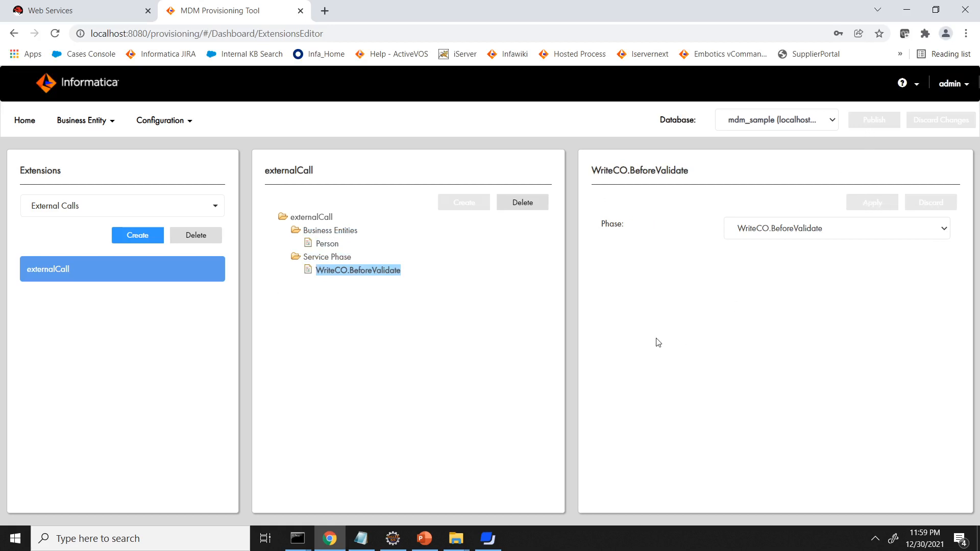
{"action": "mouse_move", "coordinate": [510, 299]}
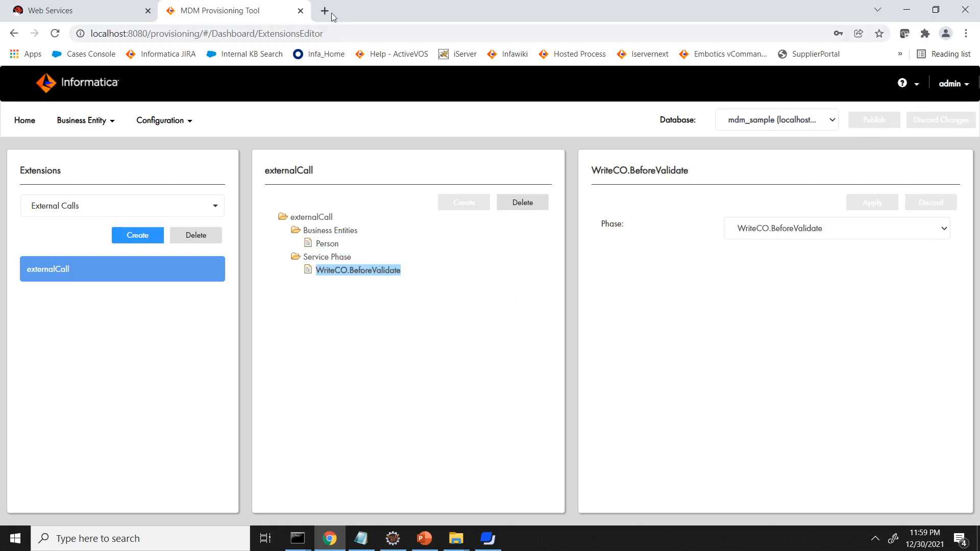
{"action": "mouse_move", "coordinate": [324, 10]}
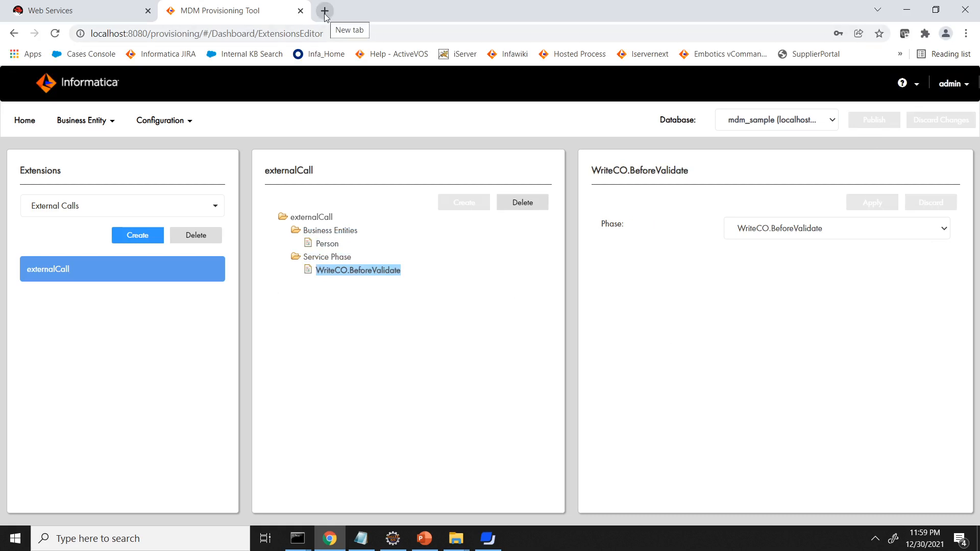
{"action": "left_click", "coordinate": [324, 11]}
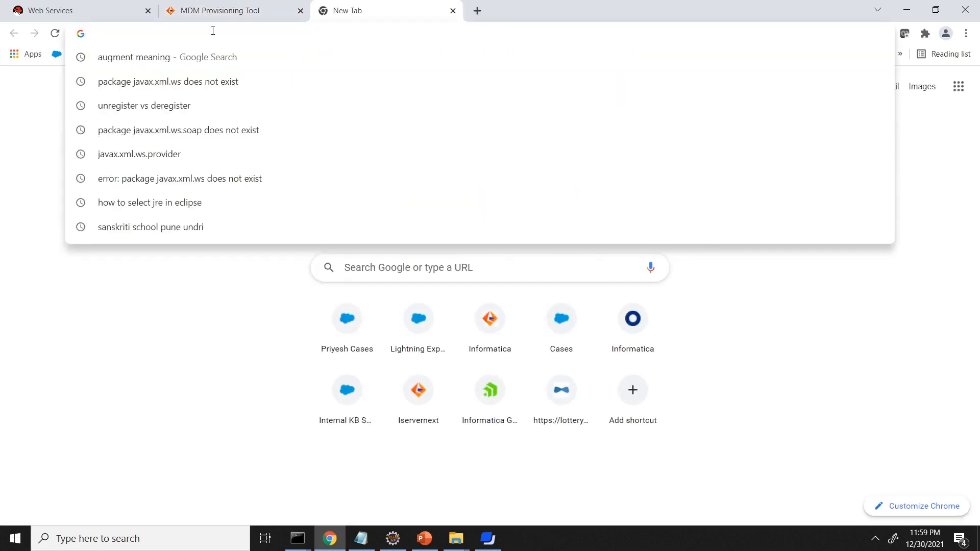
{"action": "type", "text": "localhost:8080/cmx"}
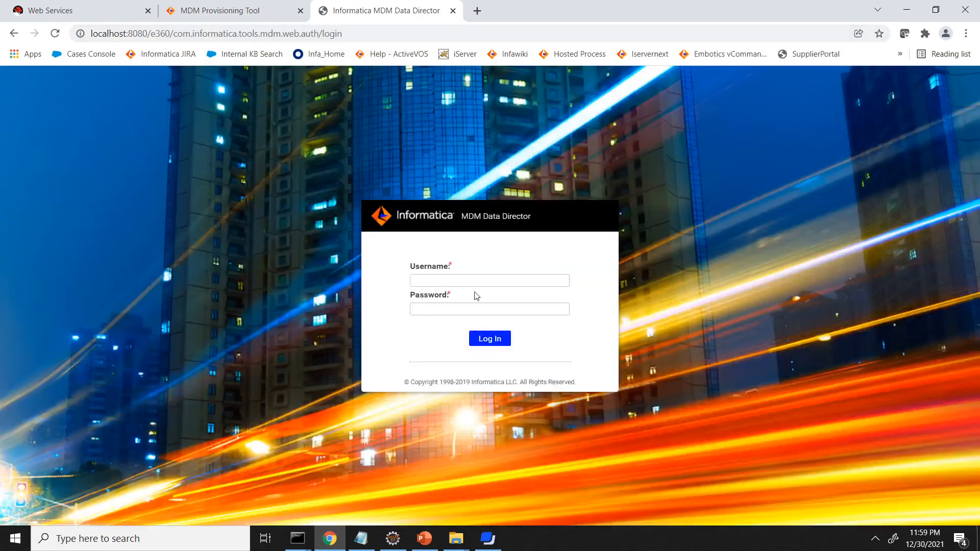
Step: Log into Data Director as admin
{"action": "type", "text": "admin"}
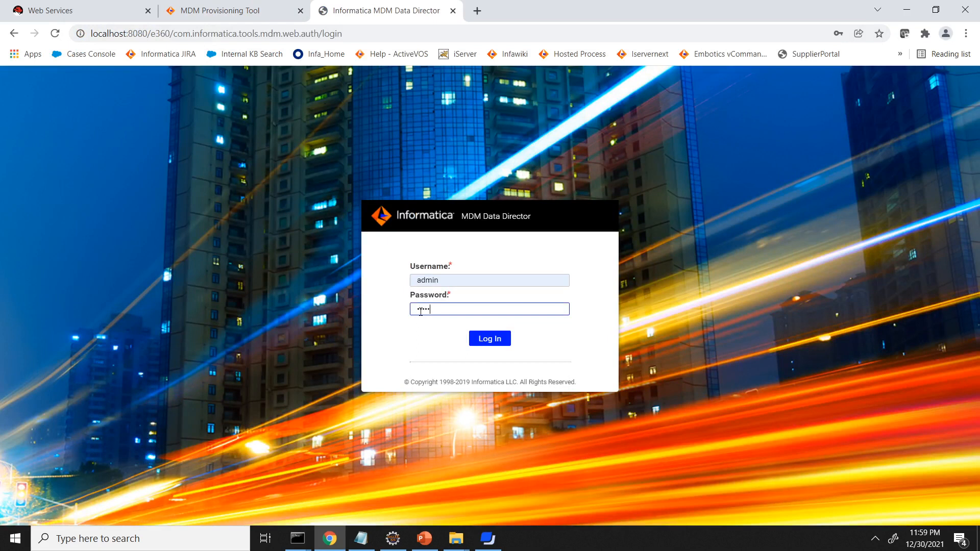
{"action": "left_click", "coordinate": [489, 338]}
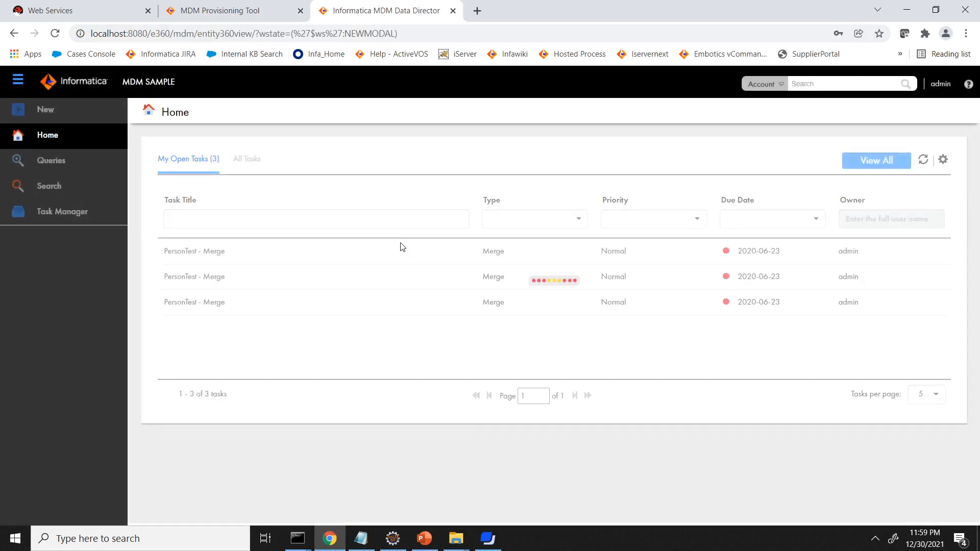
{"action": "left_click", "coordinate": [45, 110]}
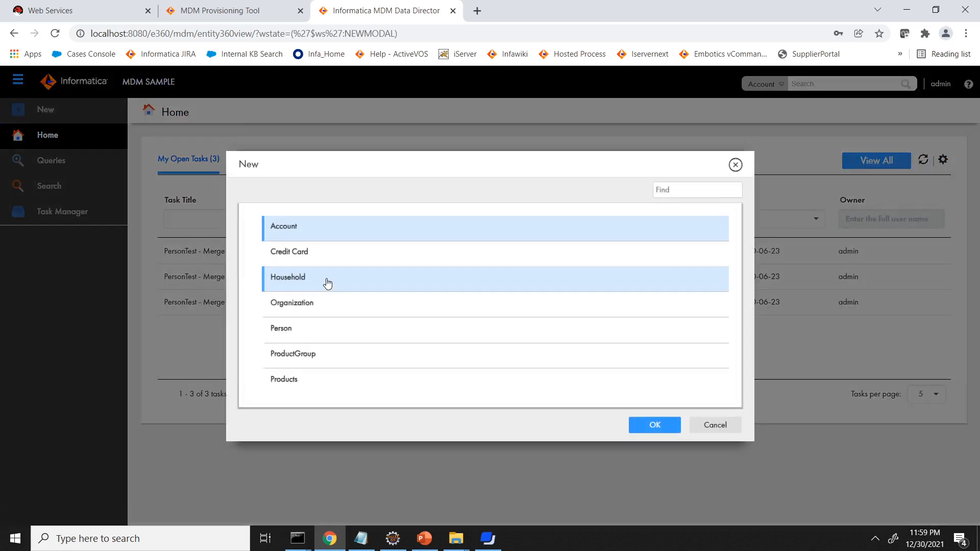
{"action": "left_click", "coordinate": [654, 424]}
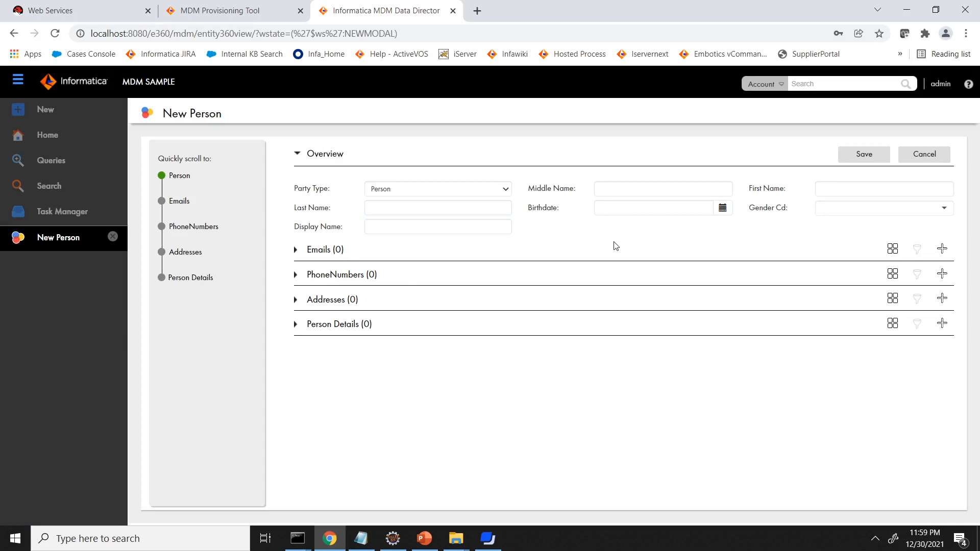
{"action": "mouse_move", "coordinate": [574, 237]}
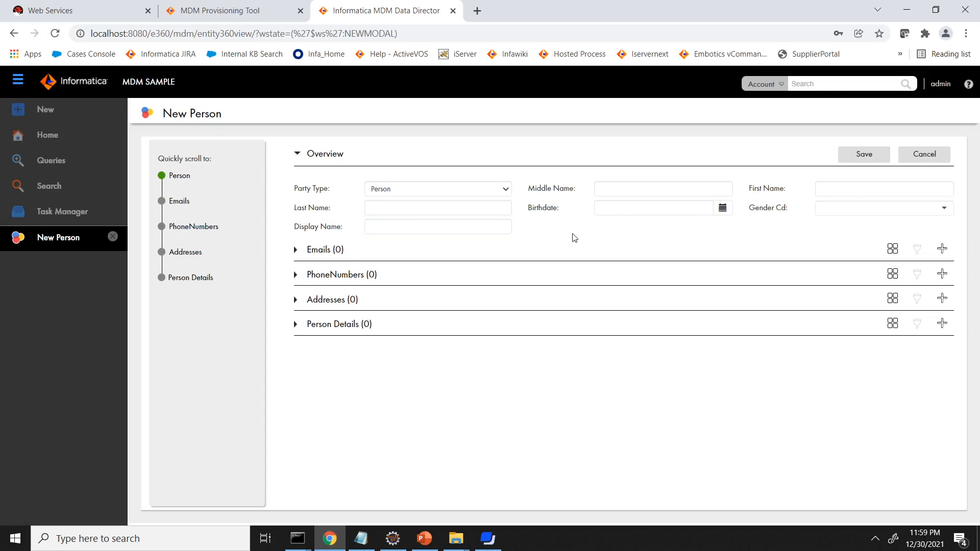
{"action": "mouse_move", "coordinate": [323, 259]}
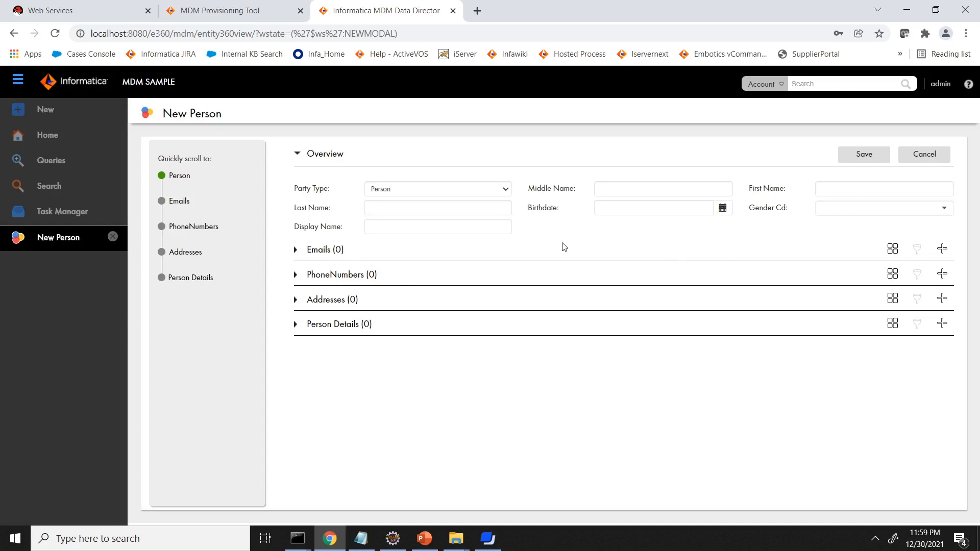
{"action": "mouse_move", "coordinate": [517, 249]}
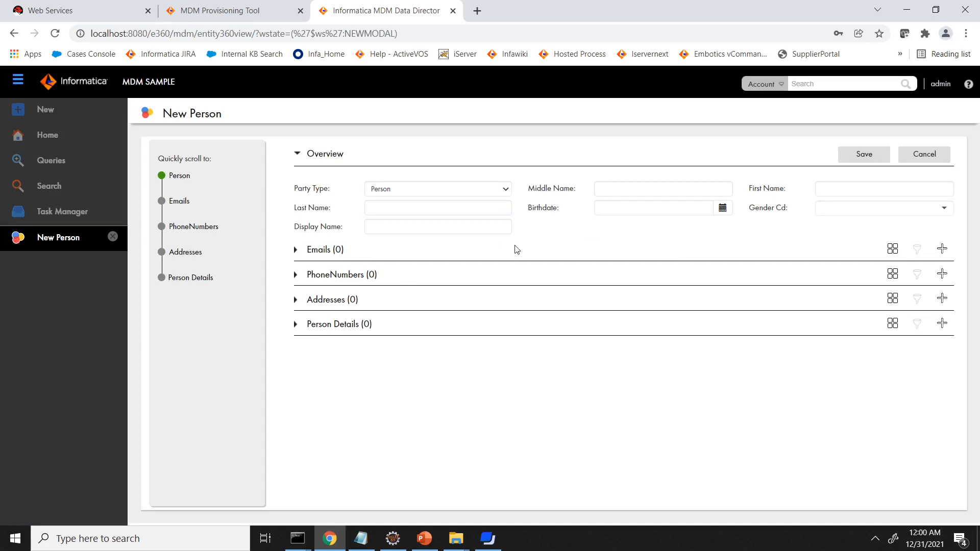
{"action": "left_click", "coordinate": [662, 188]}
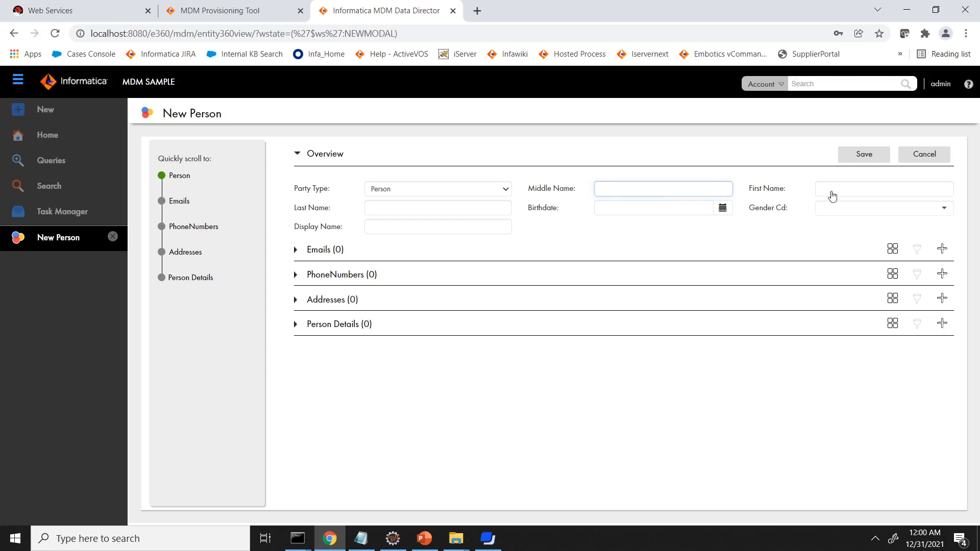
{"action": "left_click", "coordinate": [883, 188]}
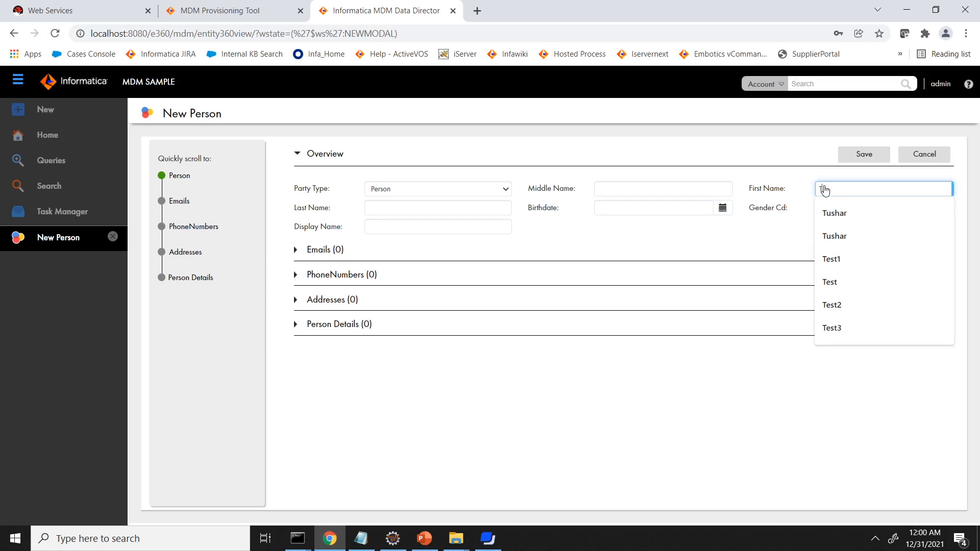
{"action": "left_click", "coordinate": [834, 213]}
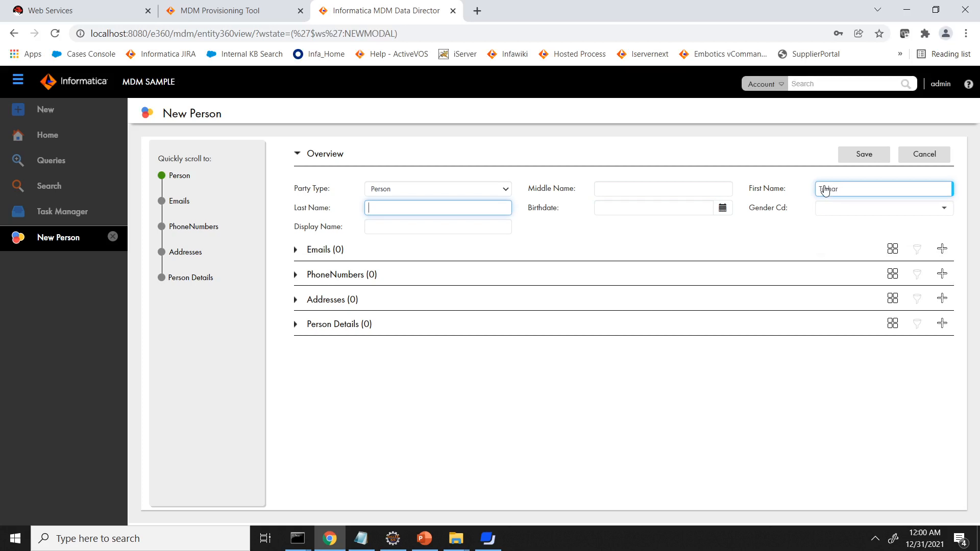
{"action": "type", "text": "Chaugul"}
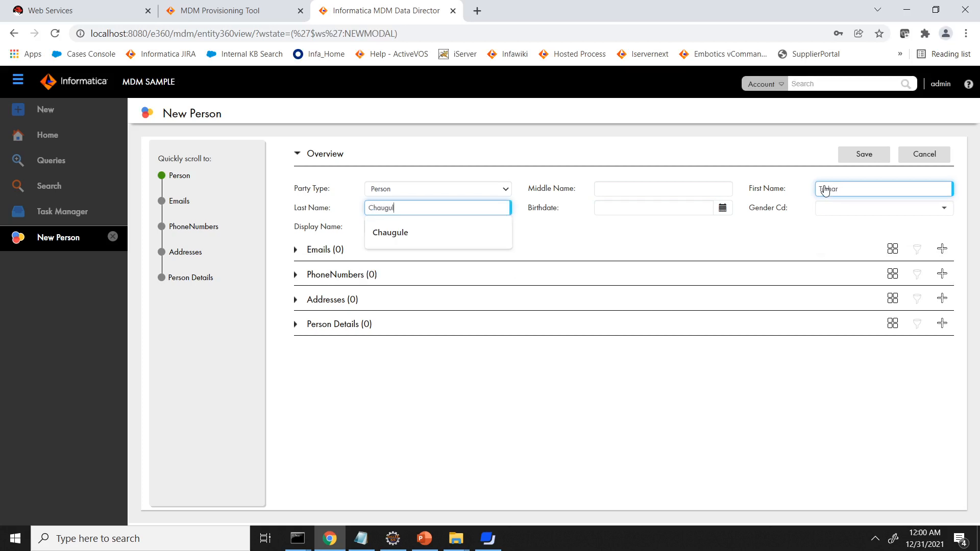
{"action": "left_click", "coordinate": [390, 232]}
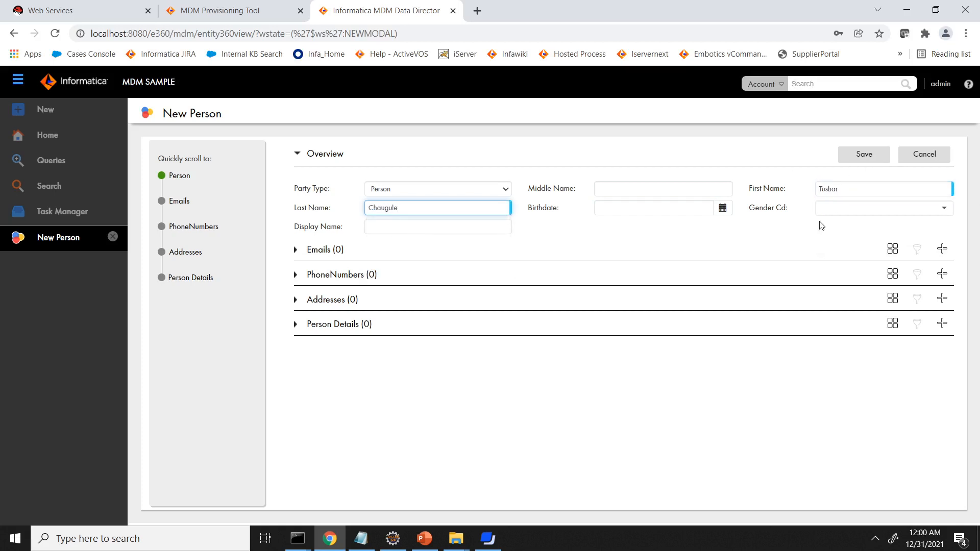
{"action": "left_click", "coordinate": [863, 155]}
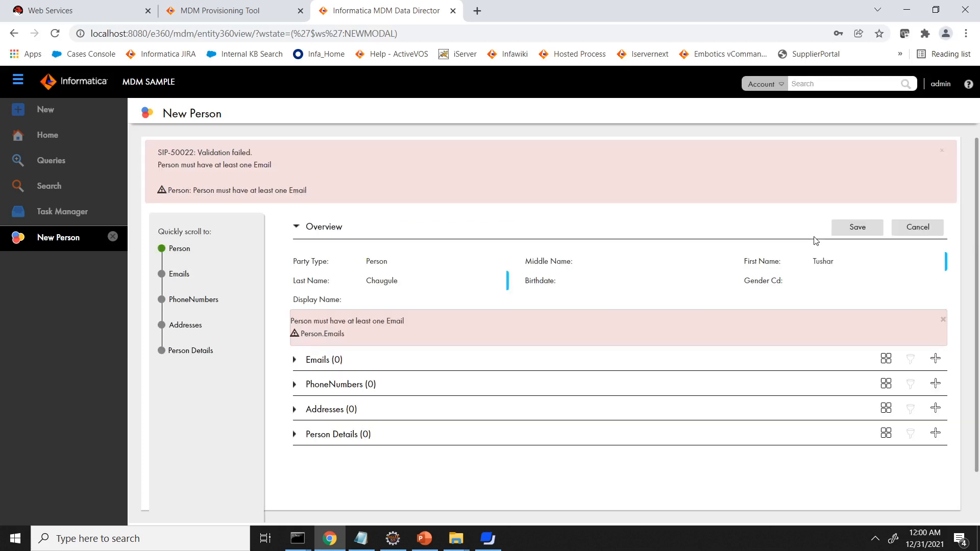
{"action": "mouse_move", "coordinate": [159, 178]}
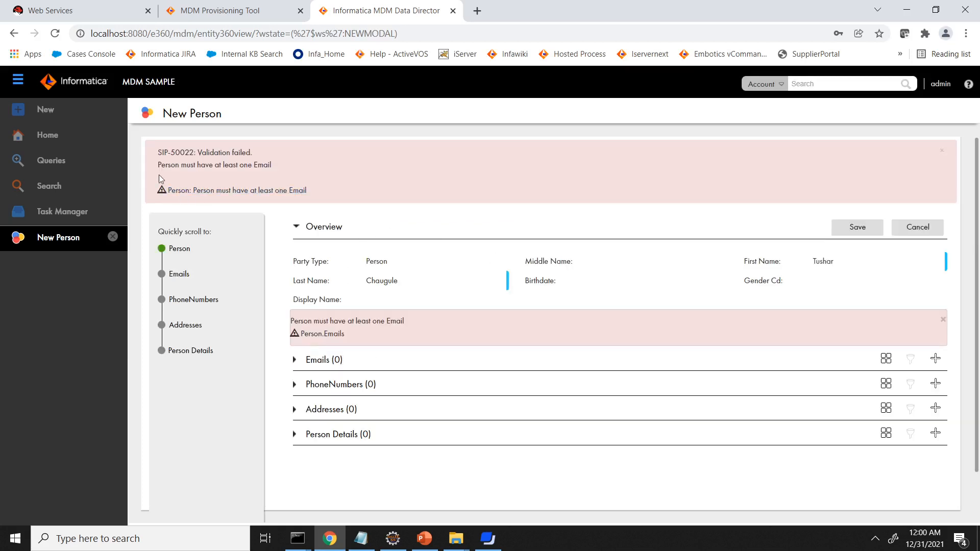
{"action": "mouse_move", "coordinate": [284, 172]}
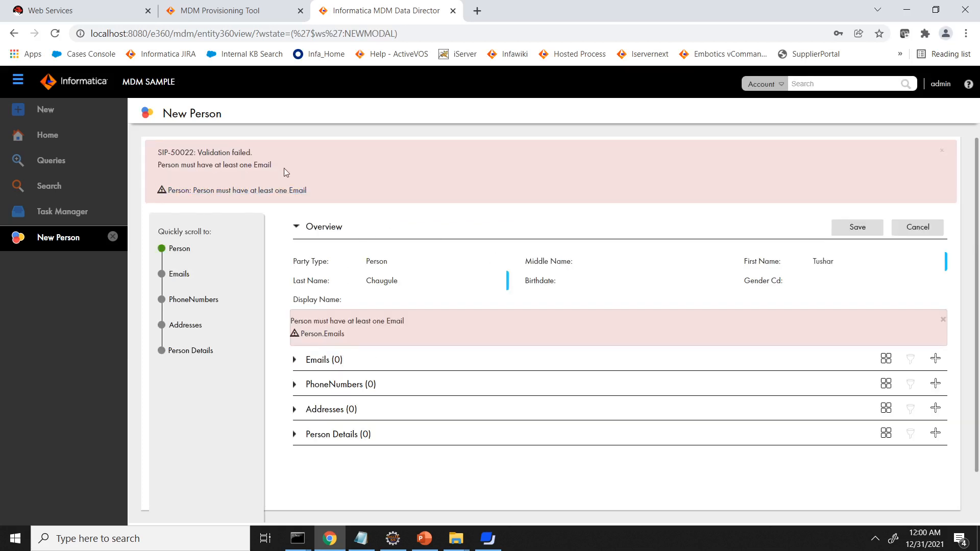
Step: Scroll down and expand the empty Emails (0) section of the new person
{"action": "scroll", "scroll_direction": "down", "scroll_amount": 3}
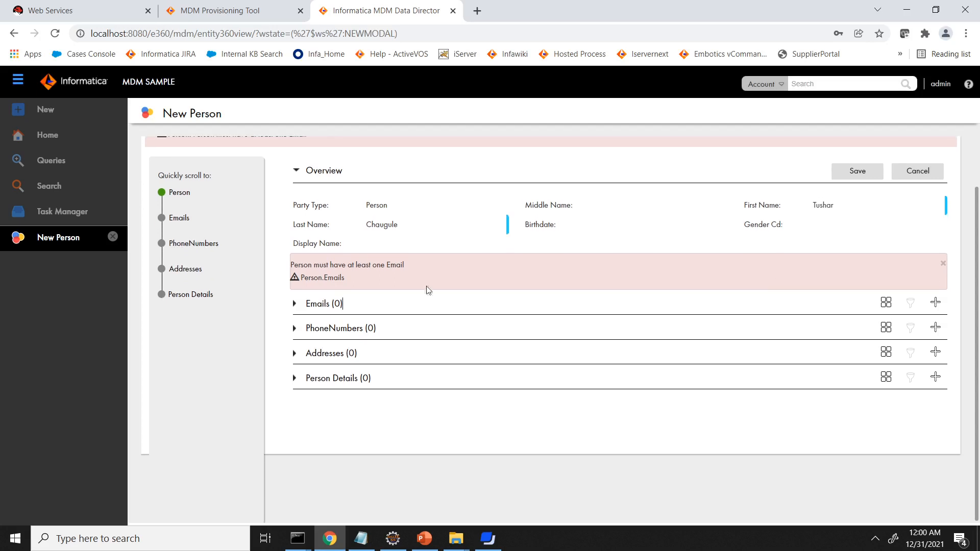
{"action": "left_click", "coordinate": [295, 303]}
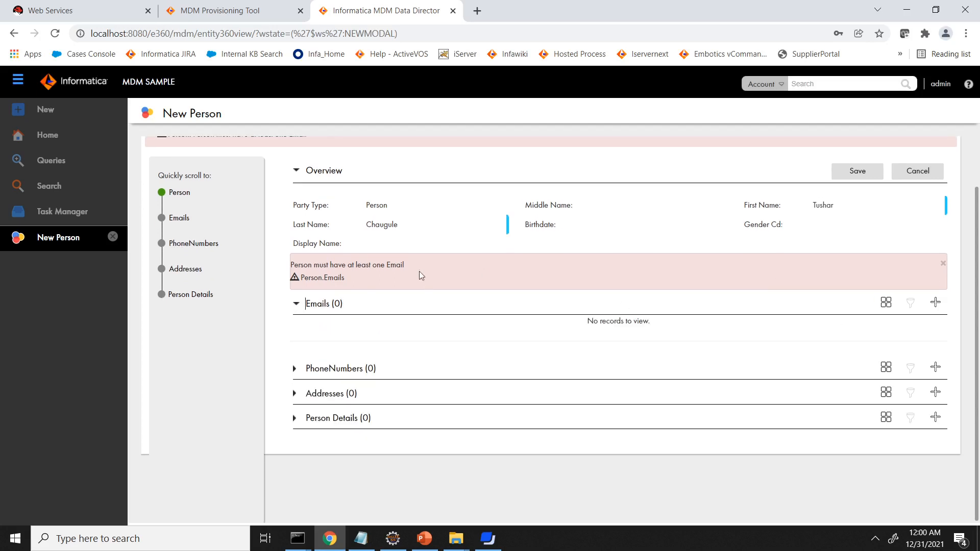
{"action": "left_click", "coordinate": [856, 170]}
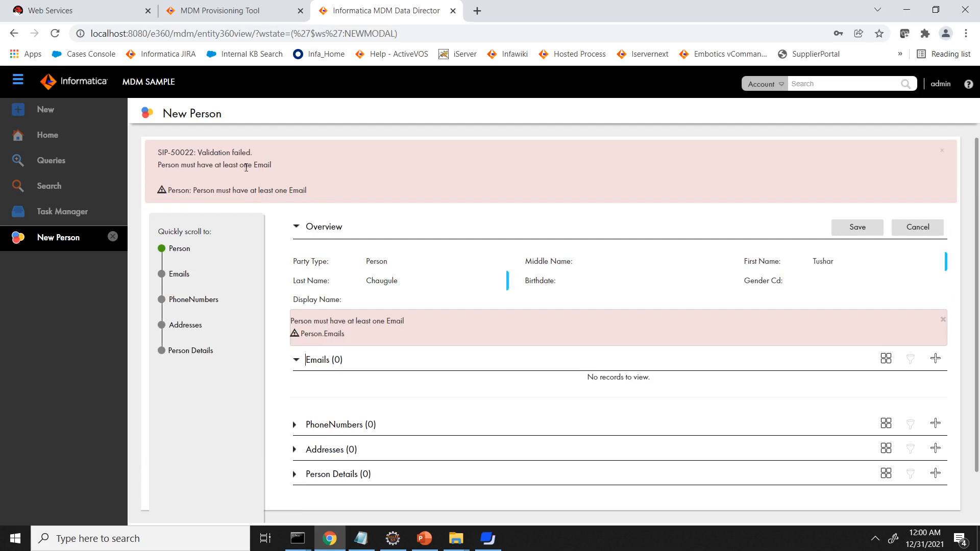
{"action": "mouse_move", "coordinate": [934, 358]}
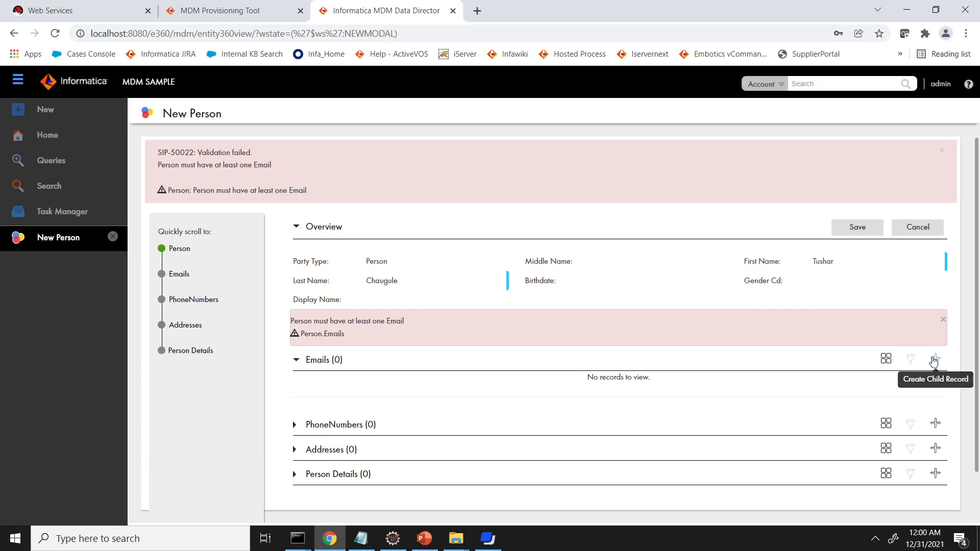
{"action": "left_click", "coordinate": [935, 359]}
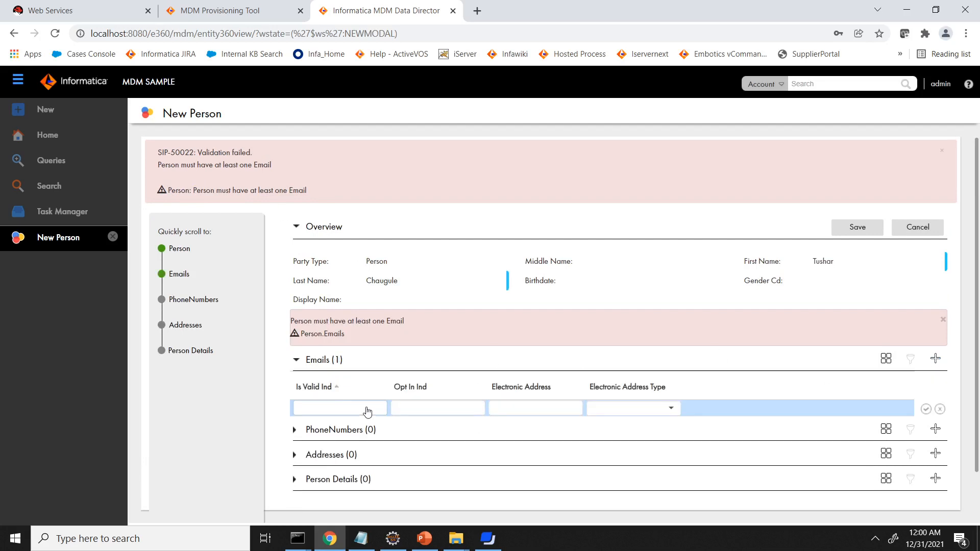
{"action": "type", "text": "1"}
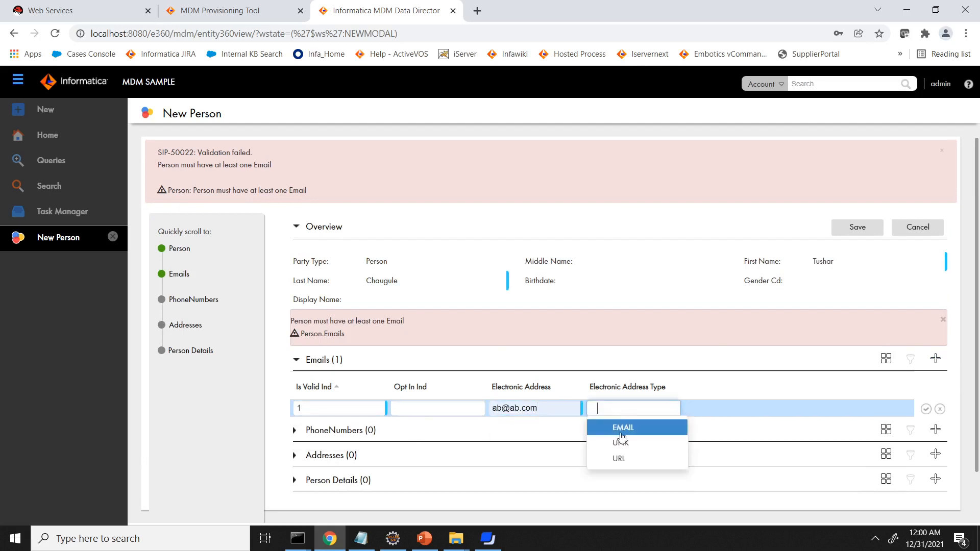
{"action": "left_click", "coordinate": [623, 427]}
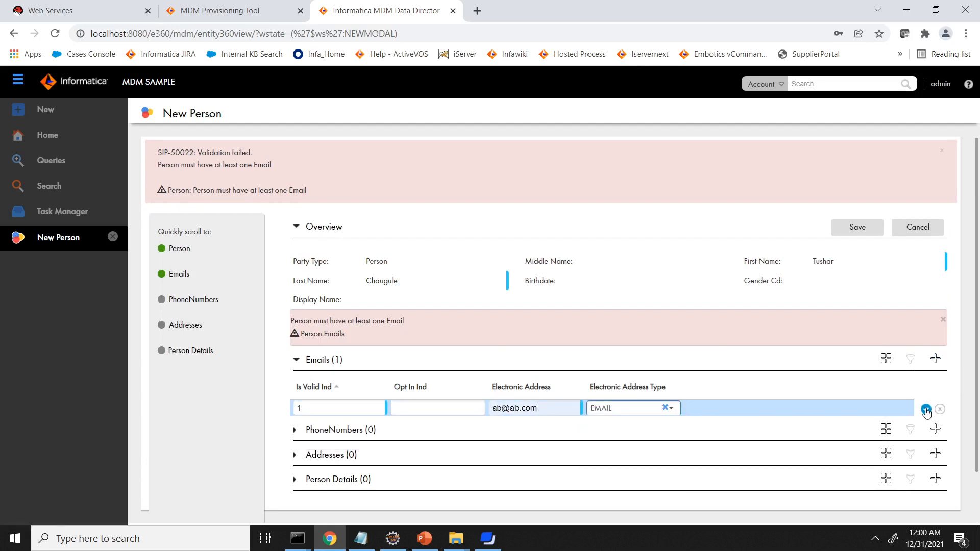
{"action": "left_click", "coordinate": [926, 409]}
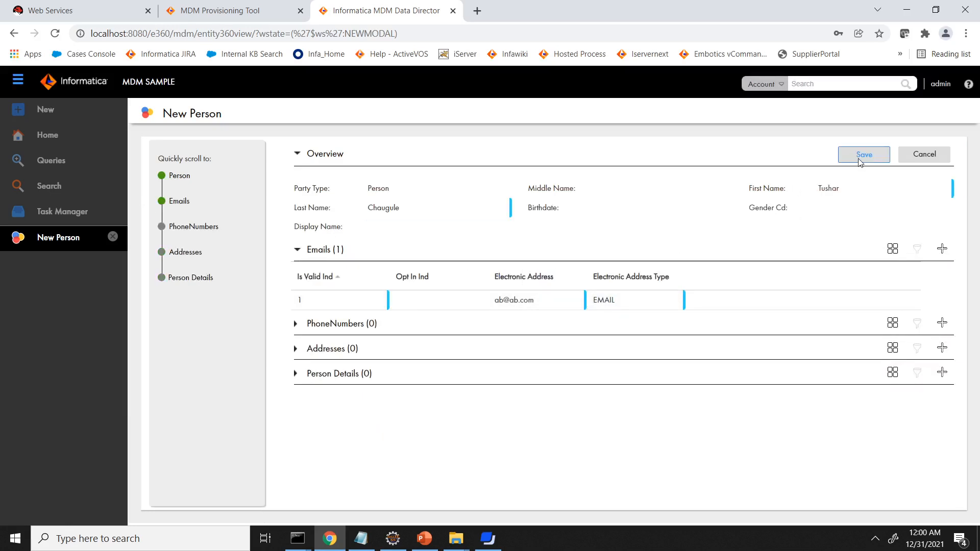
{"action": "left_click", "coordinate": [864, 154]}
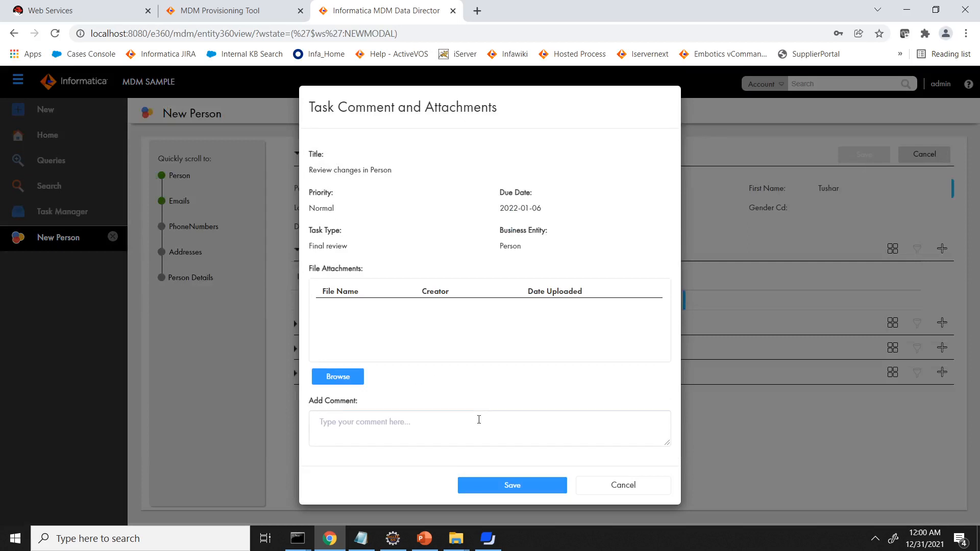
{"action": "left_click", "coordinate": [623, 485]}
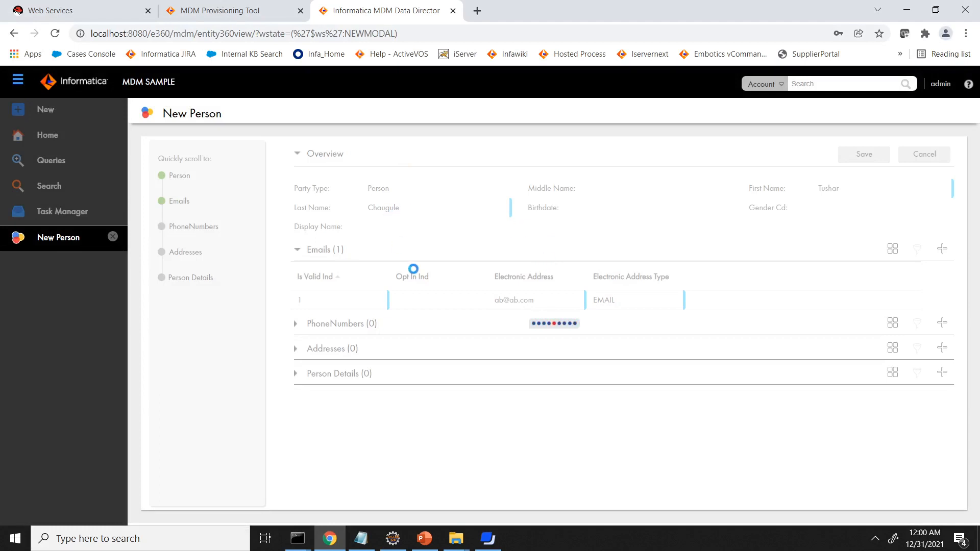
{"action": "left_click", "coordinate": [864, 154]}
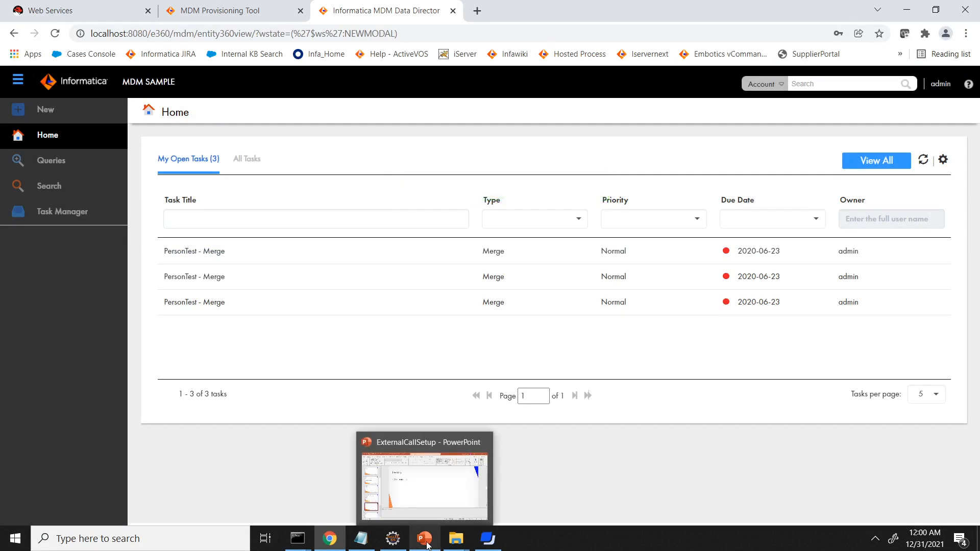
Step: Bring the ExternalCallSetup presentation forward on its Summary slide
{"action": "left_click", "coordinate": [424, 538]}
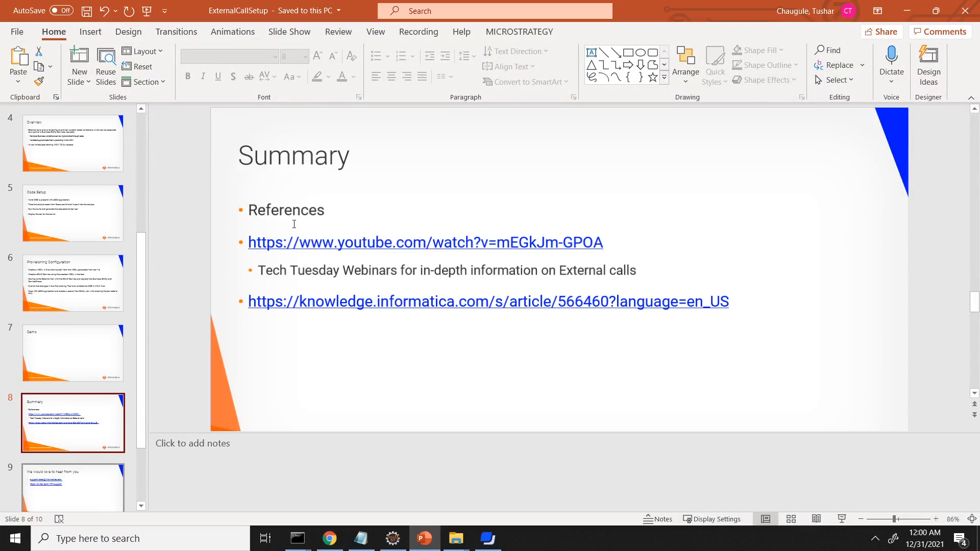
{"action": "mouse_move", "coordinate": [431, 236]}
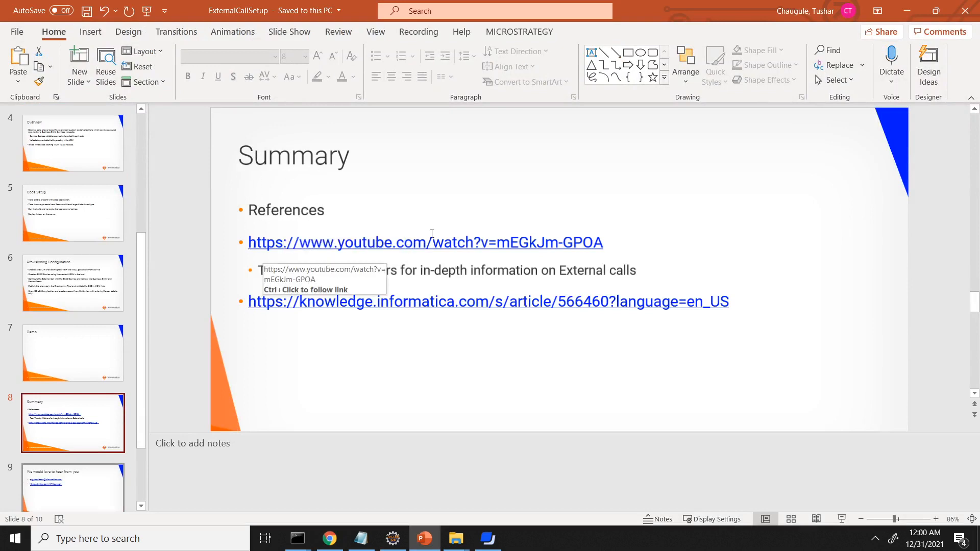
{"action": "mouse_move", "coordinate": [253, 264]}
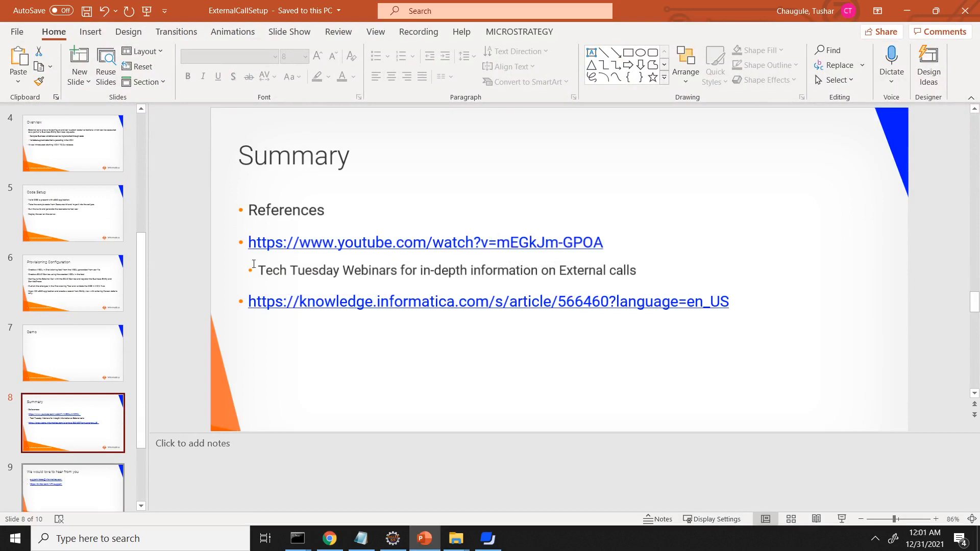
{"action": "mouse_move", "coordinate": [327, 276]}
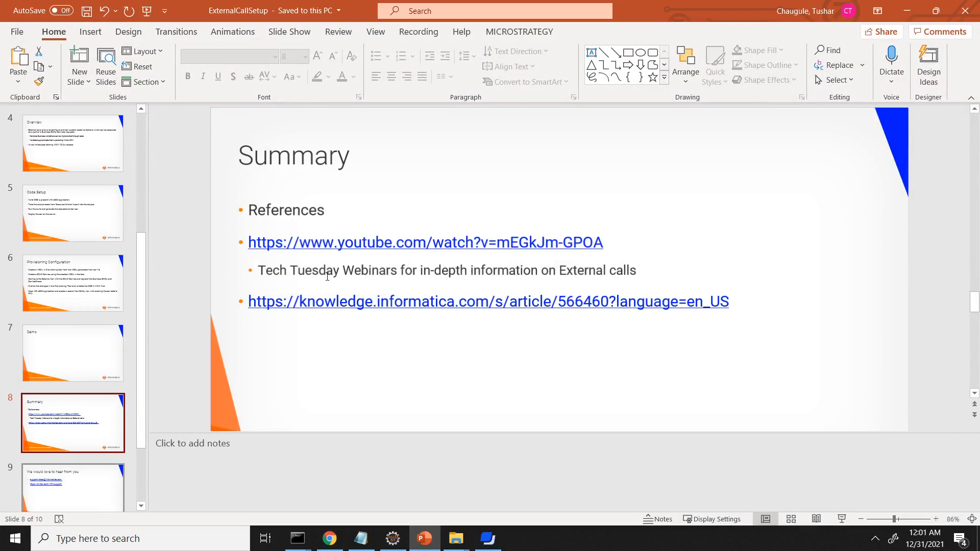
{"action": "mouse_move", "coordinate": [559, 274]}
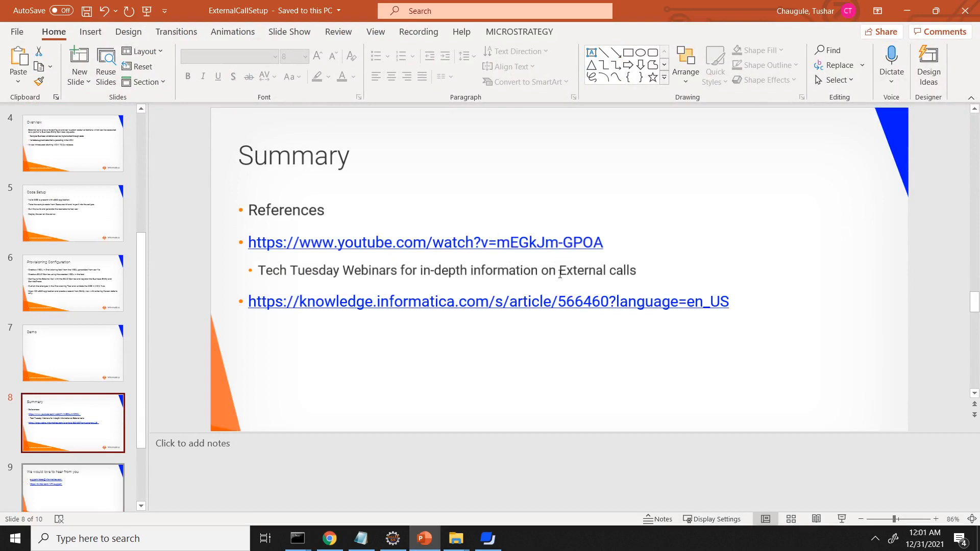
{"action": "mouse_move", "coordinate": [441, 303]}
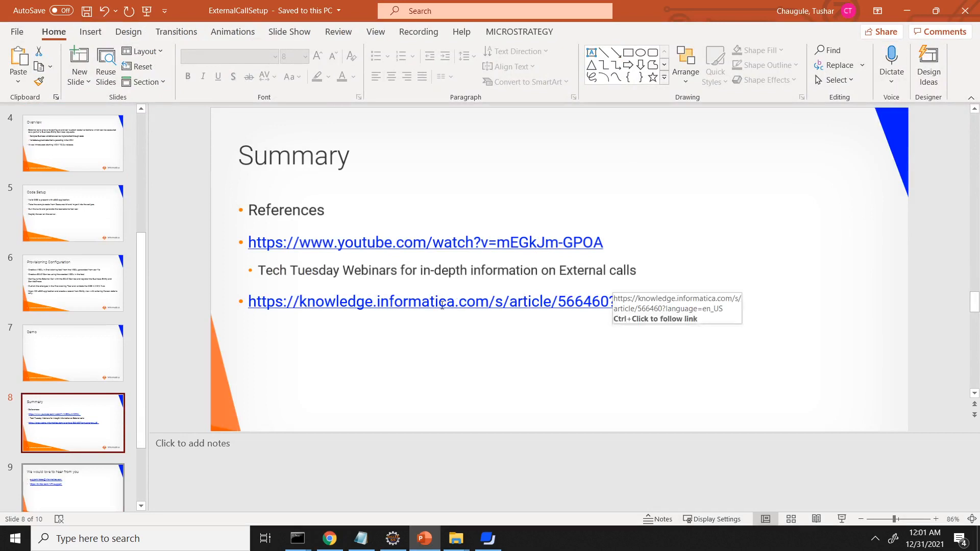
{"action": "mouse_move", "coordinate": [384, 352]}
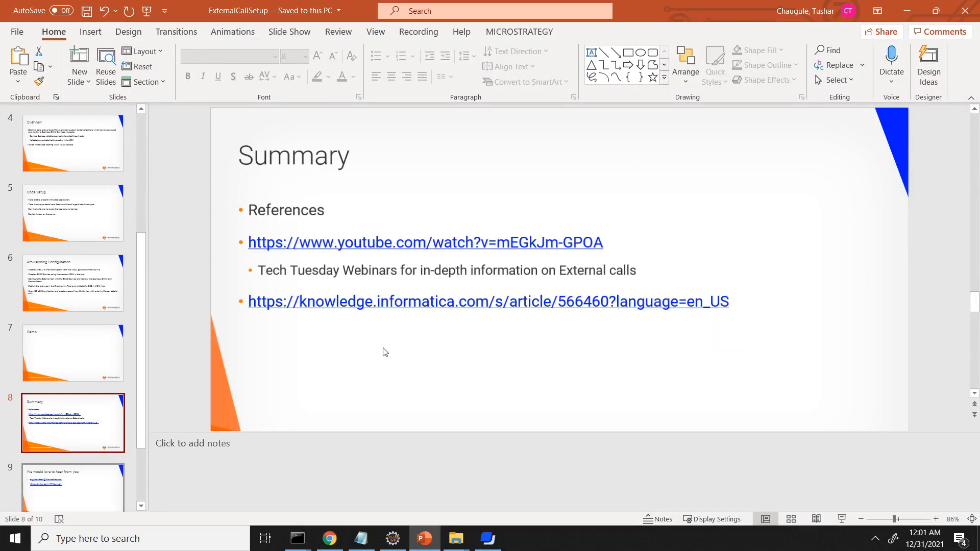
{"action": "mouse_move", "coordinate": [81, 493]}
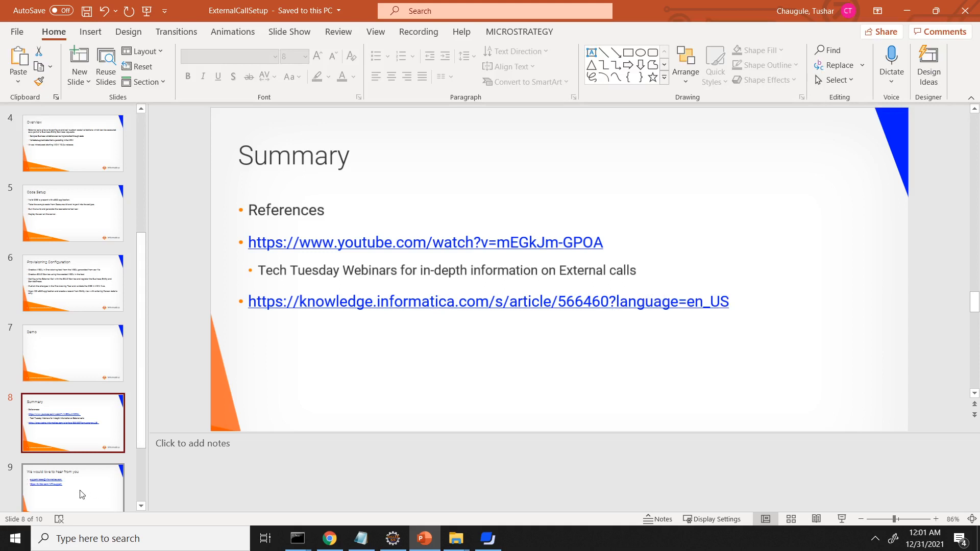